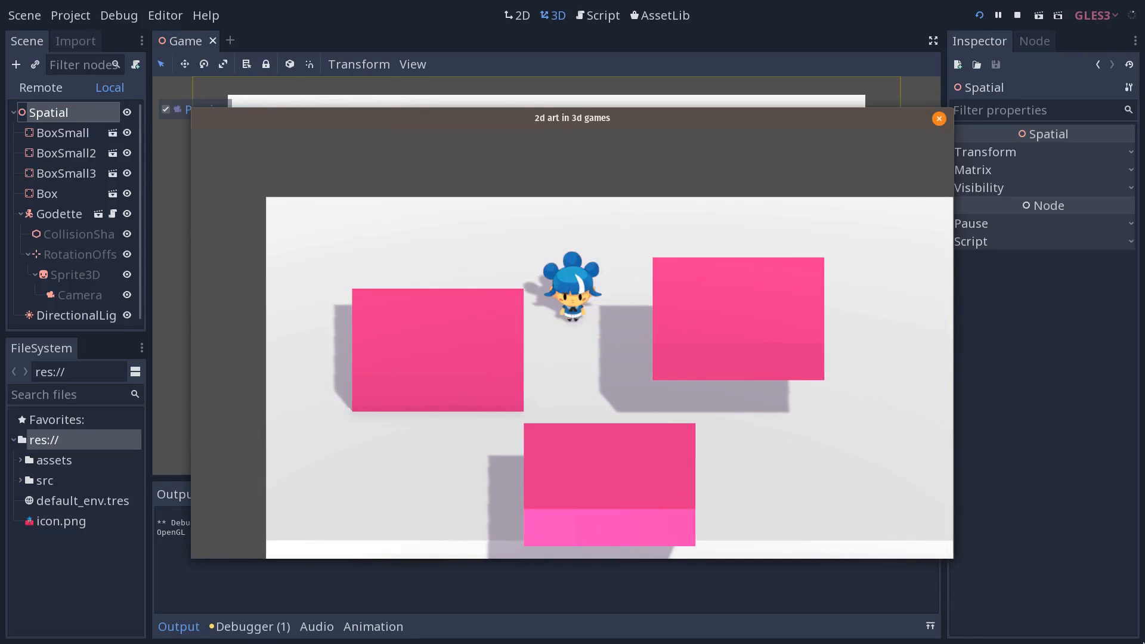
# Close the running '2d art in 3d games' game window to stop the debug run
pyautogui.click(939, 118)
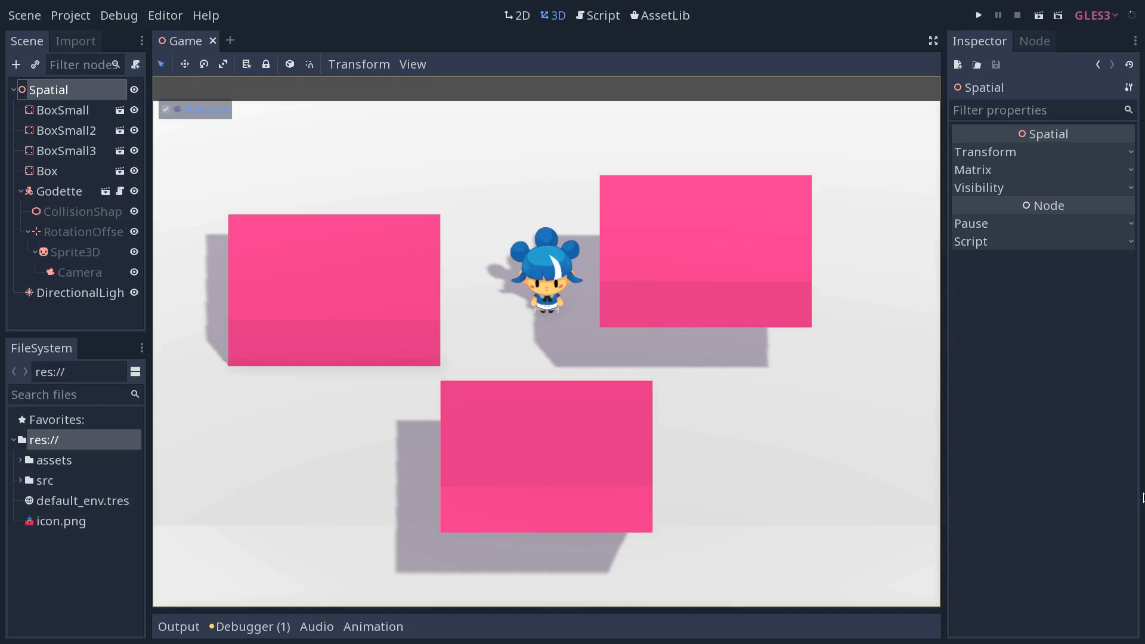
pyautogui.moveTo(632, 403)
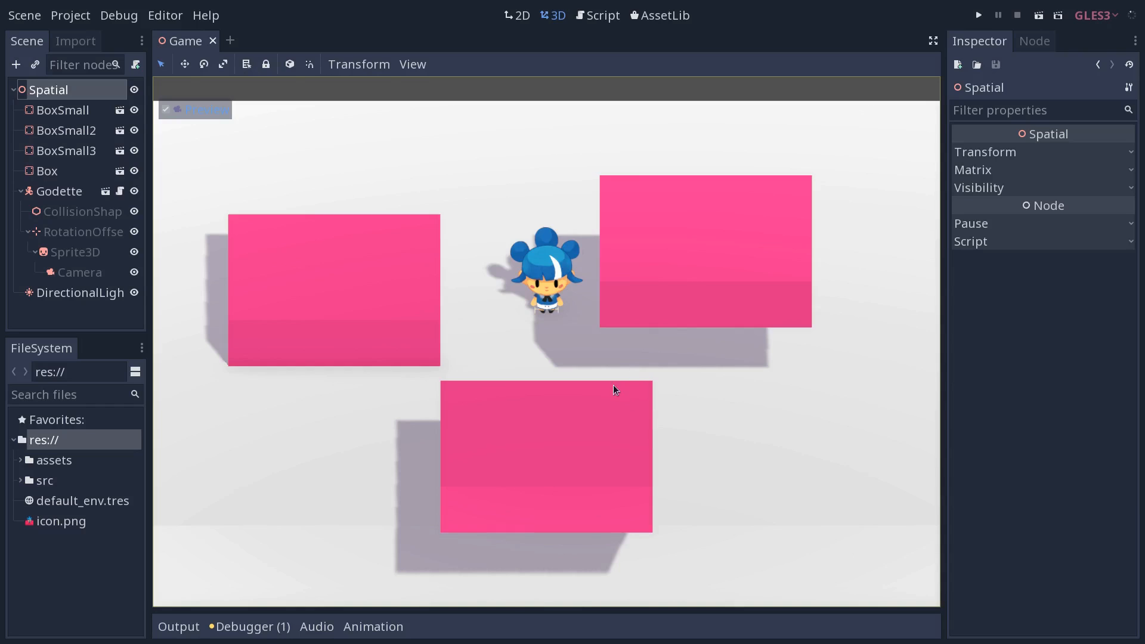
pyautogui.moveTo(609, 346)
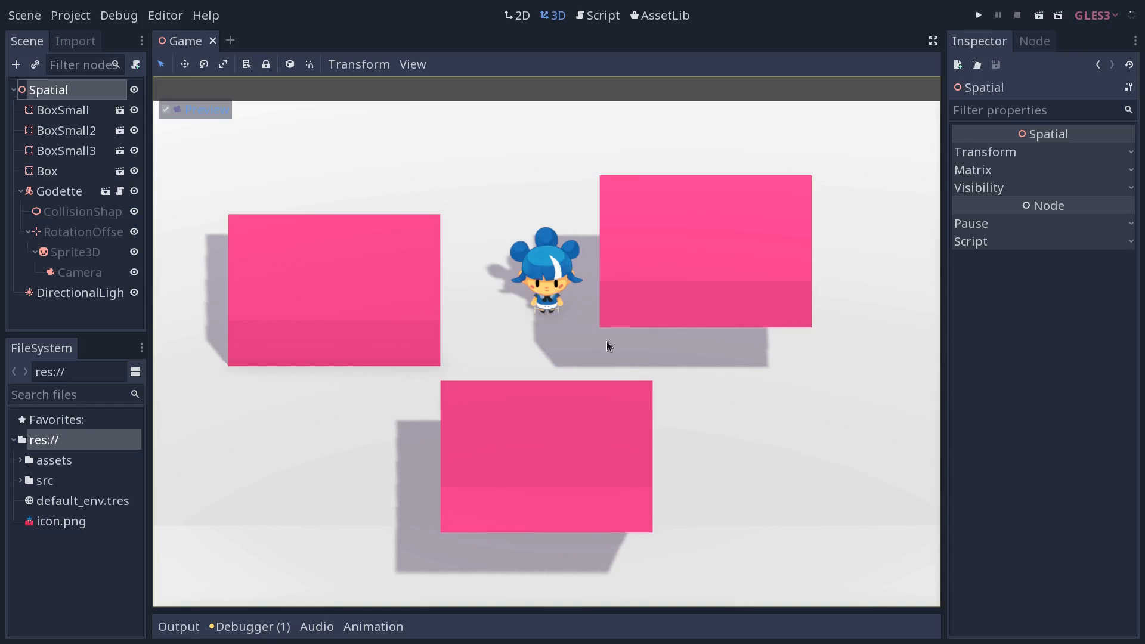
pyautogui.moveTo(614, 370)
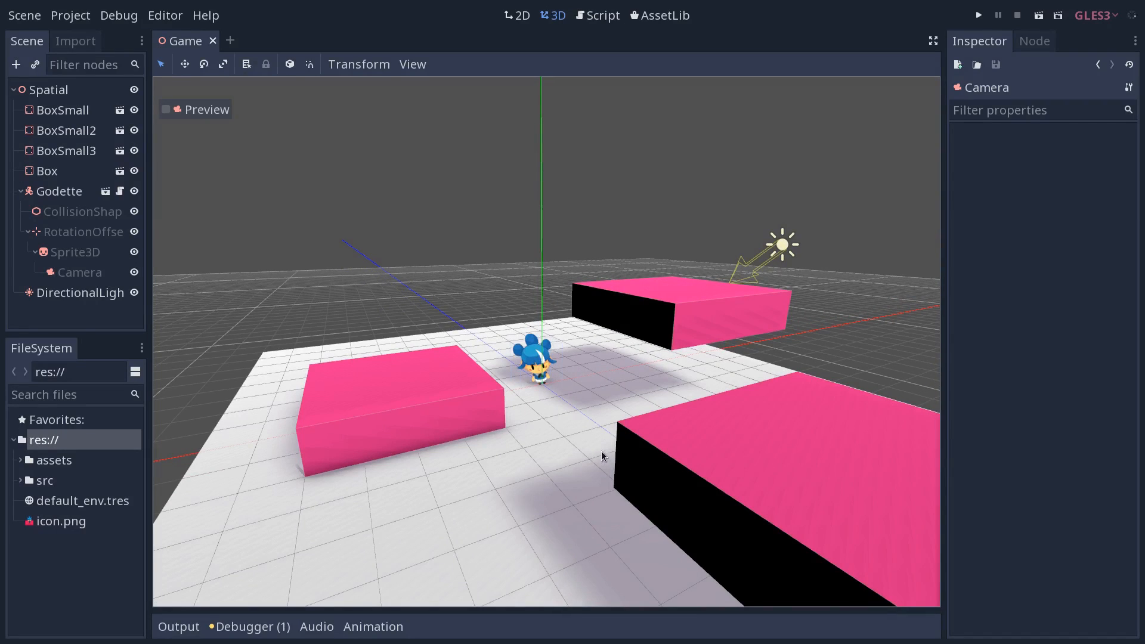
pyautogui.moveTo(611, 448)
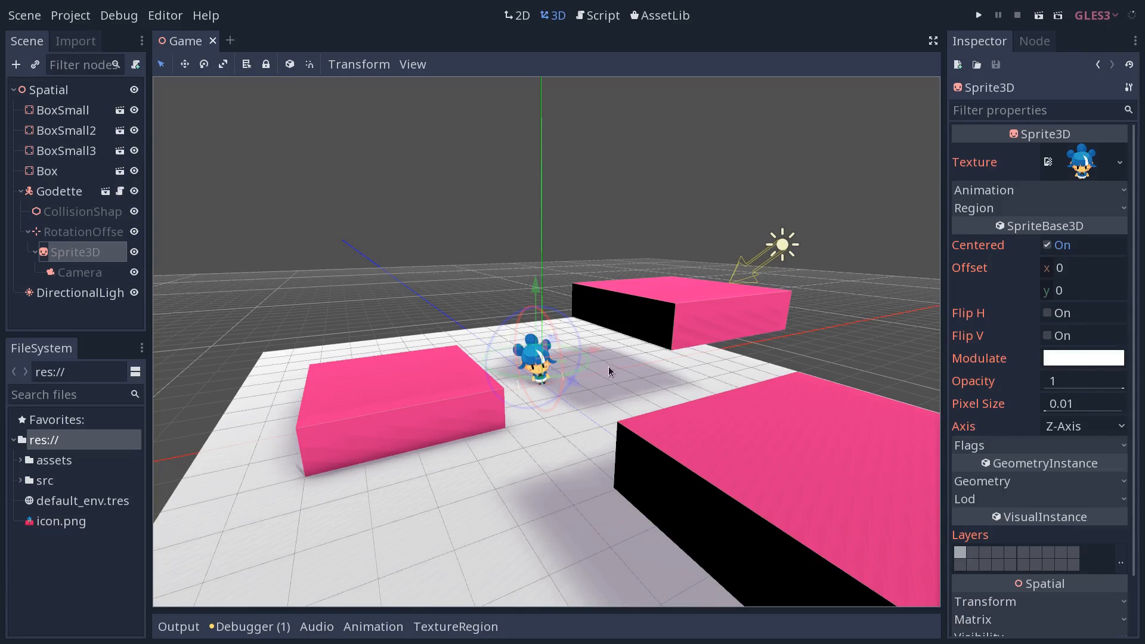
pyautogui.moveTo(605, 375)
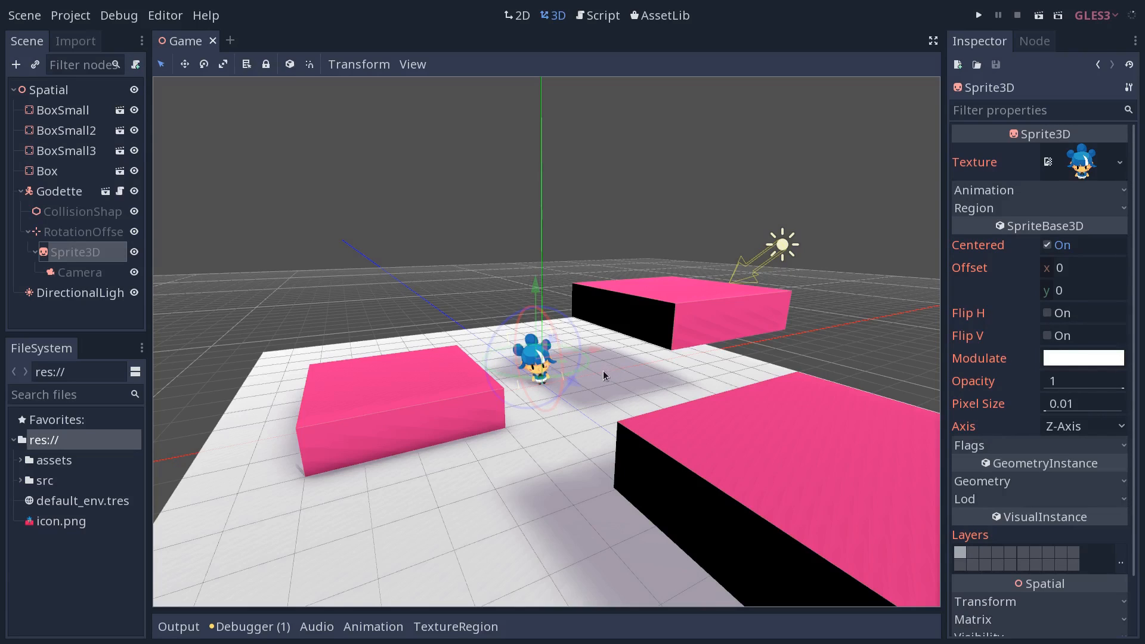
# Open BoxSmall.tscn in its own editor tab from the Scene tree
pyautogui.click(66, 150)
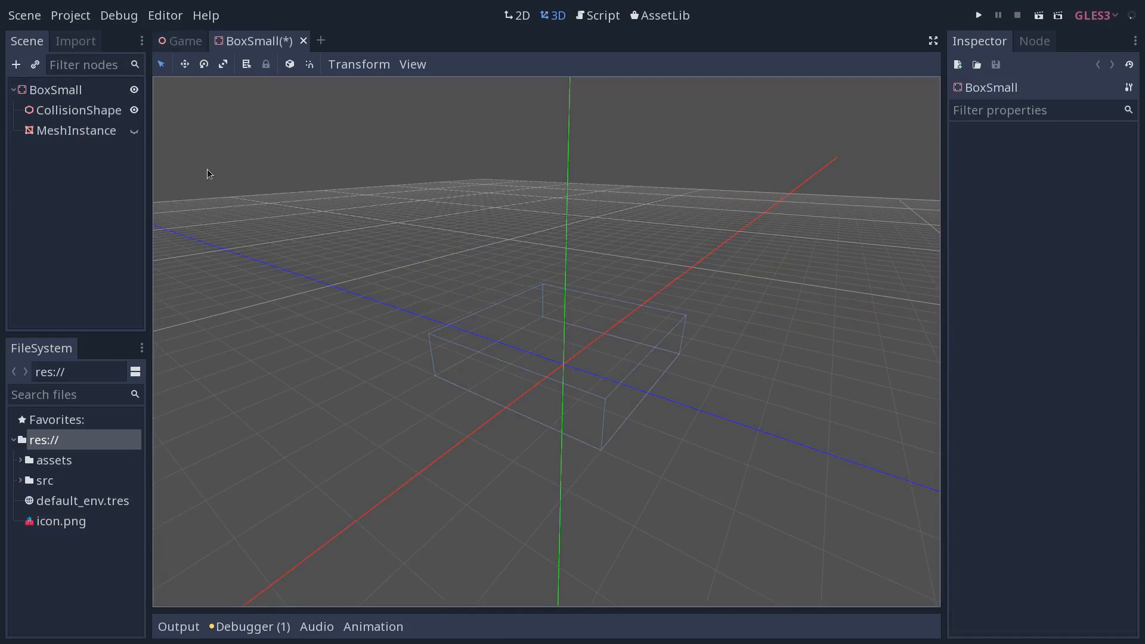
# Close the BoxSmall tab and discard its unsaved changes with Don't Save
pyautogui.click(78, 111)
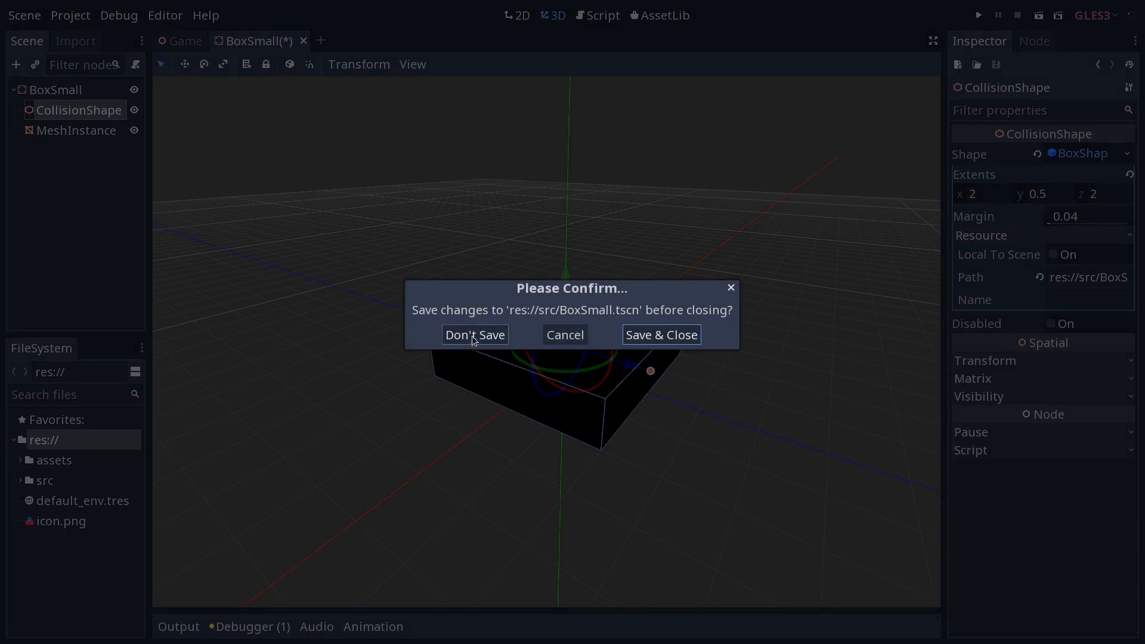
pyautogui.click(474, 335)
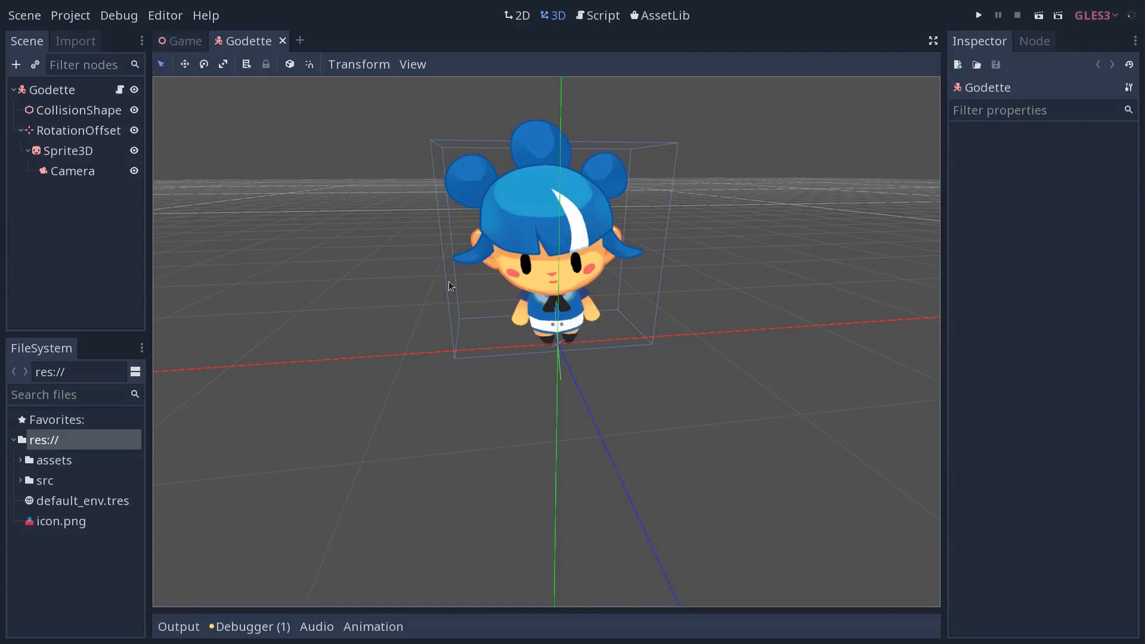
pyautogui.click(52, 89)
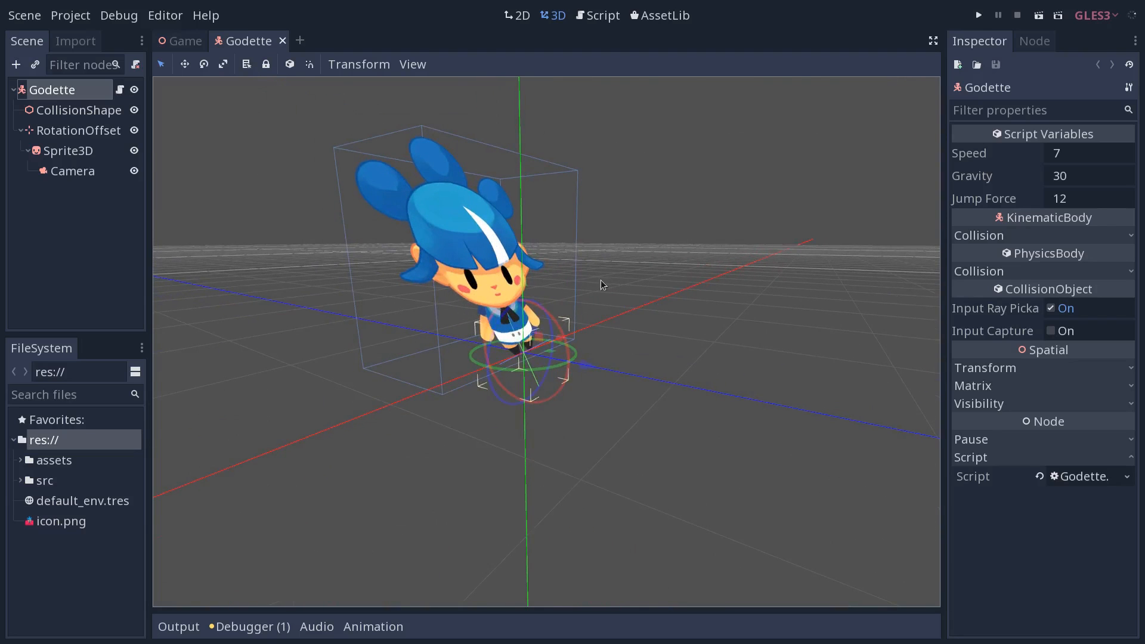
pyautogui.click(78, 110)
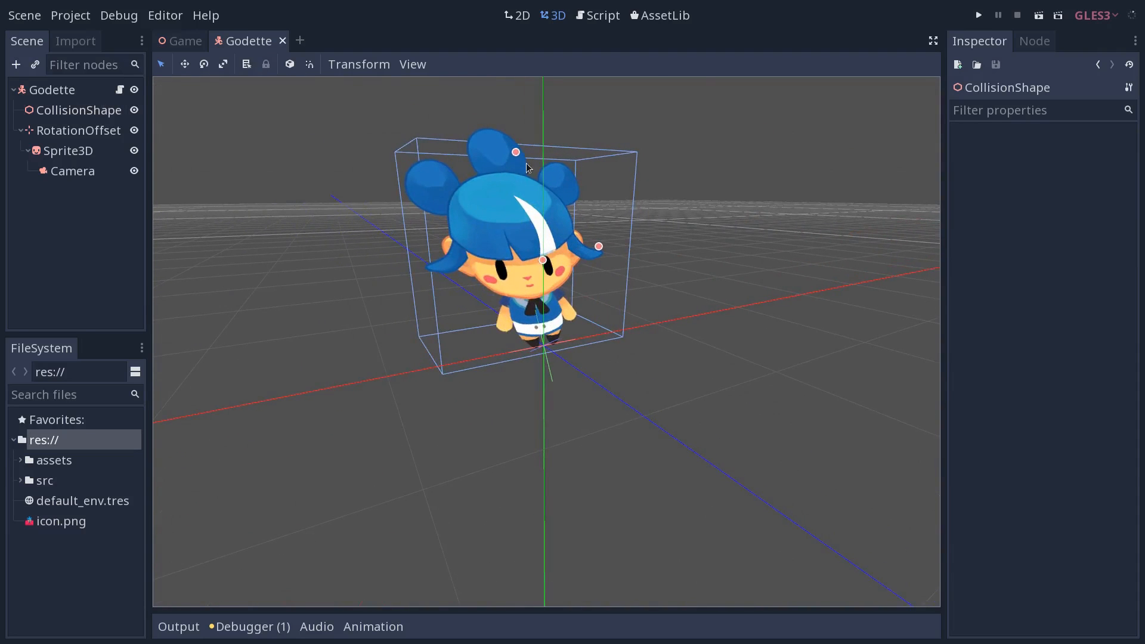
# Flatten Godette's collision box and drag it down toward her feet
pyautogui.moveTo(515, 152); pyautogui.dragTo(514, 218)
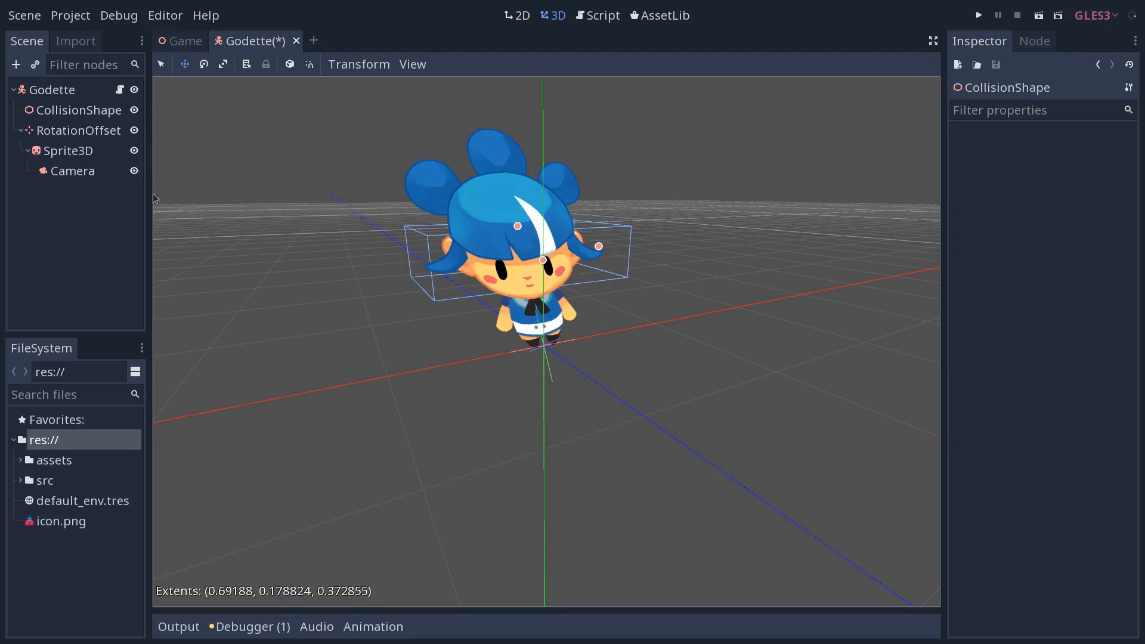
pyautogui.click(77, 109)
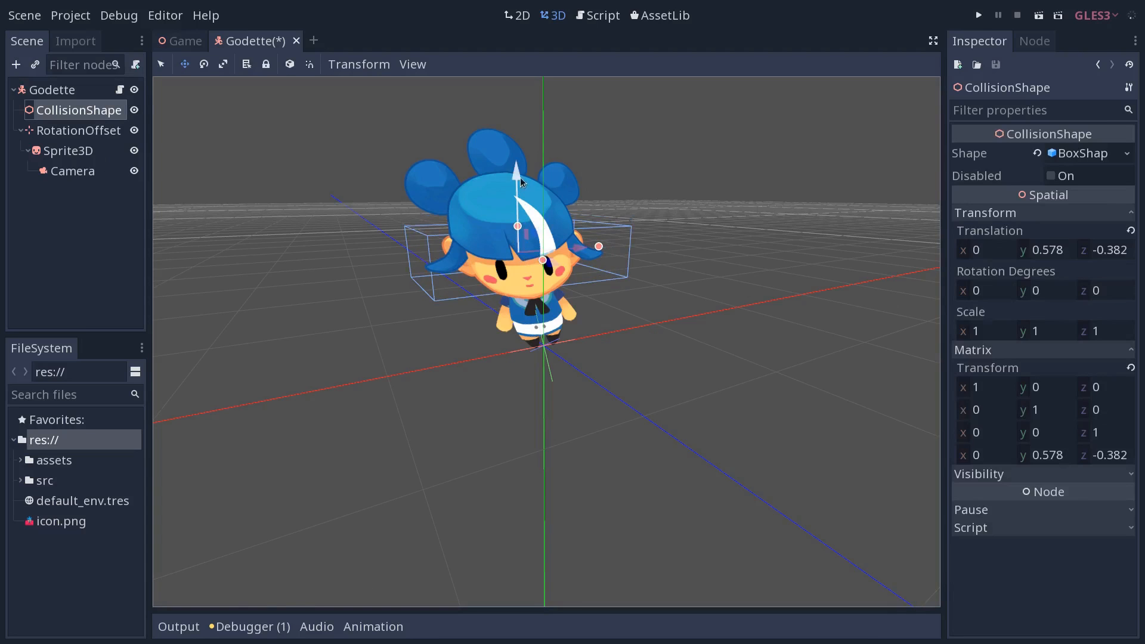
pyautogui.moveTo(516, 176); pyautogui.dragTo(541, 307)
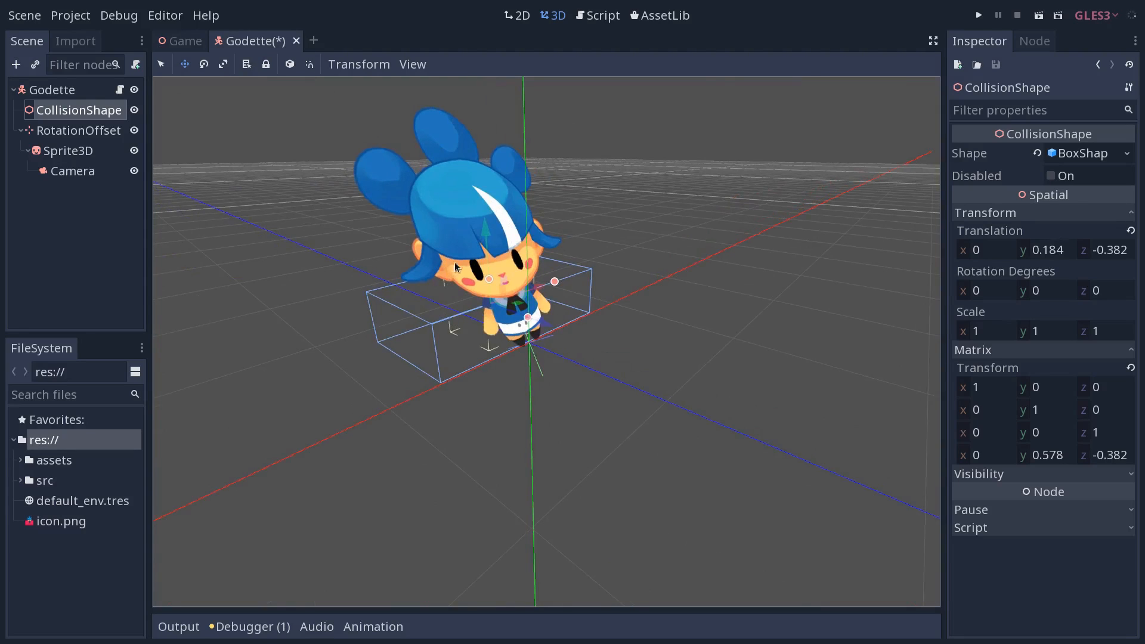
pyautogui.moveTo(489, 276)
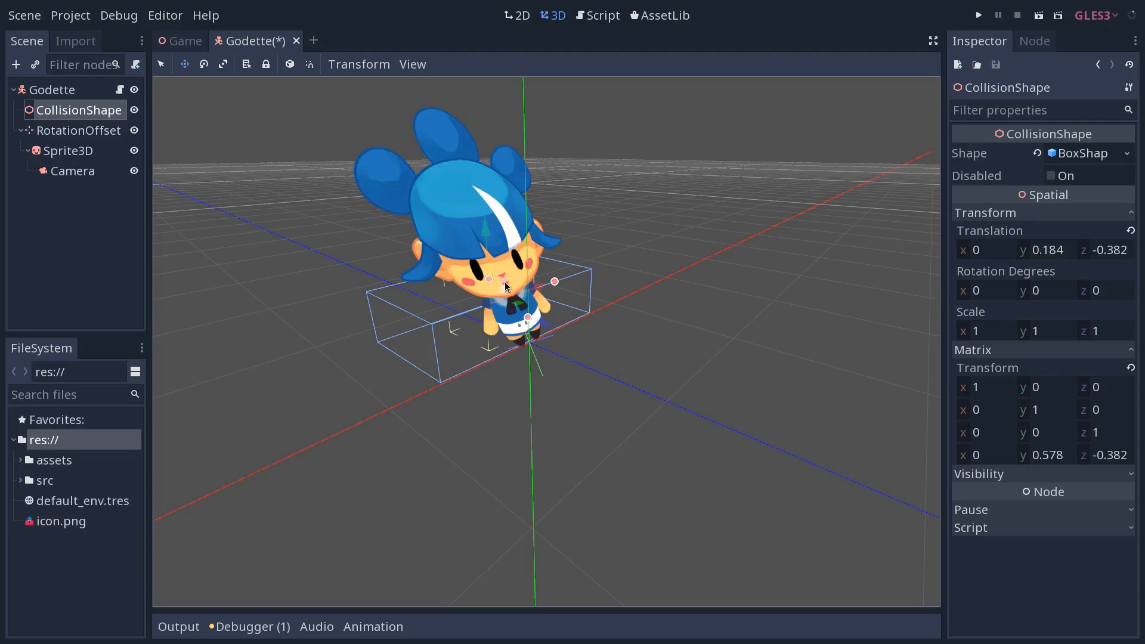
pyautogui.moveTo(544, 260)
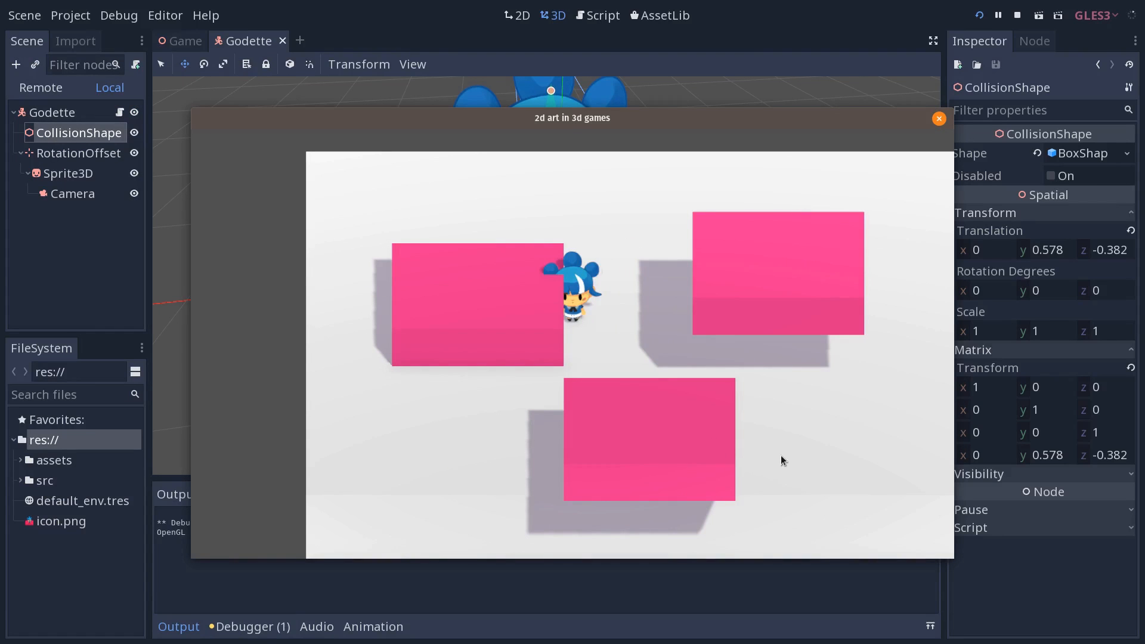
# Focus the game window, move Godette among the pink boxes, then stop the game
pyautogui.click(938, 118)
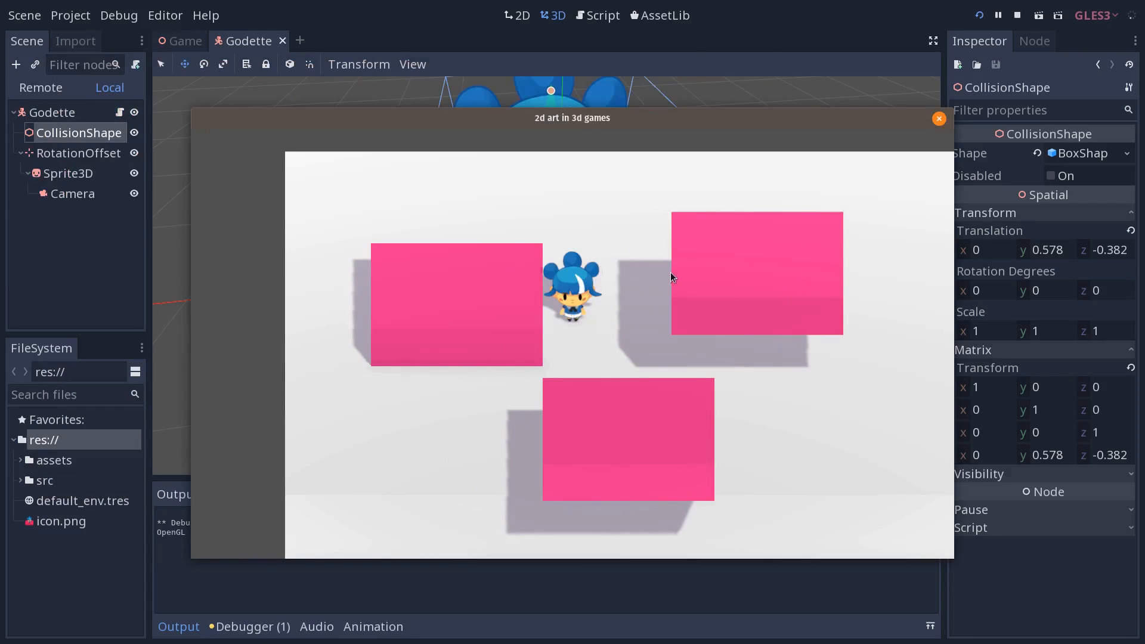
pyautogui.moveTo(544, 323)
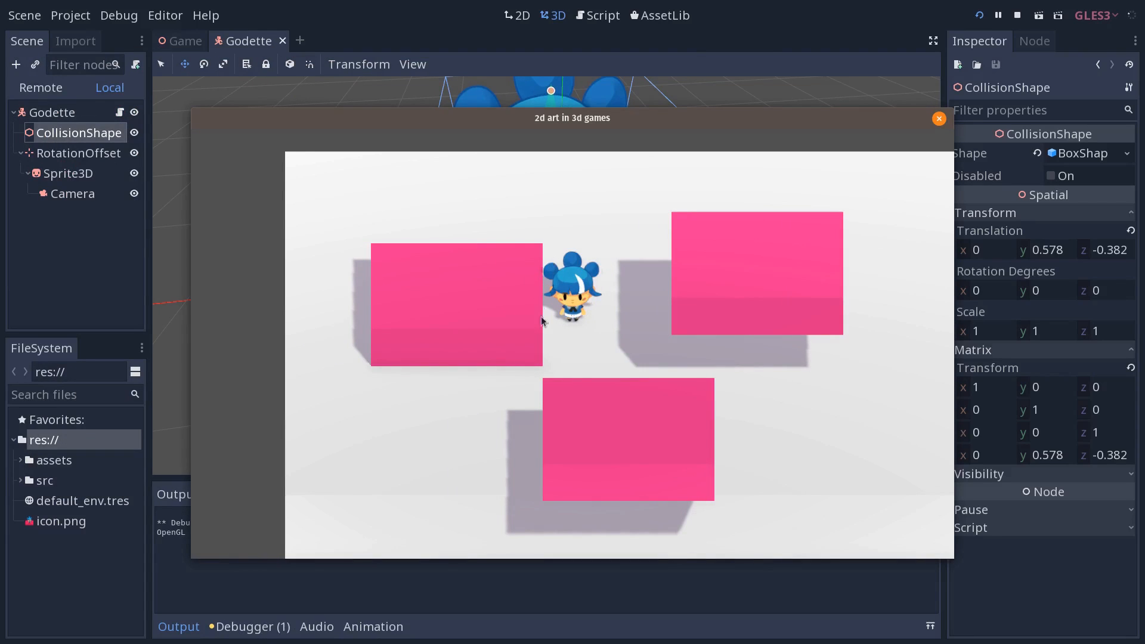
pyautogui.moveTo(597, 267)
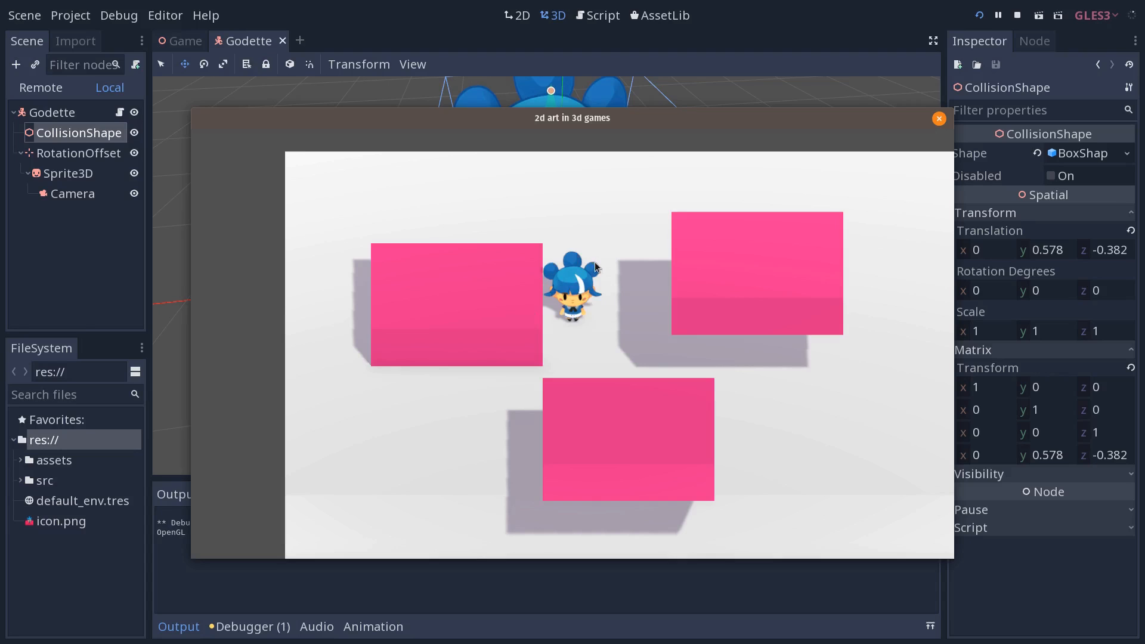
pyautogui.moveTo(605, 268)
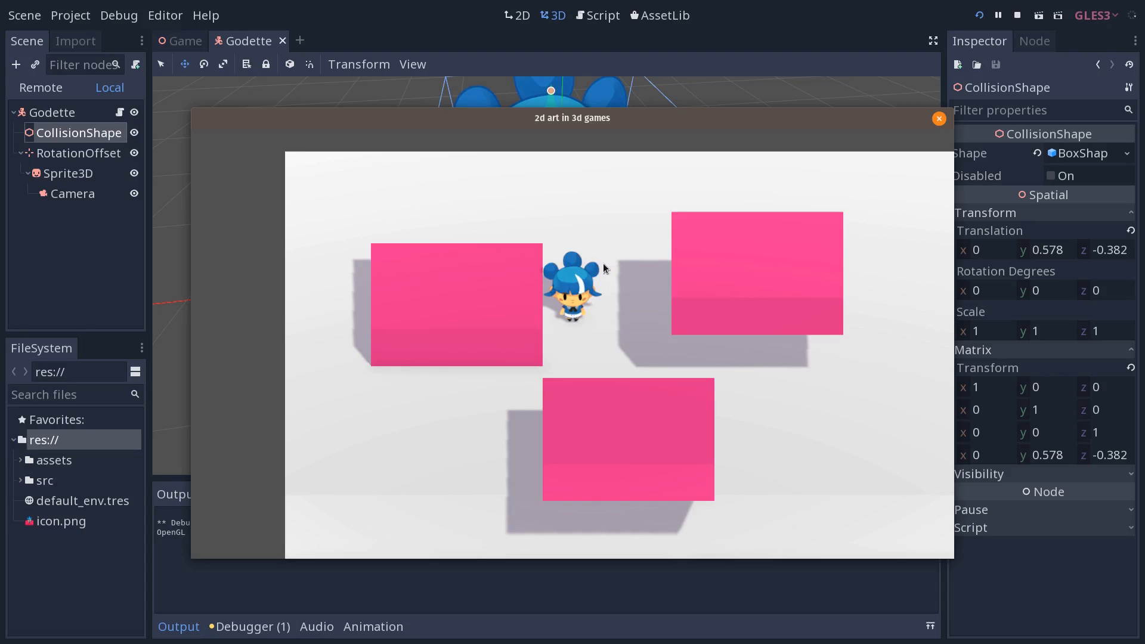
pyautogui.moveTo(595, 324)
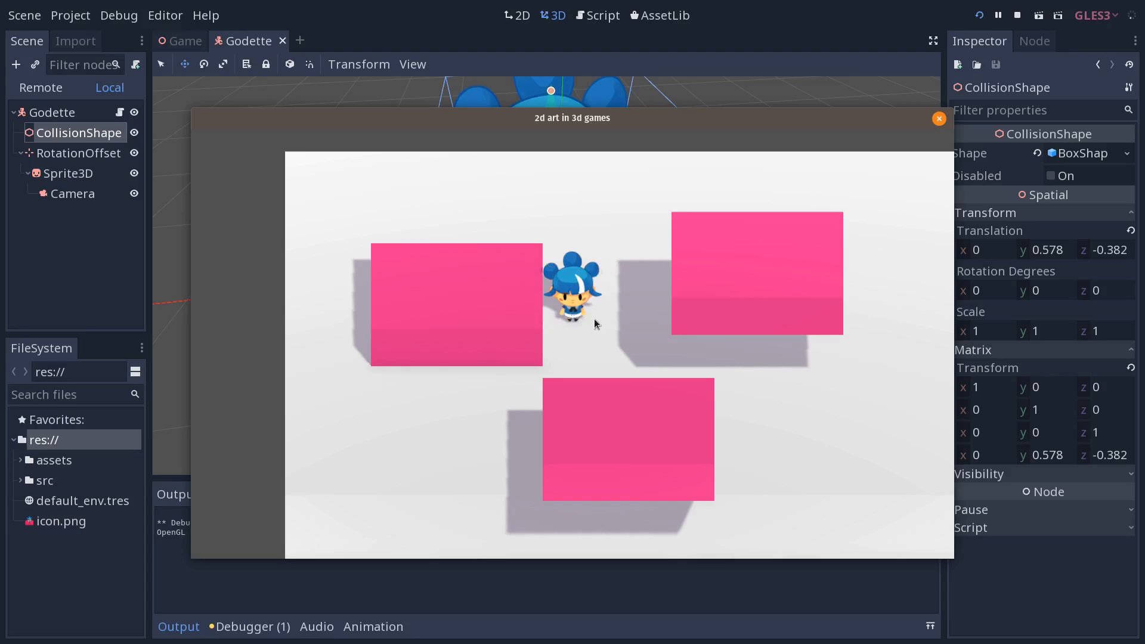
pyautogui.moveTo(547, 314)
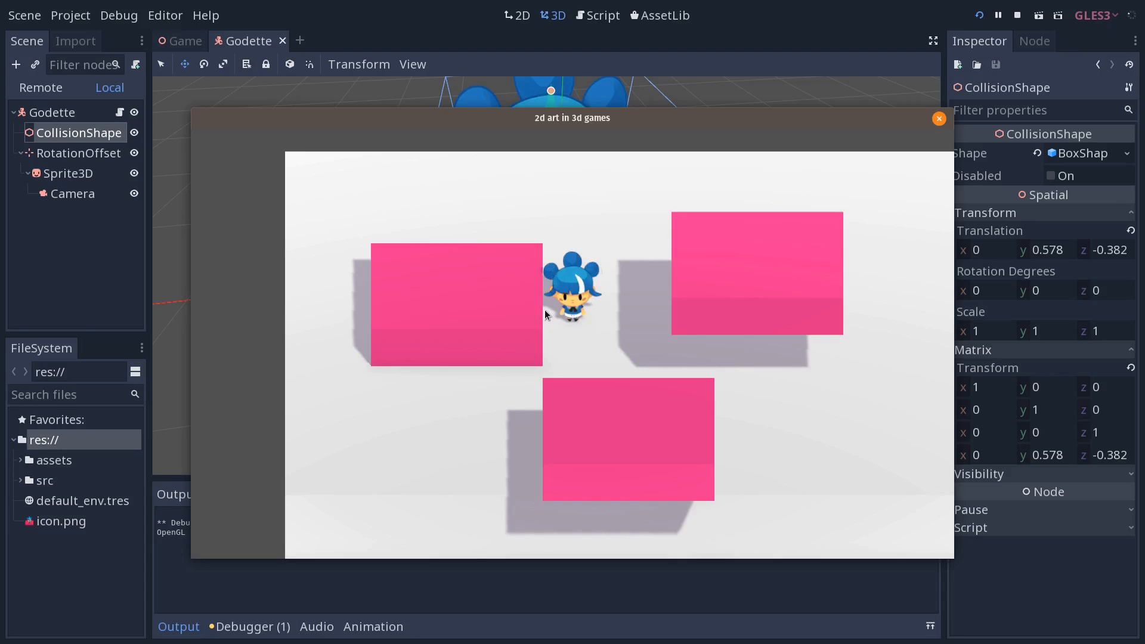
pyautogui.moveTo(611, 270)
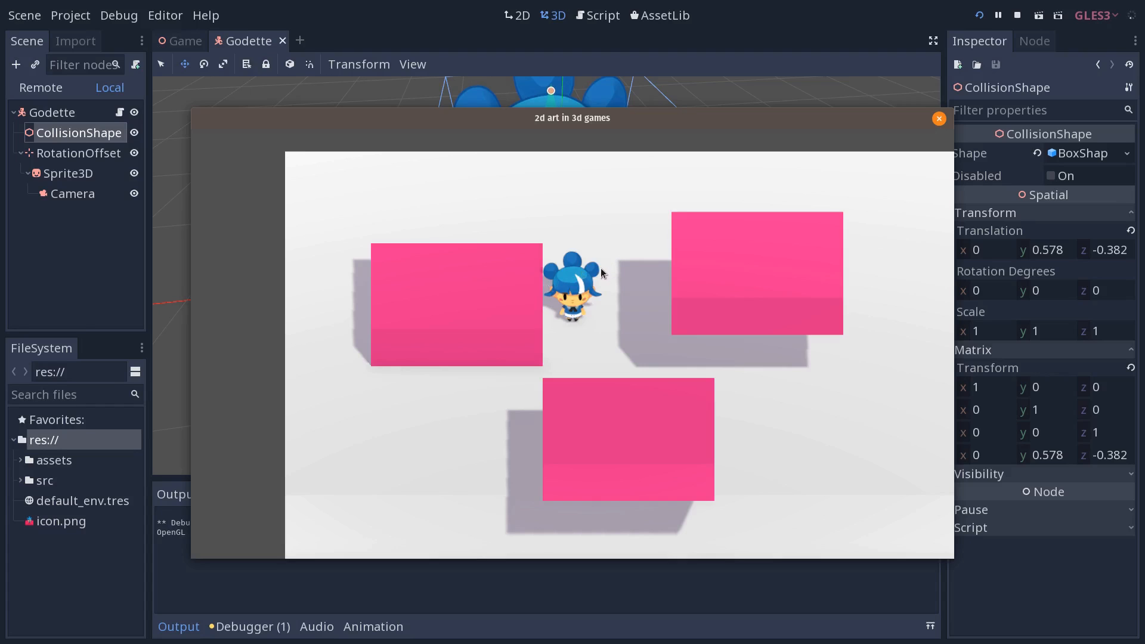
pyautogui.moveTo(607, 280)
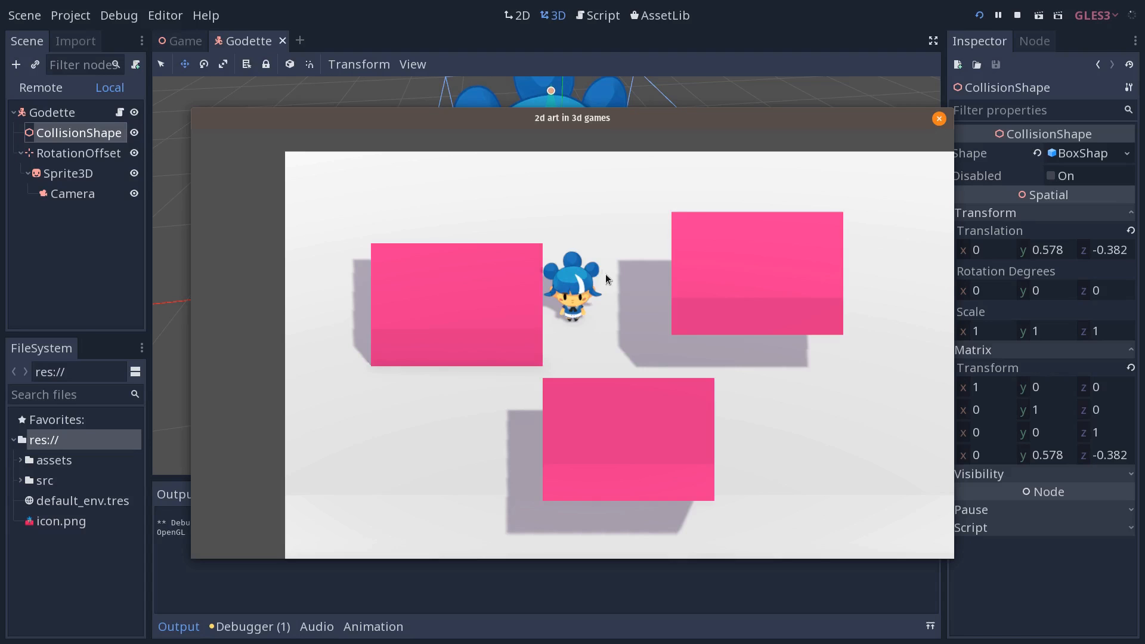
pyautogui.click(938, 118)
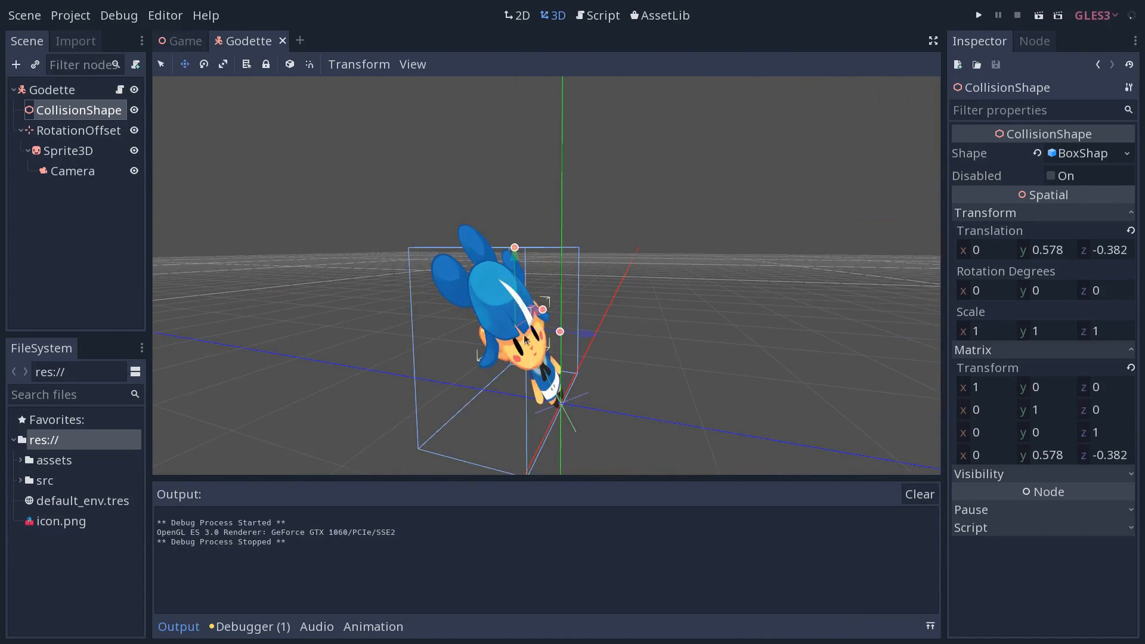
# Select Godette's Sprite3D, tilt it with the Rotate tool, then switch to the Game scene
pyautogui.click(203, 64)
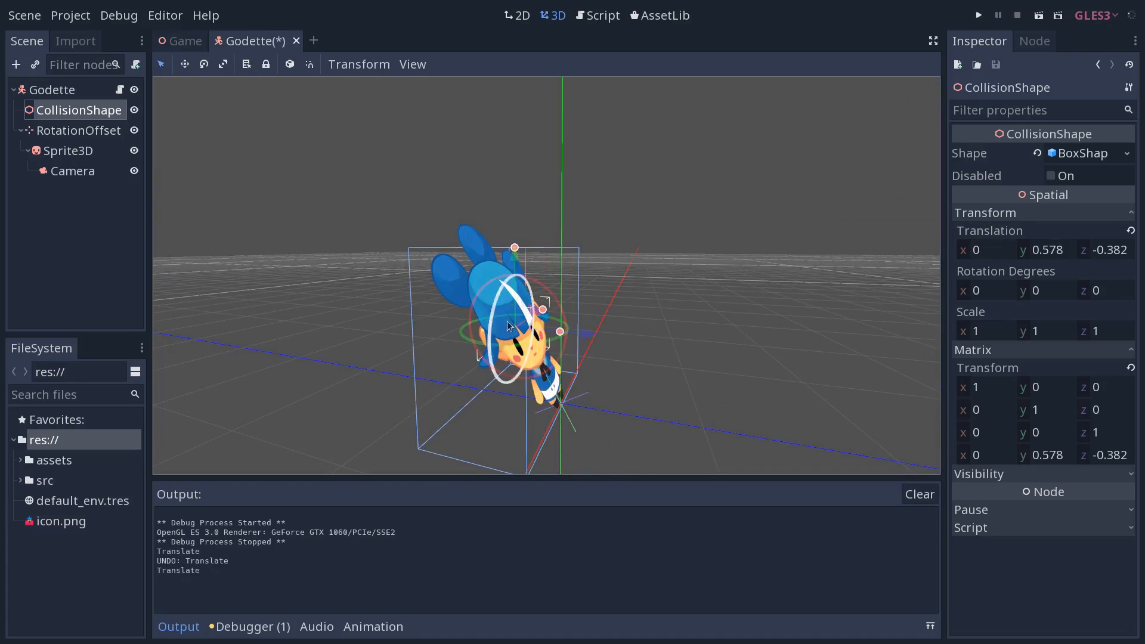
pyautogui.click(69, 151)
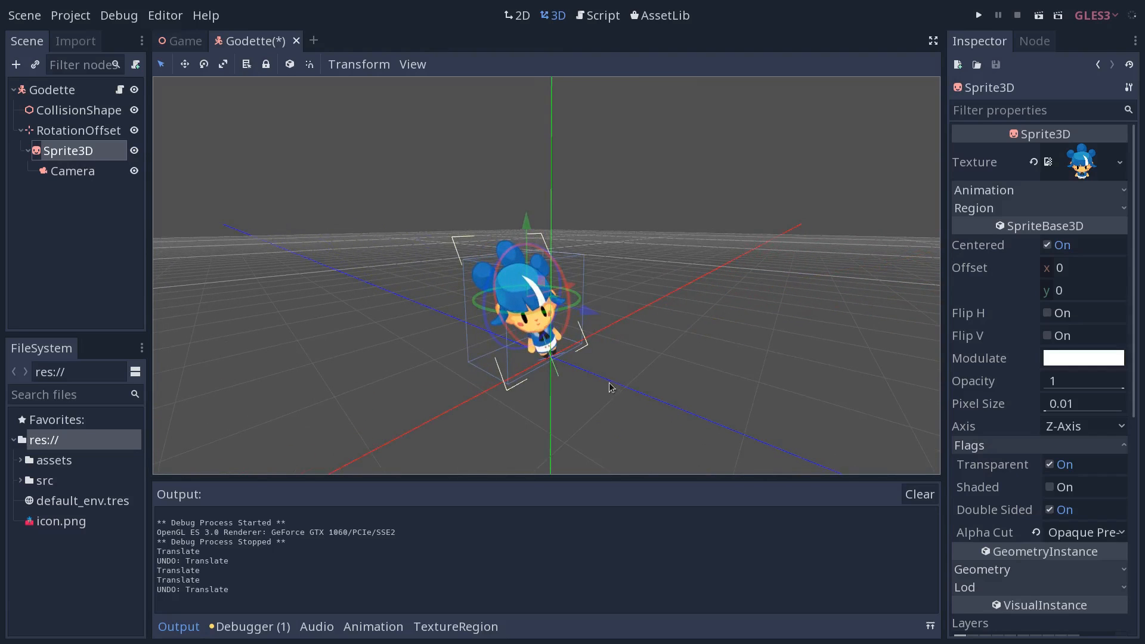
pyautogui.moveTo(614, 385)
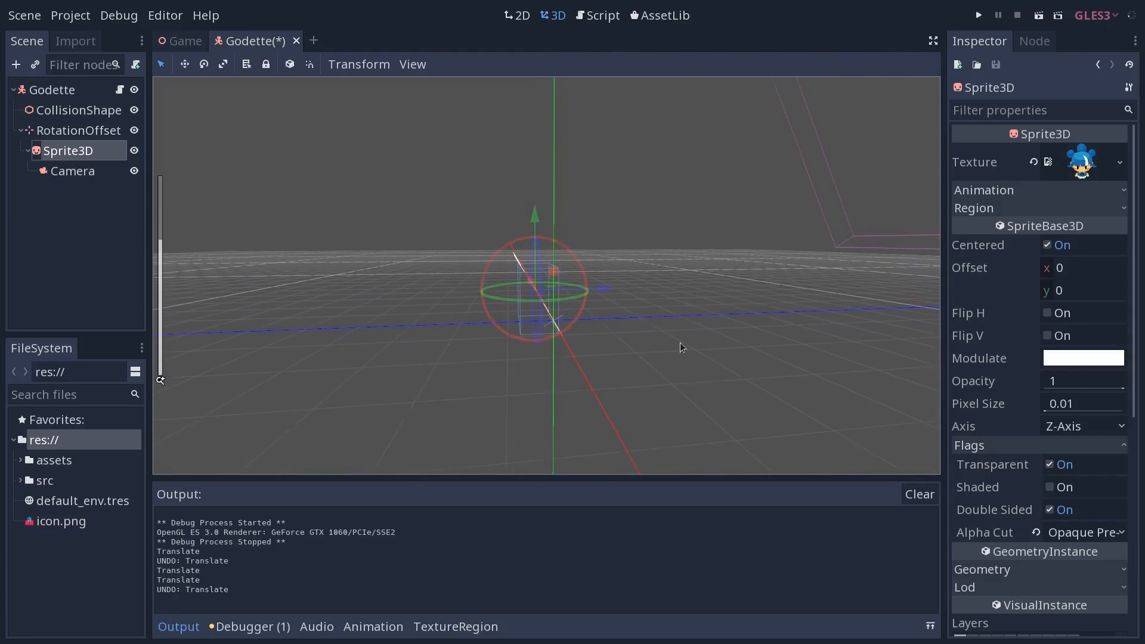
pyautogui.click(73, 170)
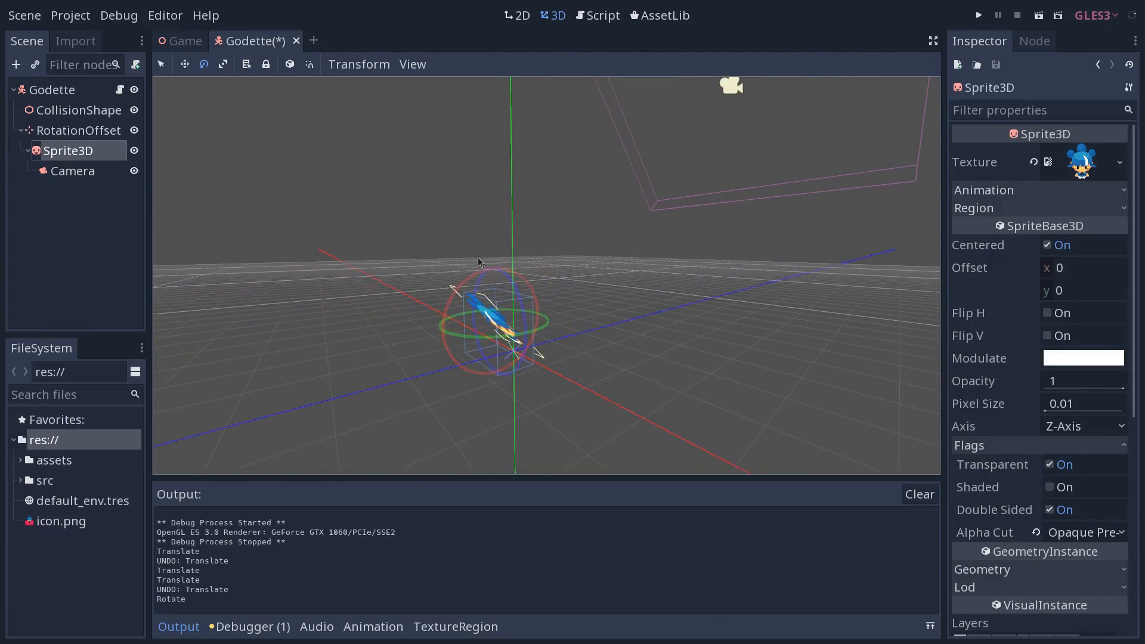
pyautogui.moveTo(479, 263); pyautogui.dragTo(511, 274)
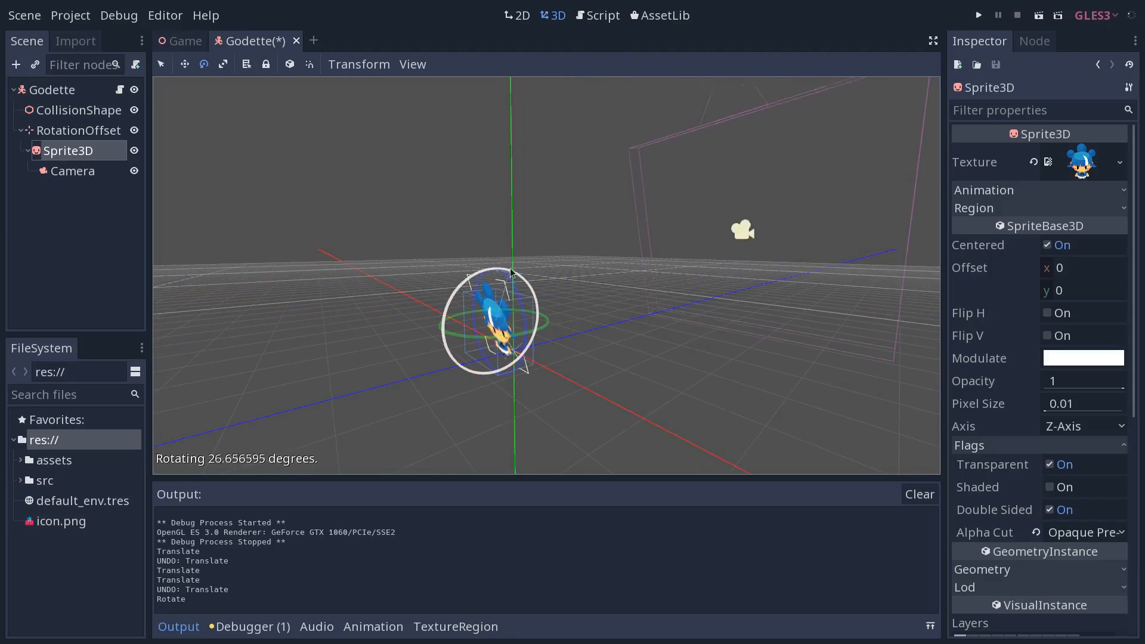
pyautogui.moveTo(511, 273); pyautogui.dragTo(523, 339)
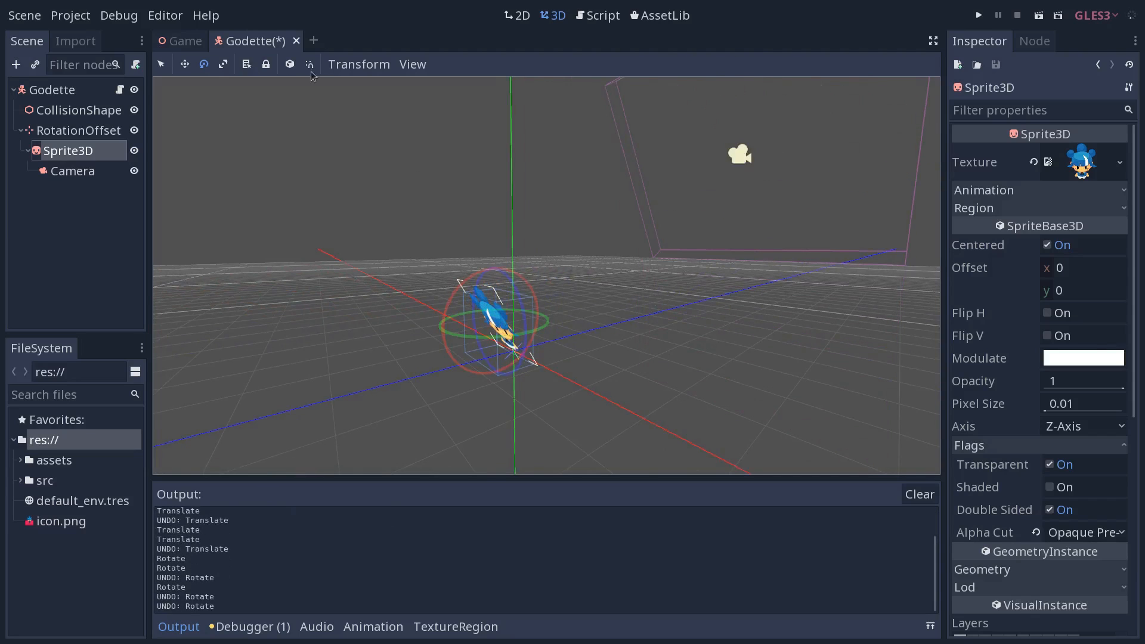
pyautogui.click(185, 40)
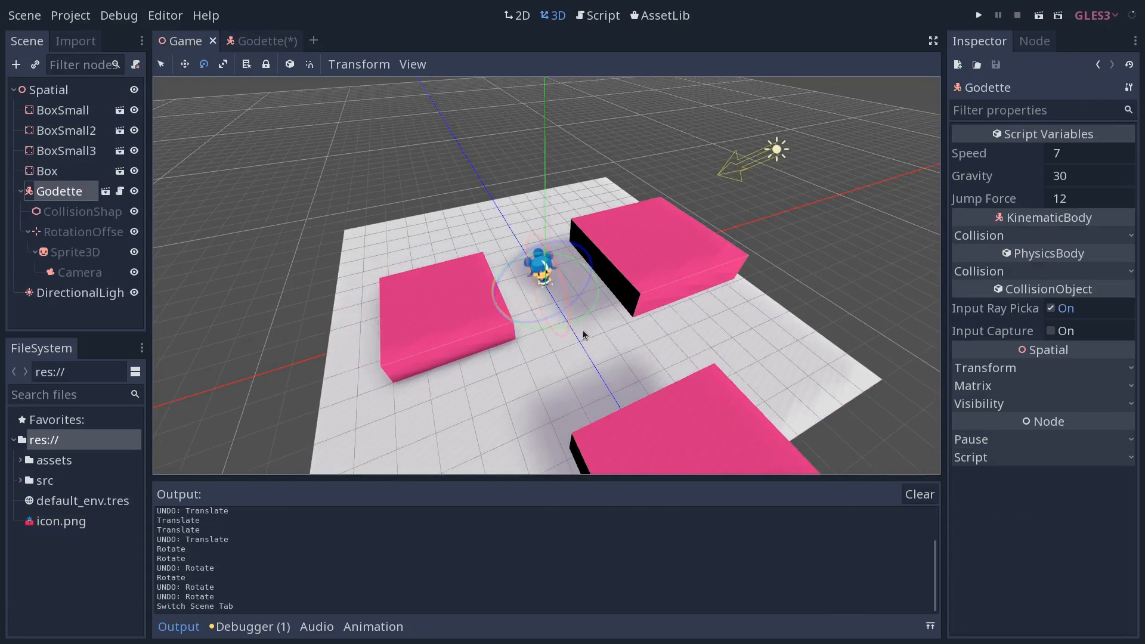
# Switch to the Godette scene and open its Godette.gd script
pyautogui.click(74, 251)
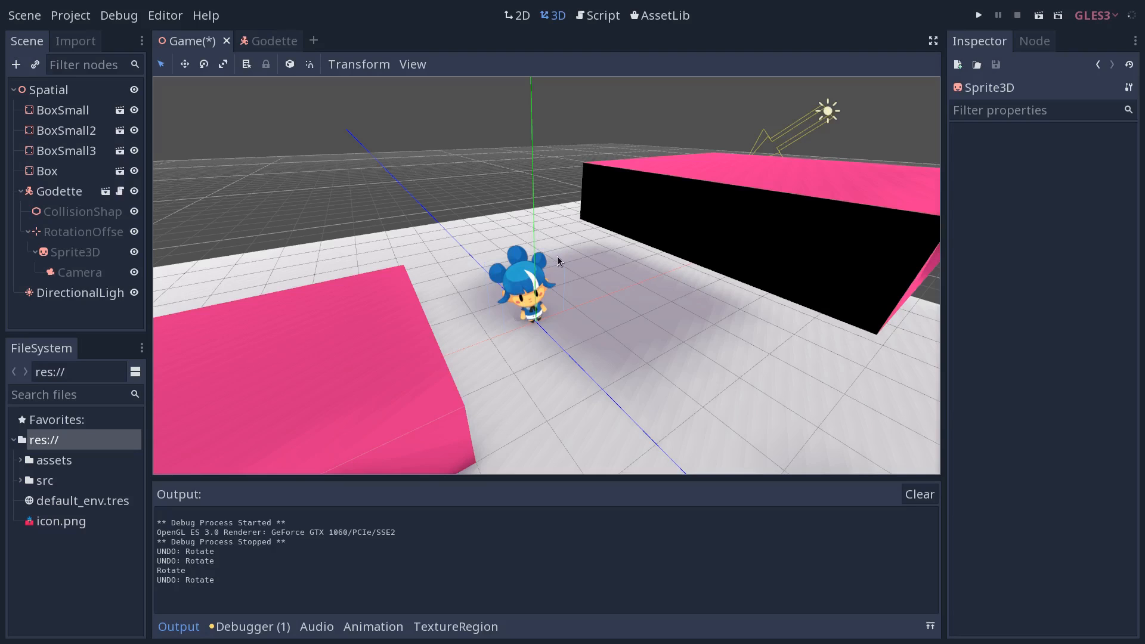
pyautogui.moveTo(554, 263)
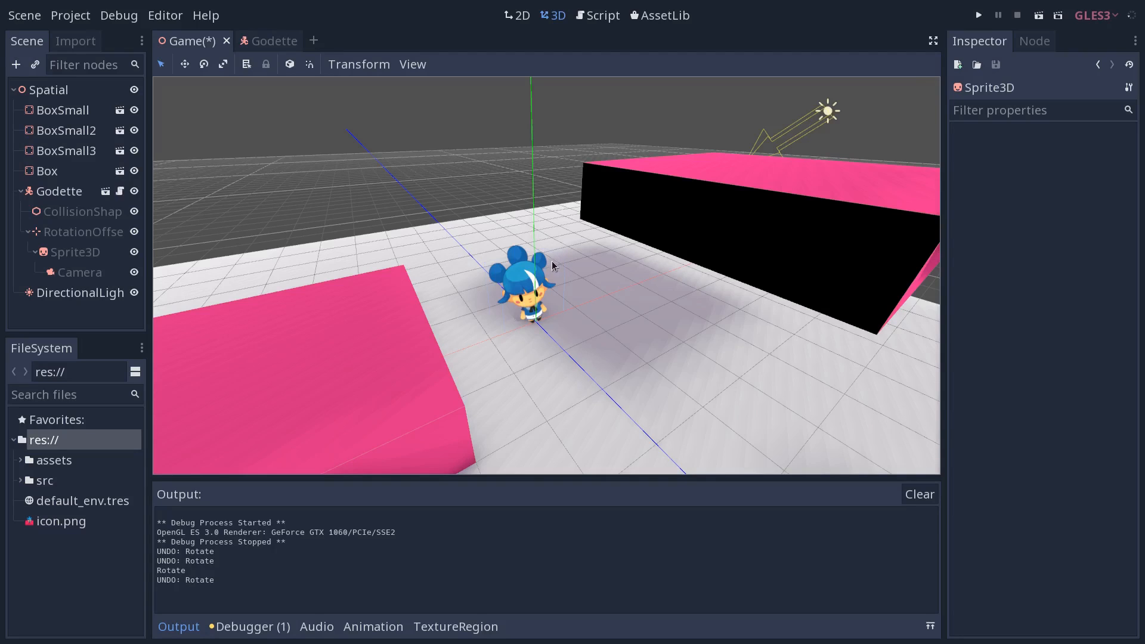
pyautogui.moveTo(549, 271)
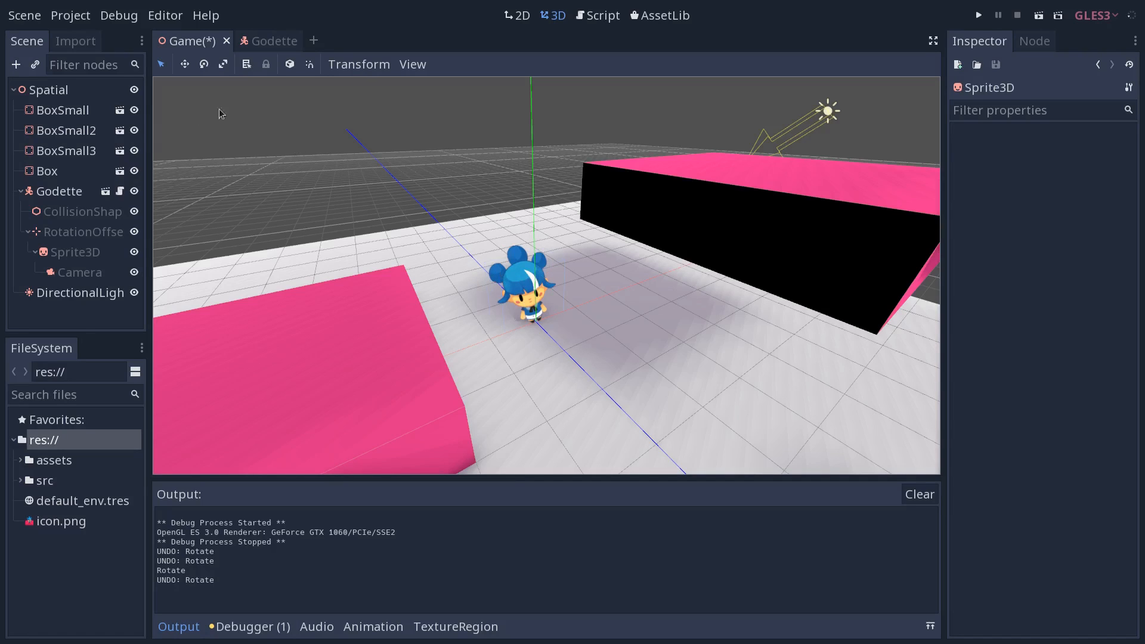
pyautogui.moveTo(274, 40)
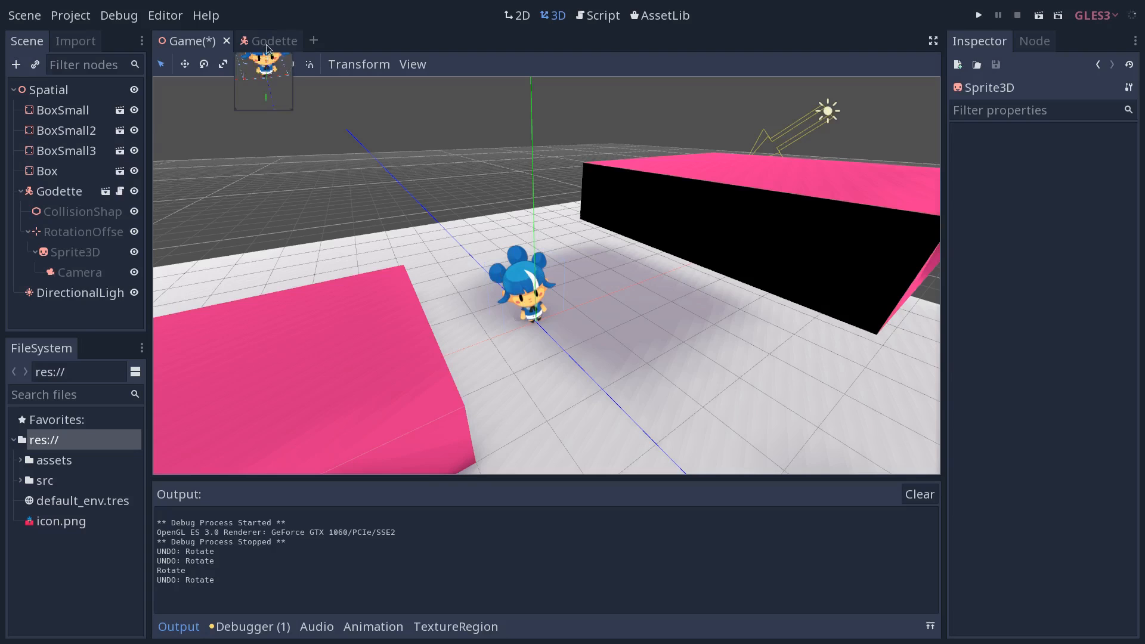
pyautogui.click(271, 40)
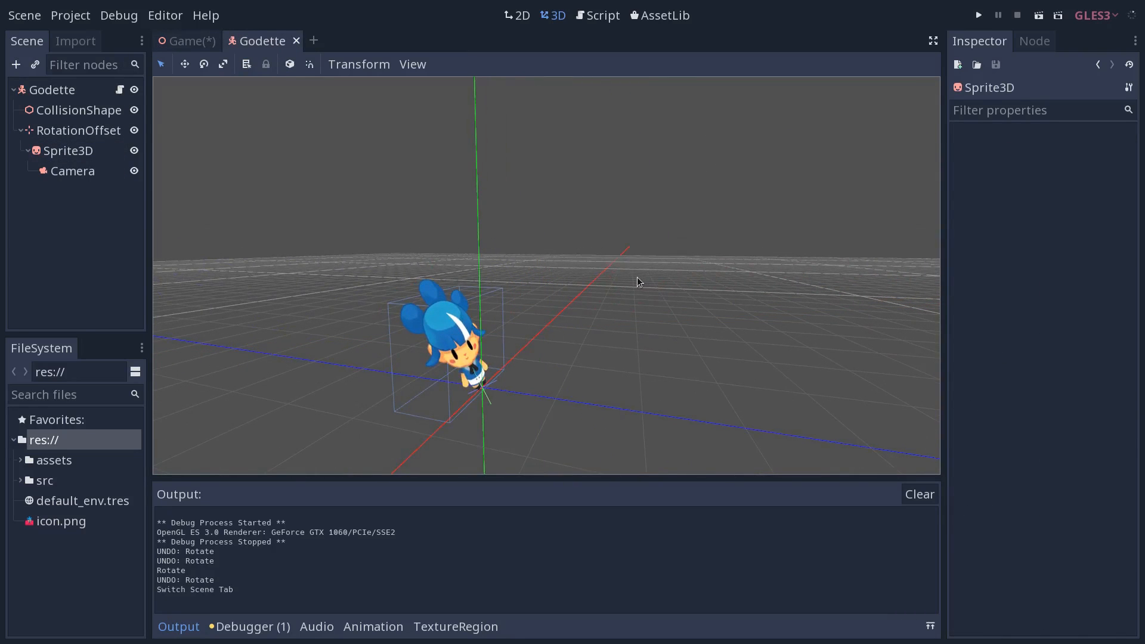
pyautogui.click(602, 15)
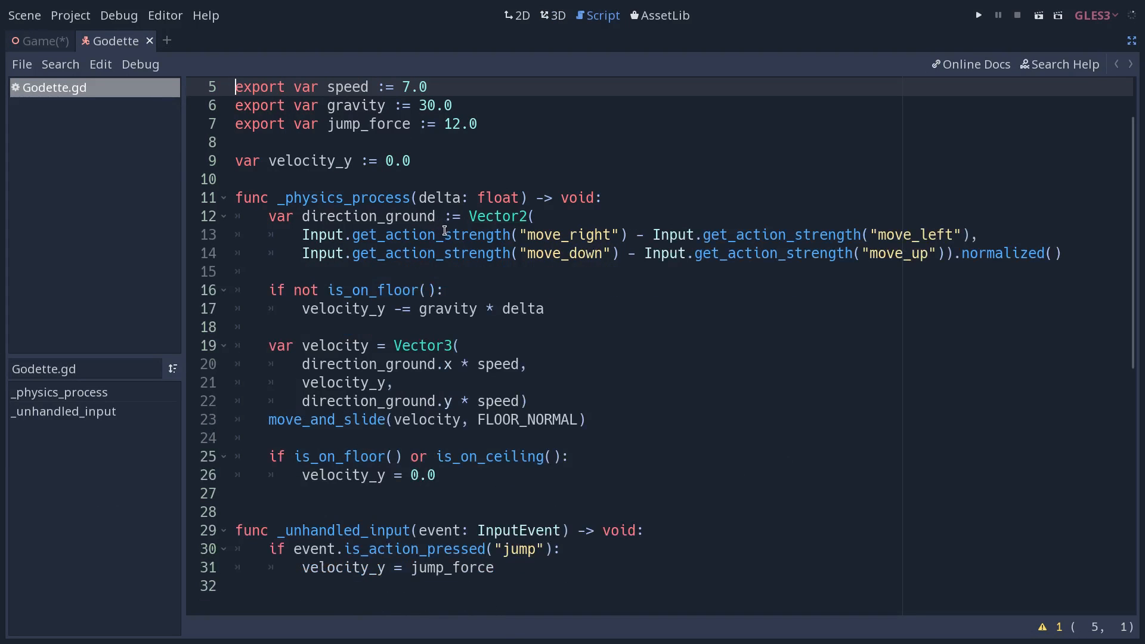
pyautogui.moveTo(1086, 290)
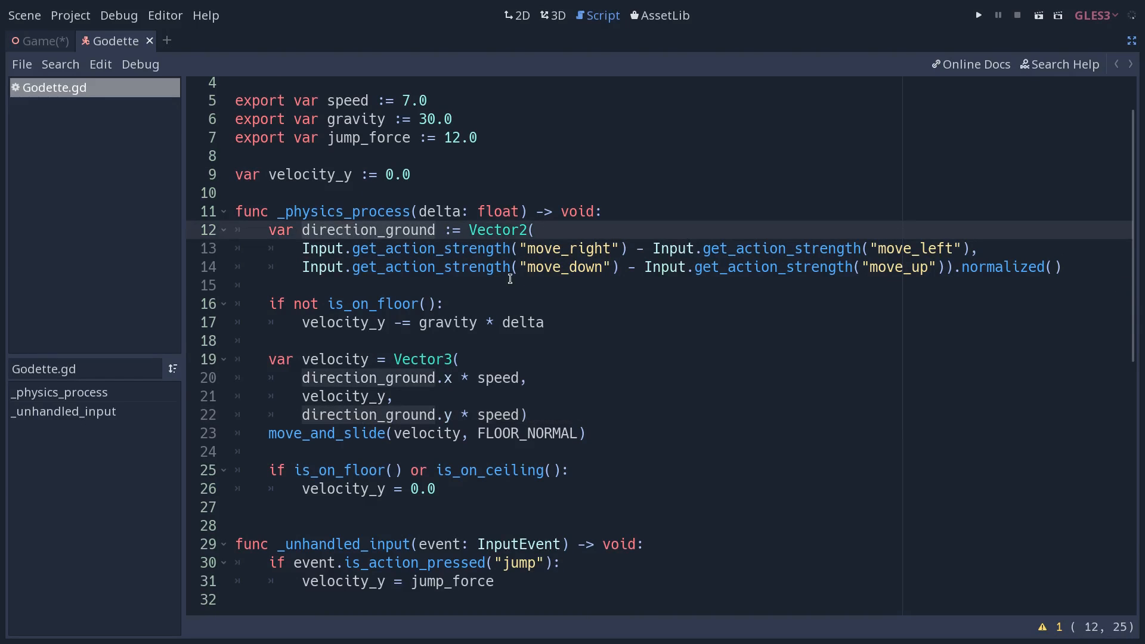
pyautogui.click(557, 14)
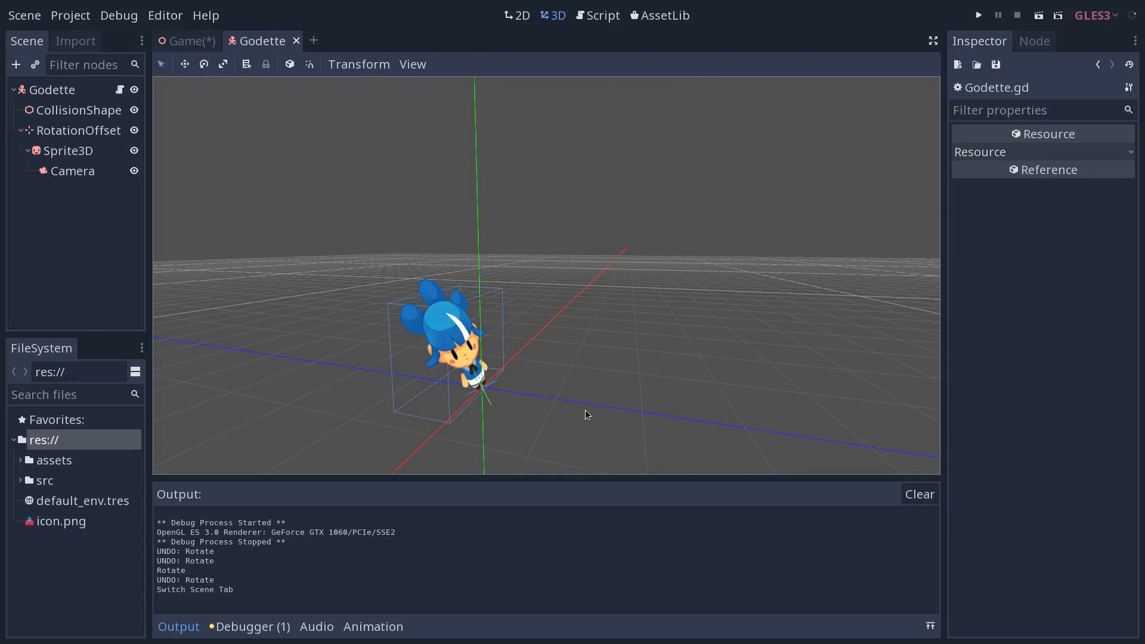
pyautogui.click(52, 89)
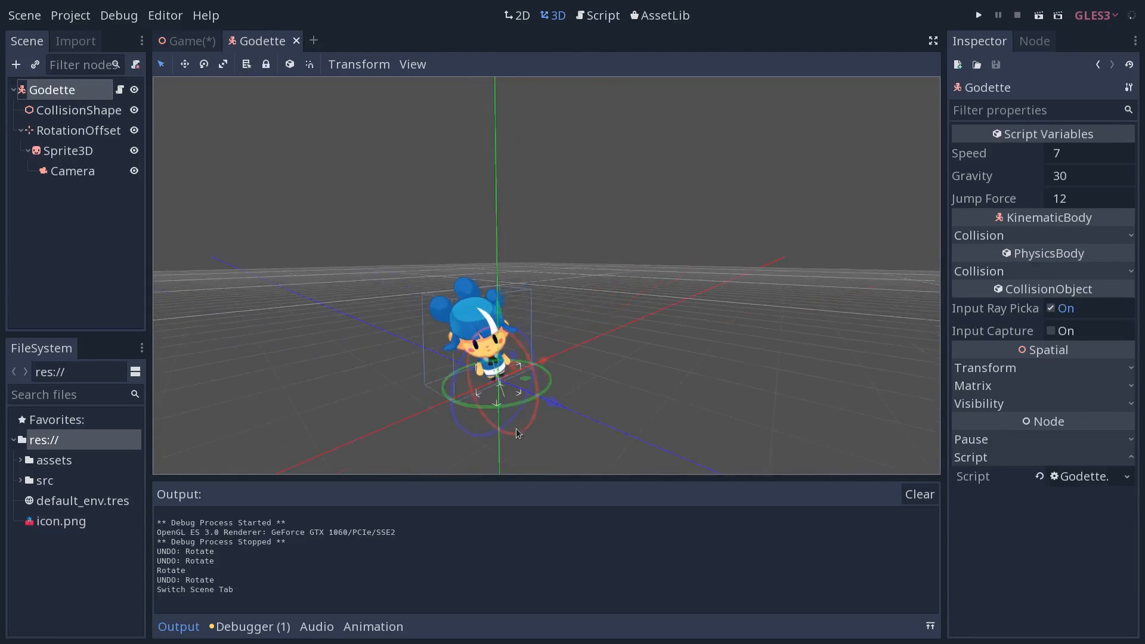
pyautogui.moveTo(515, 433); pyautogui.dragTo(636, 464)
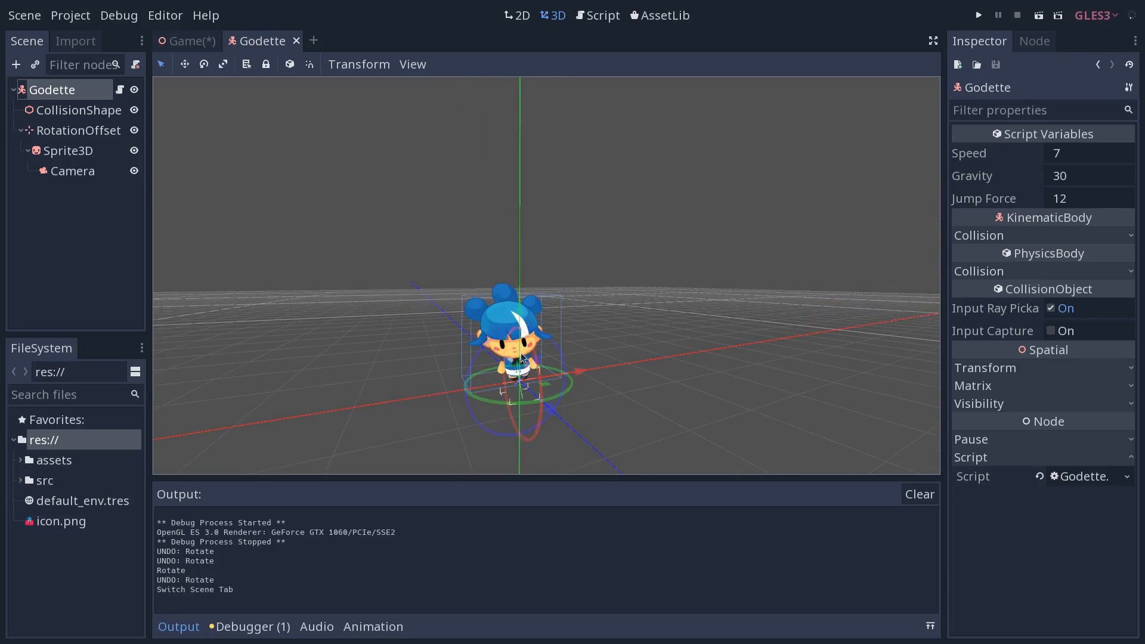
pyautogui.click(602, 14)
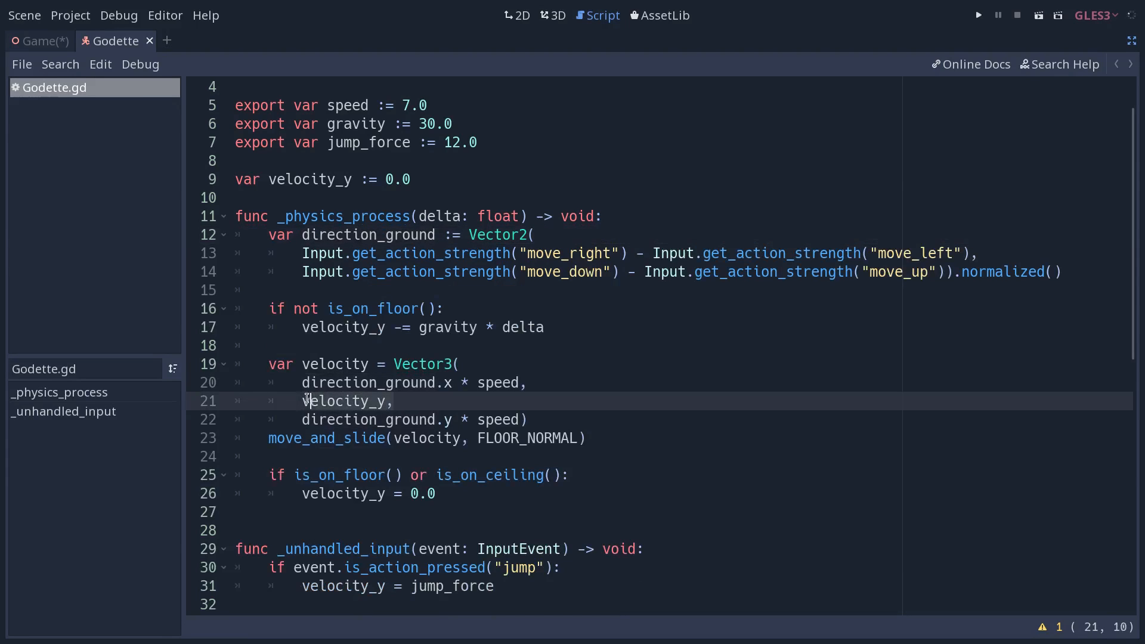
# Review the top of Godette.gd and scroll down to the physics code
pyautogui.click(302, 401)
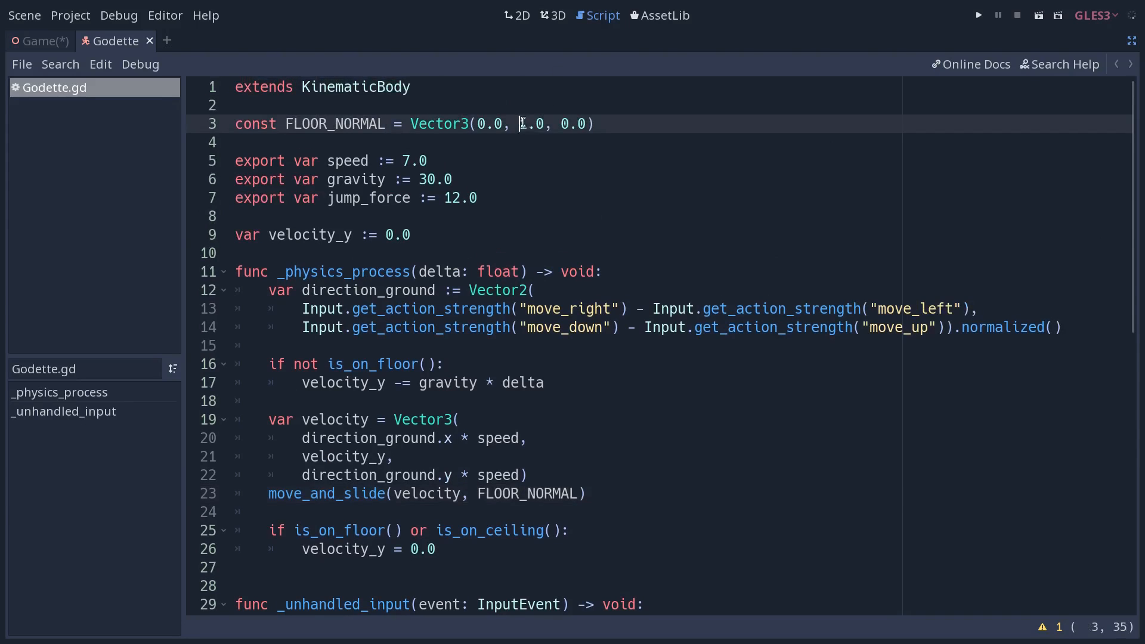
pyautogui.write('1')
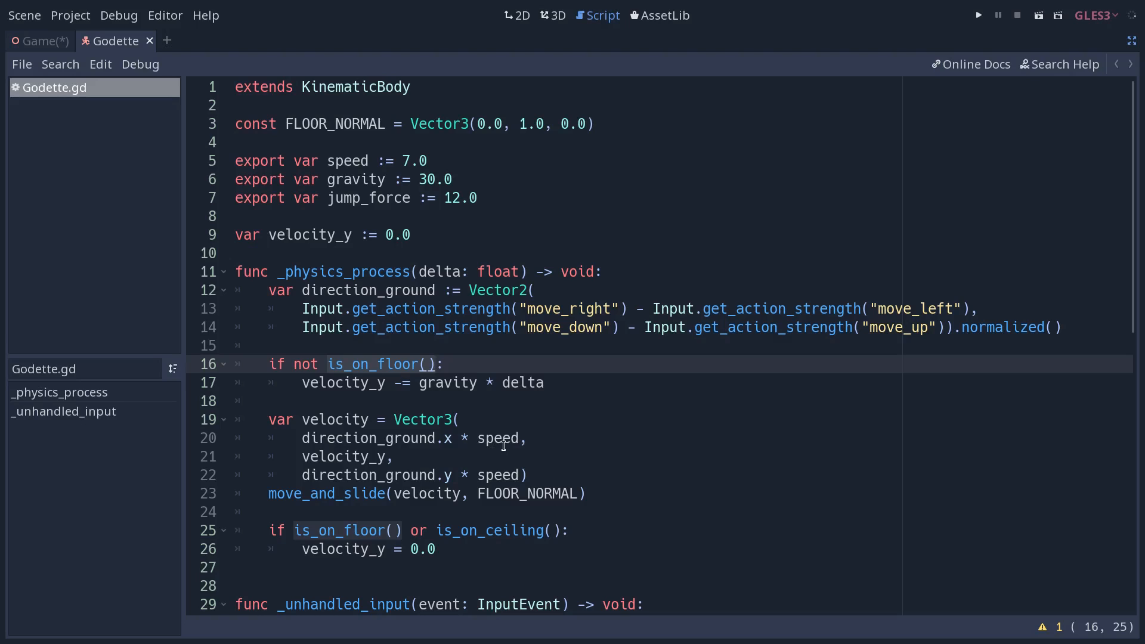
pyautogui.click(436, 364)
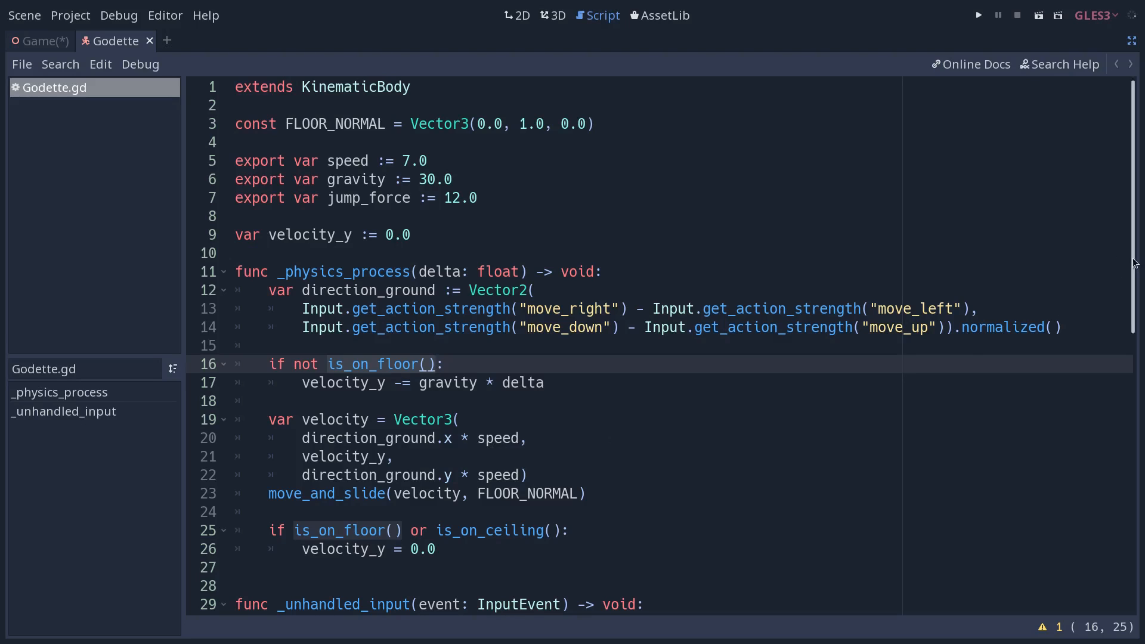
pyautogui.scroll(-3)
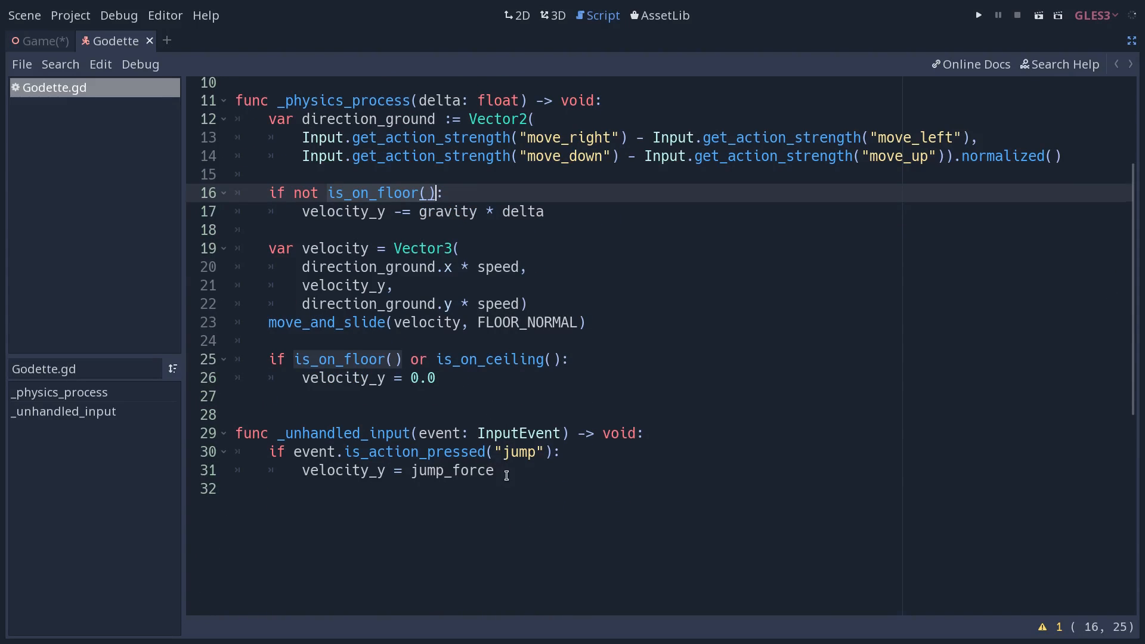
# Walk through the gravity and jump lines, then select 'or is_on_ceiling()' for removal
pyautogui.click(344, 451)
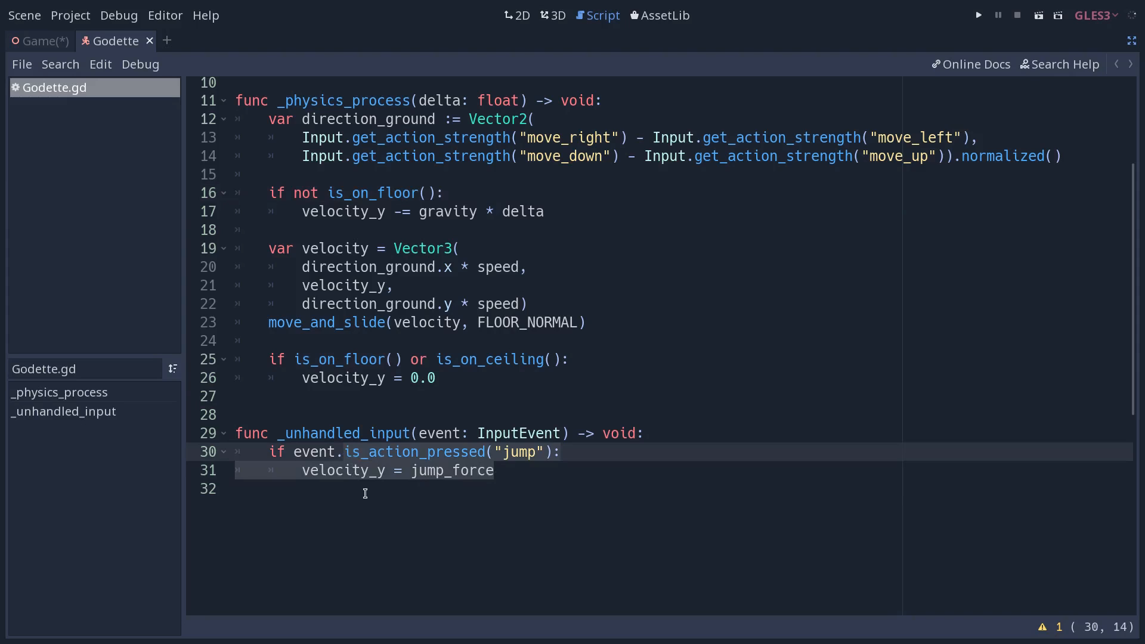
pyautogui.click(376, 470)
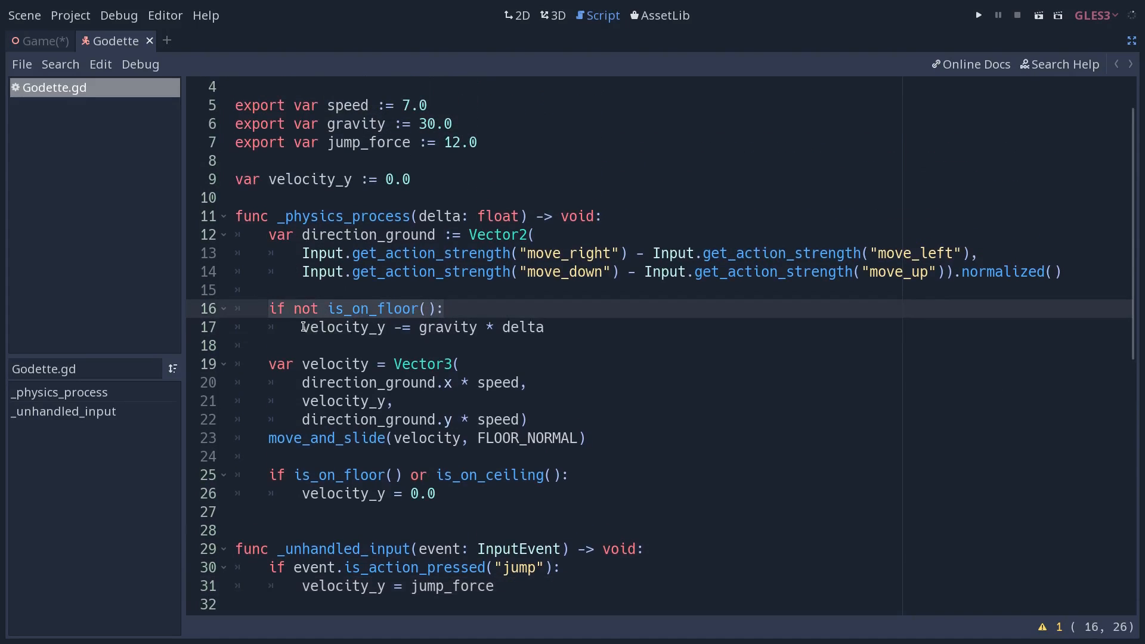
pyautogui.click(308, 327)
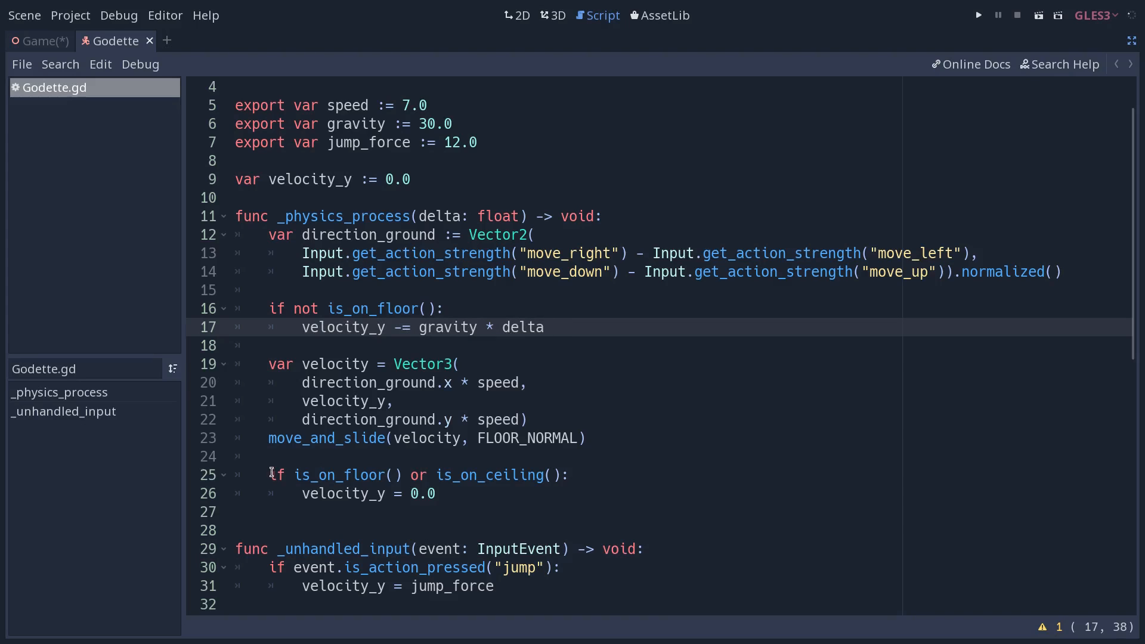
pyautogui.click(299, 475)
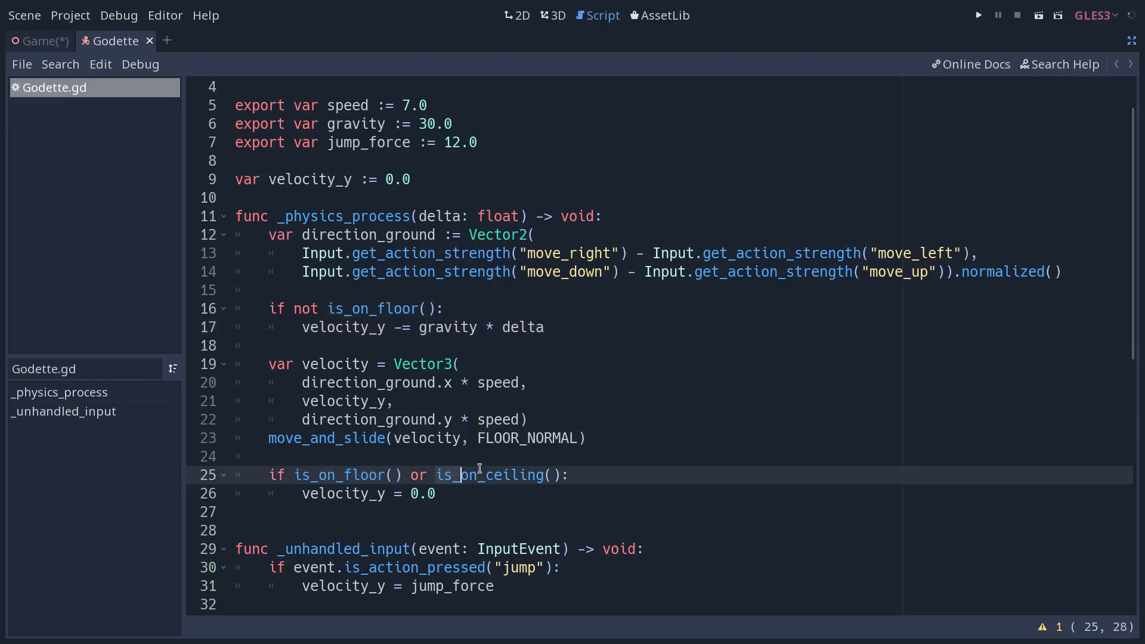
pyautogui.click(351, 493)
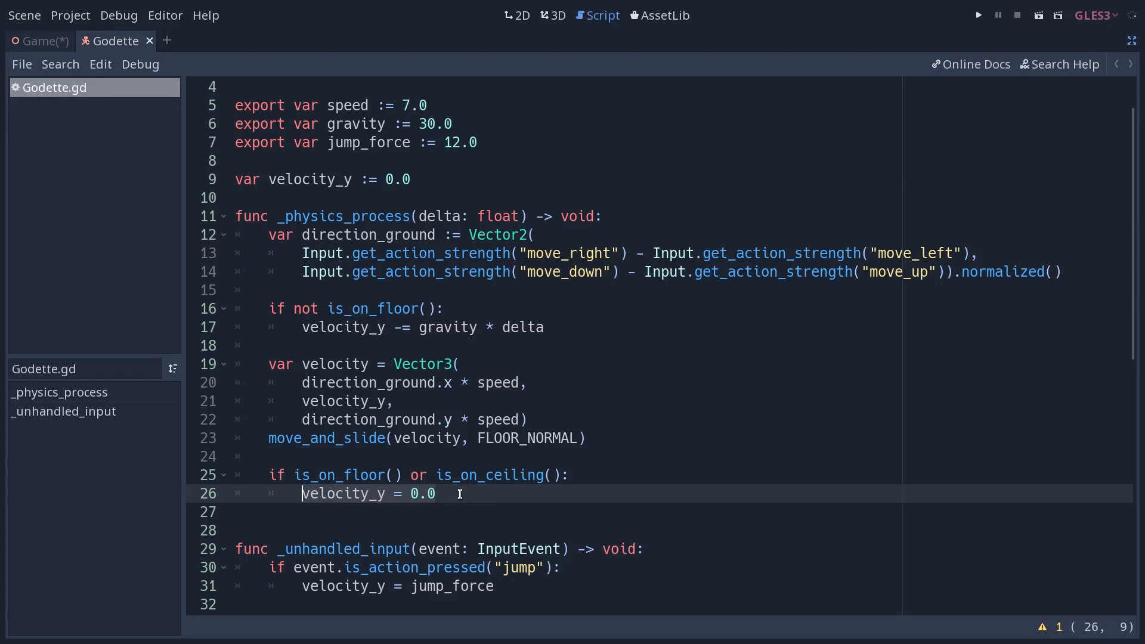
pyautogui.click(311, 475)
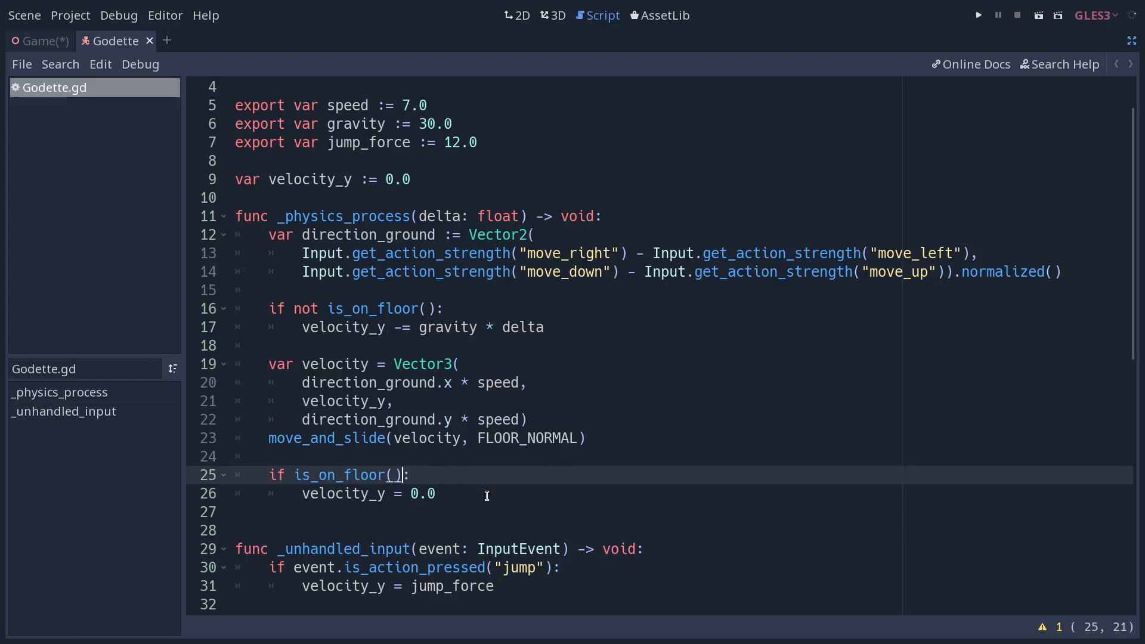
# Test the floor-only change in-game, restore 'or is_on_ceiling()', and close the game again
pyautogui.click(977, 14)
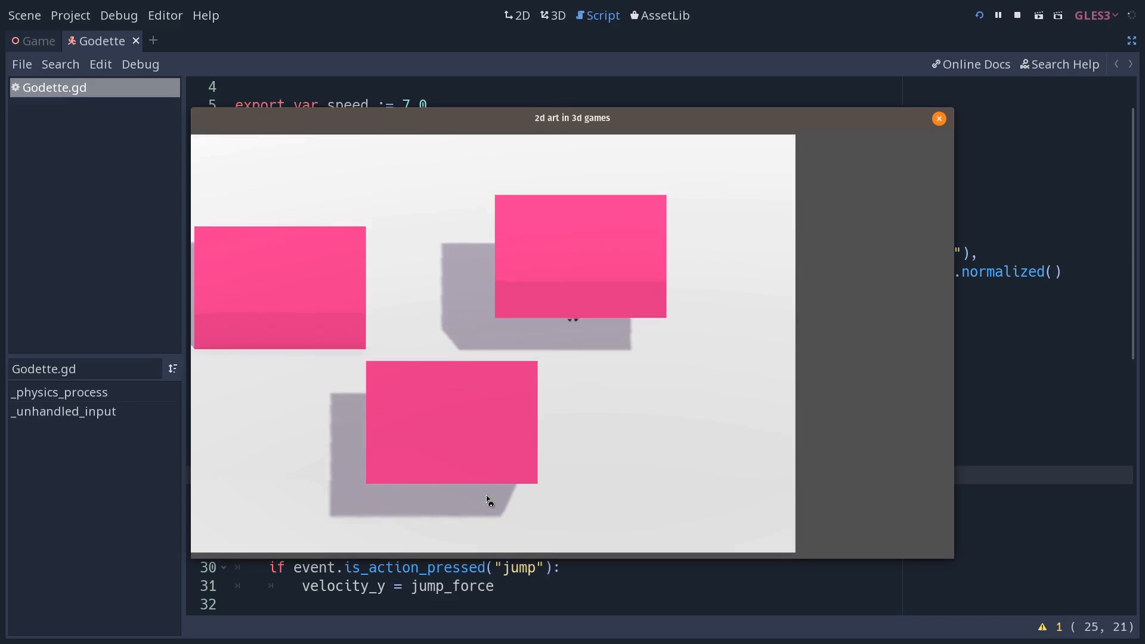
pyautogui.click(939, 118)
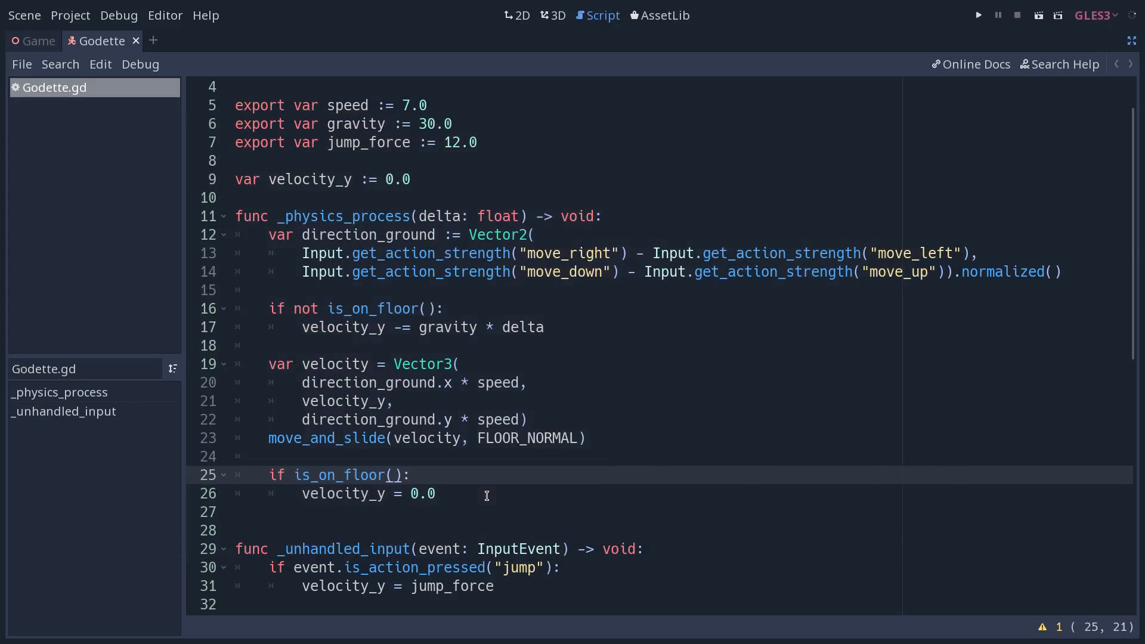
pyautogui.write('or is_on_ceiling()')
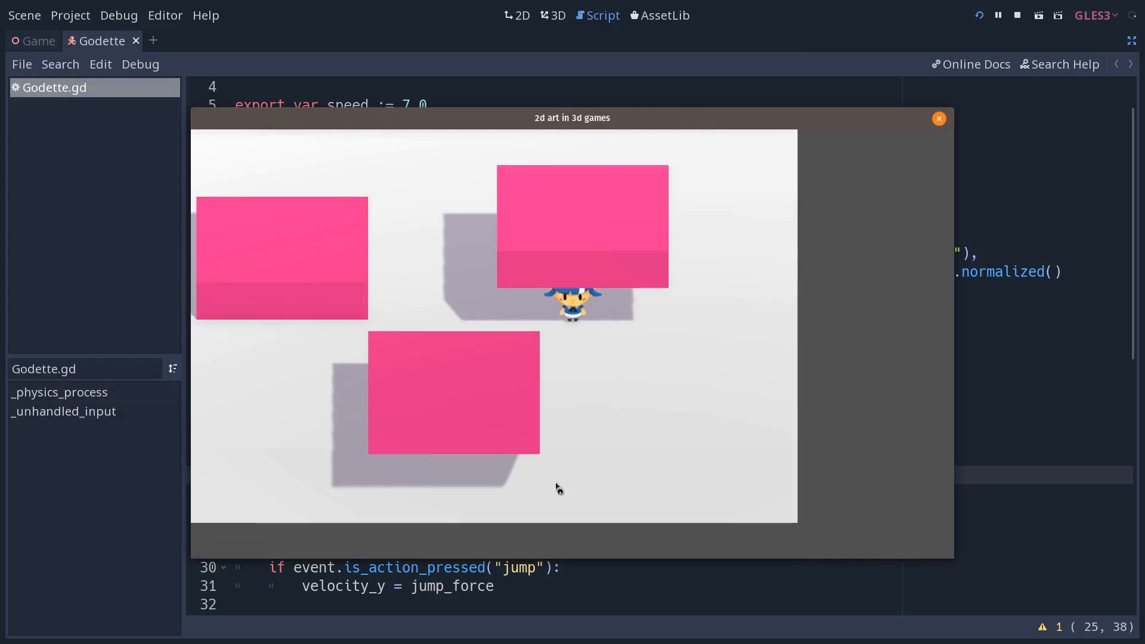
pyautogui.click(938, 118)
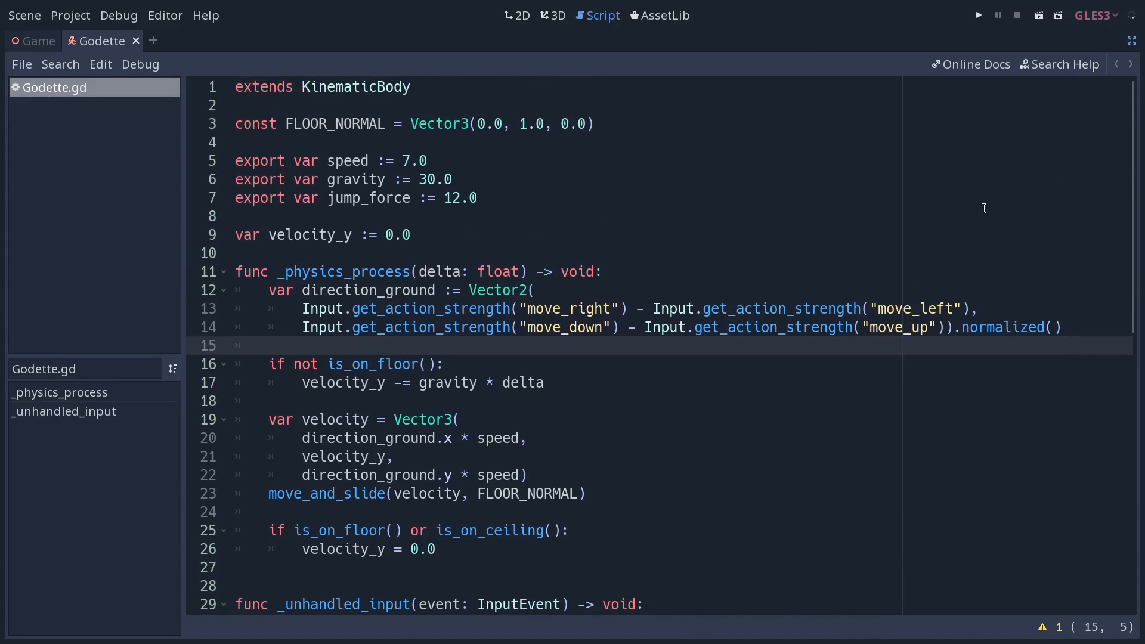
# Switch to the 3D view and select Sprite3D to show godette_pawn.png in the Inspector
pyautogui.click(271, 345)
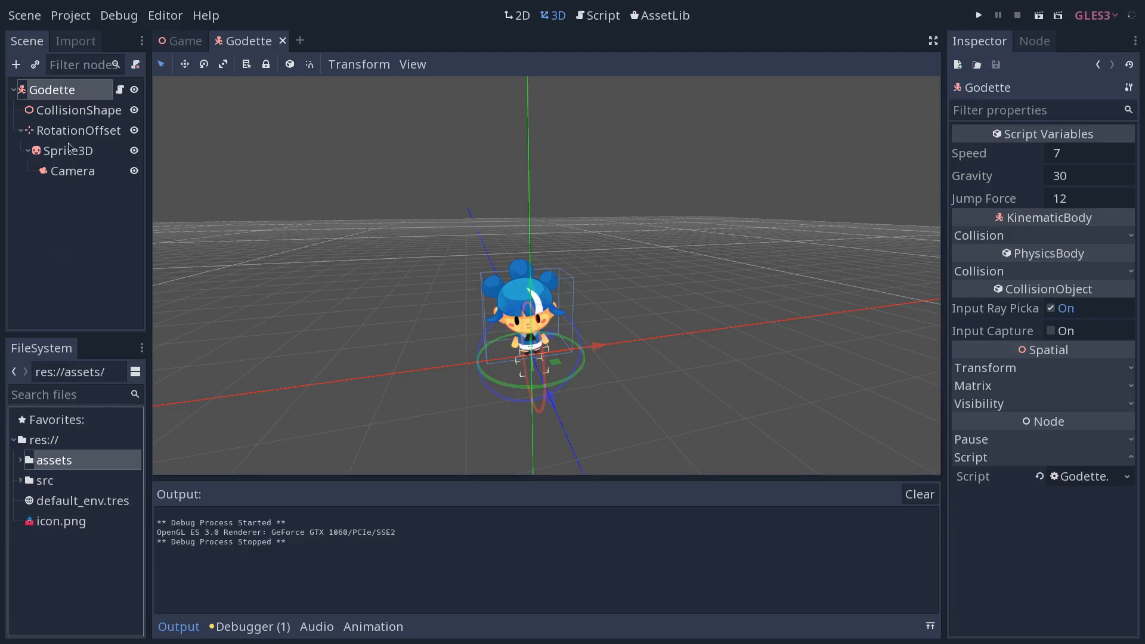
pyautogui.click(68, 151)
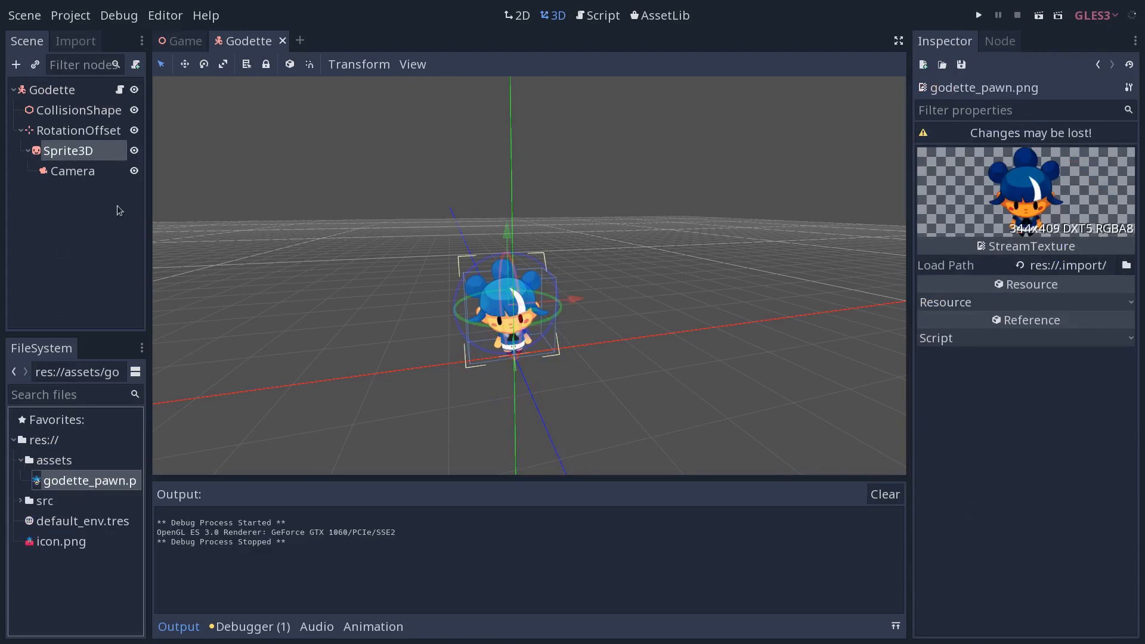
# Apply the 2D import preset to godette_pawn.png and reimport it
pyautogui.click(74, 40)
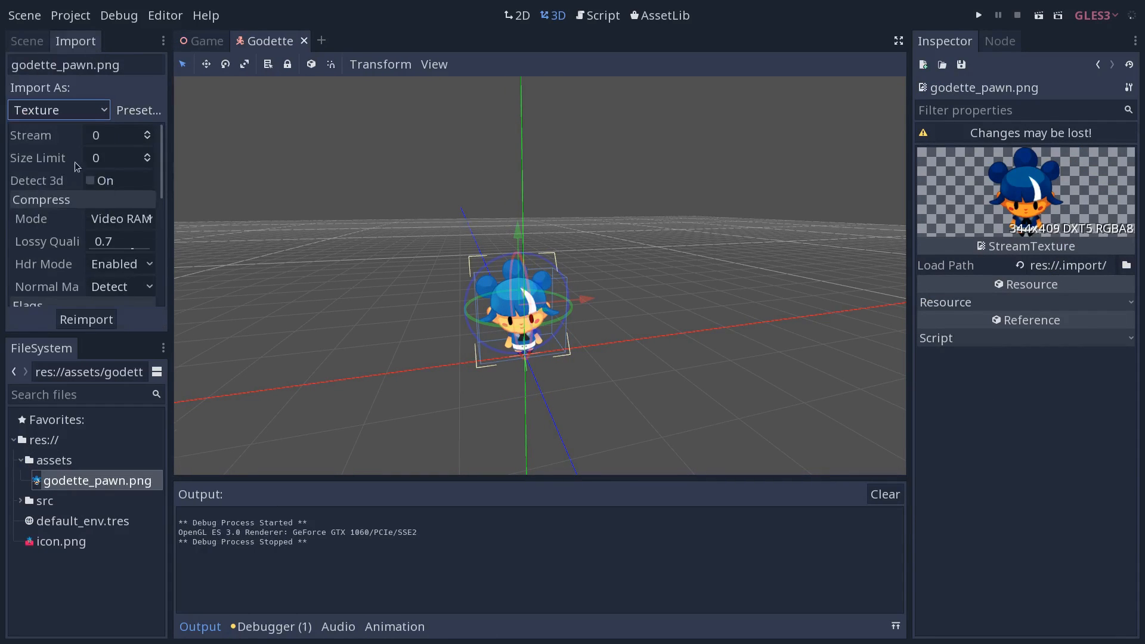
pyautogui.click(138, 109)
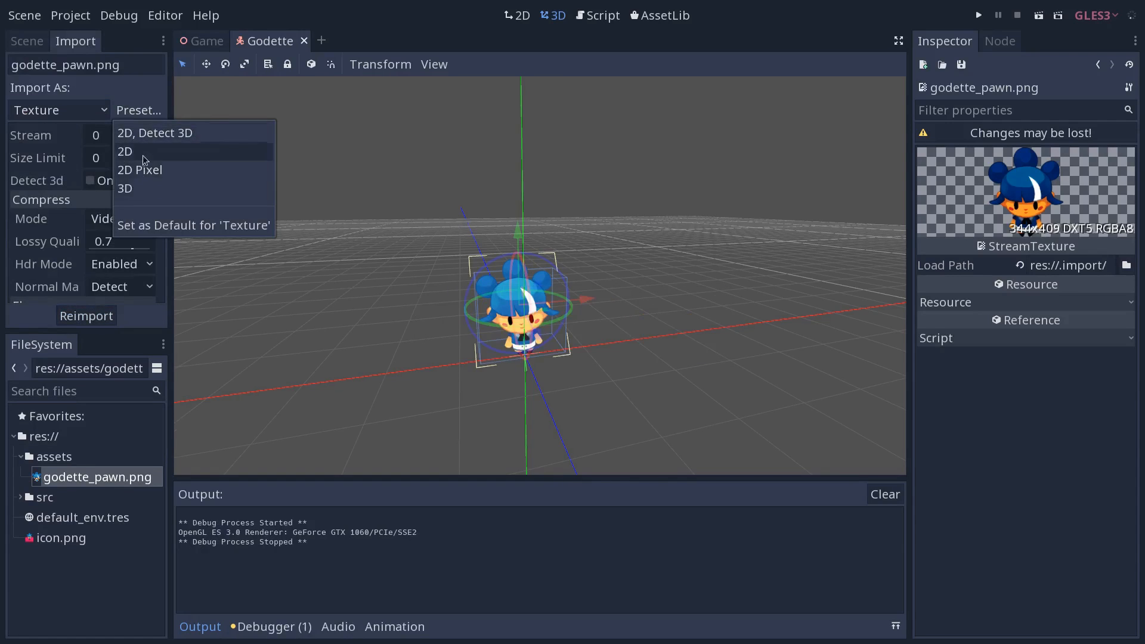
pyautogui.click(124, 151)
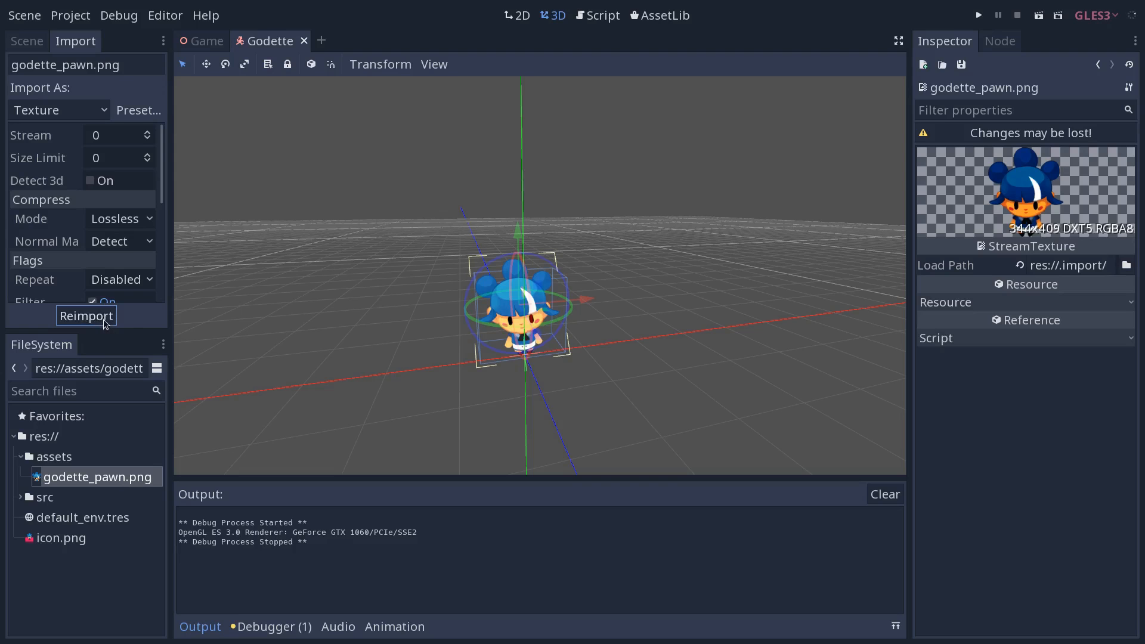
pyautogui.click(85, 316)
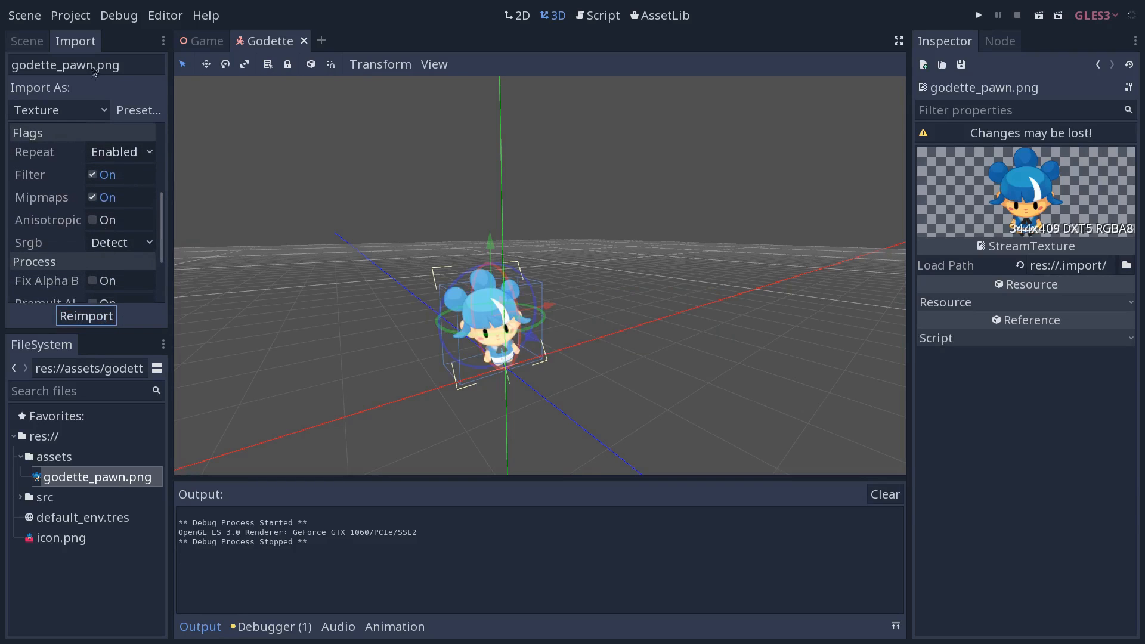
# Set the sprite's Srgb to Enable and turn on Fix Alpha Border
pyautogui.click(120, 242)
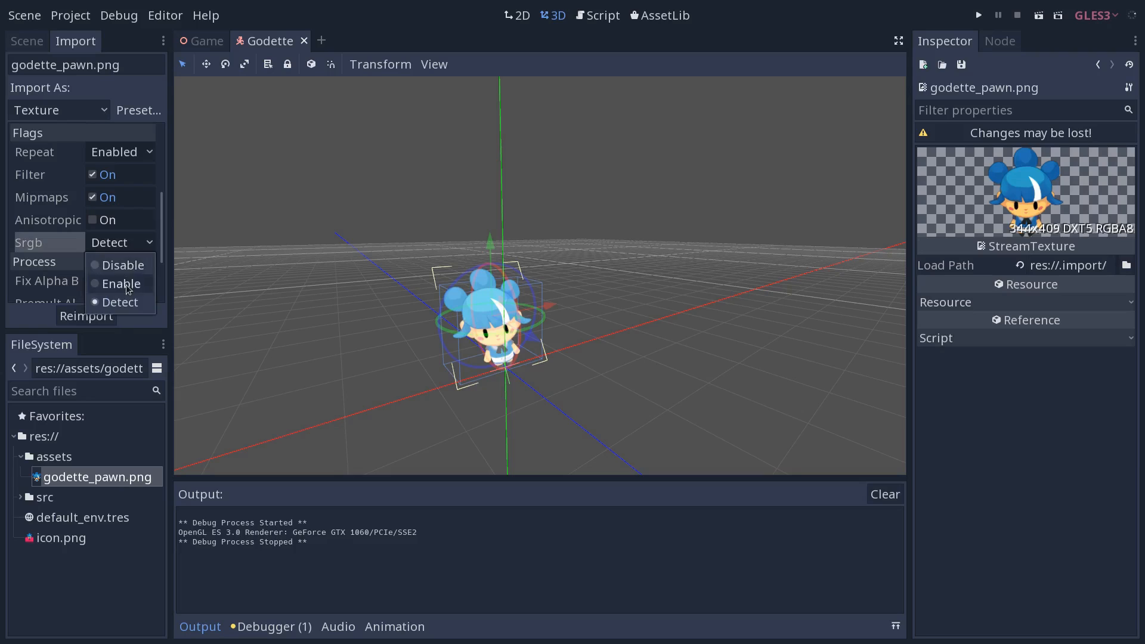
pyautogui.click(120, 283)
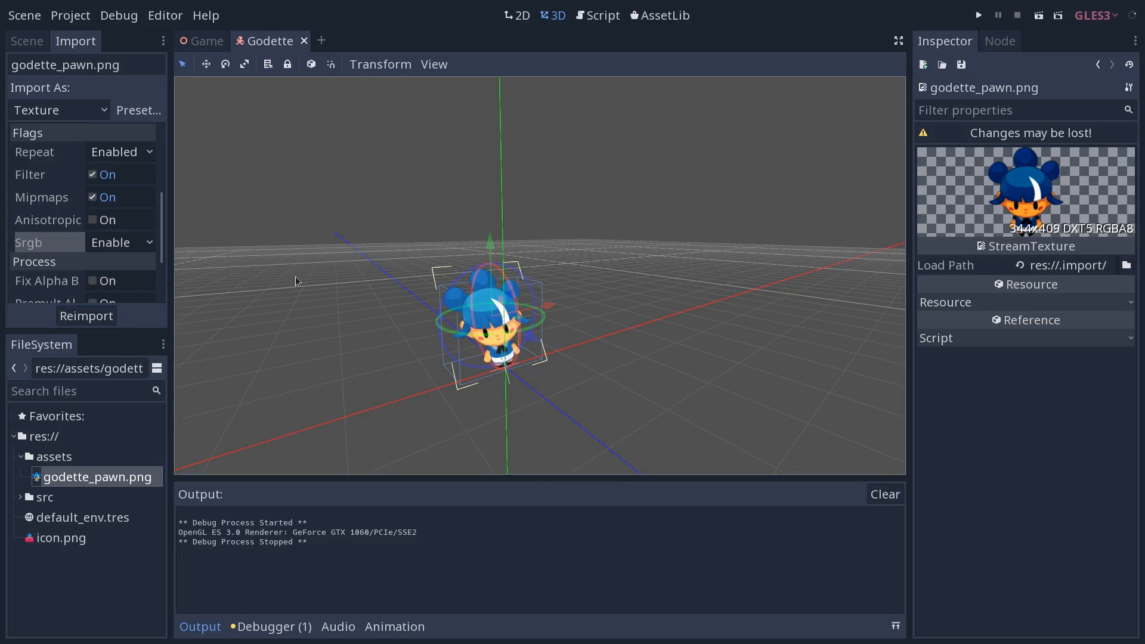
pyautogui.scroll(-3)
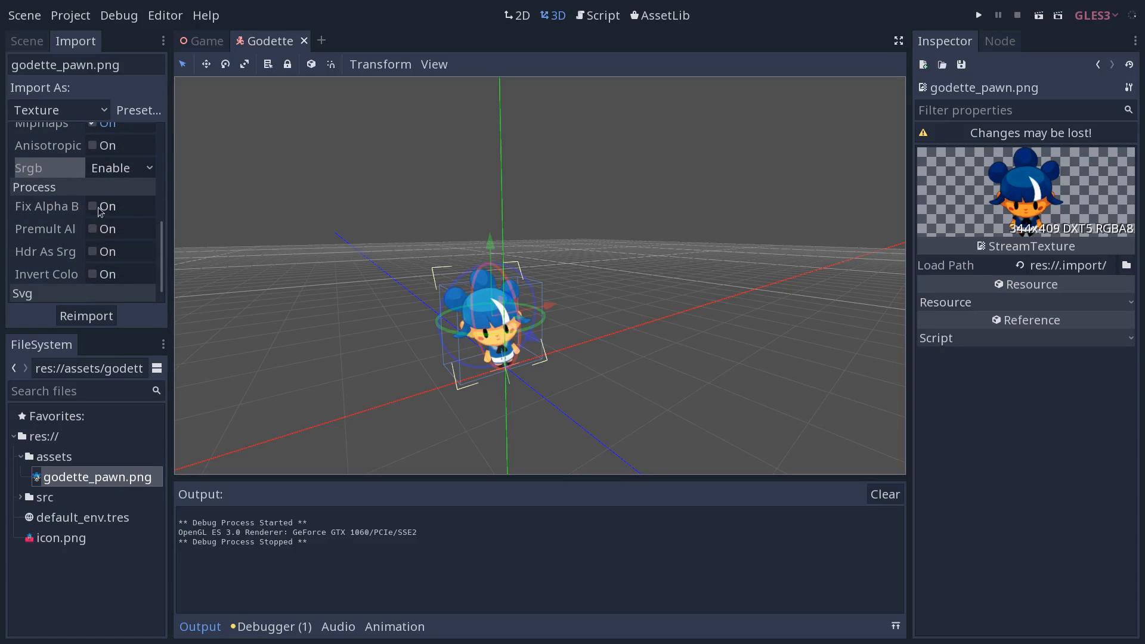
pyautogui.click(92, 206)
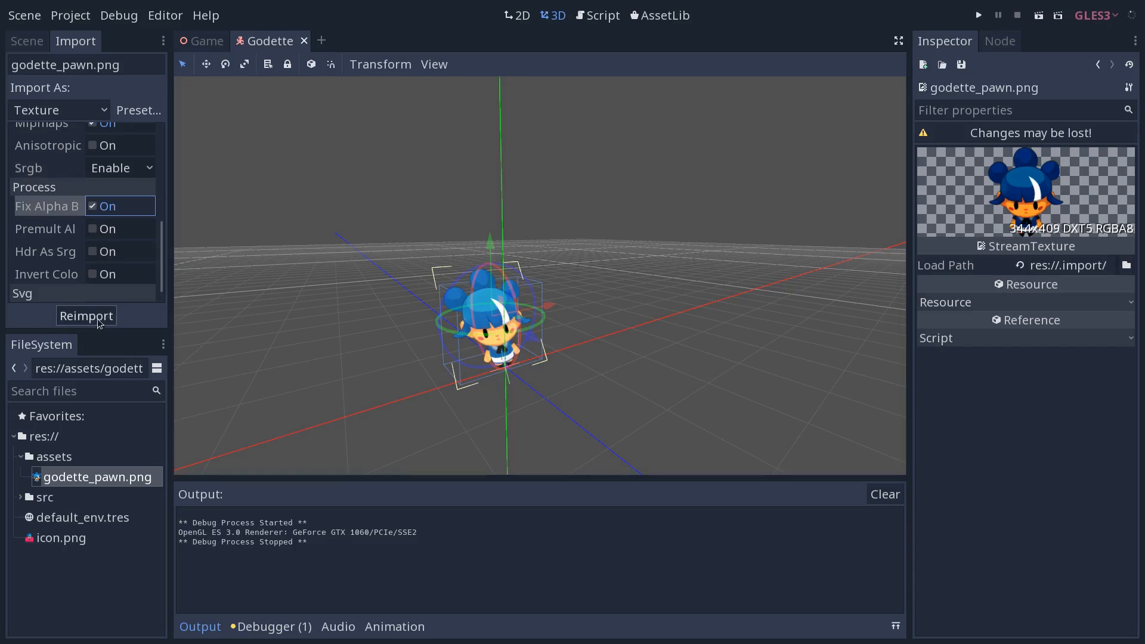
pyautogui.click(93, 206)
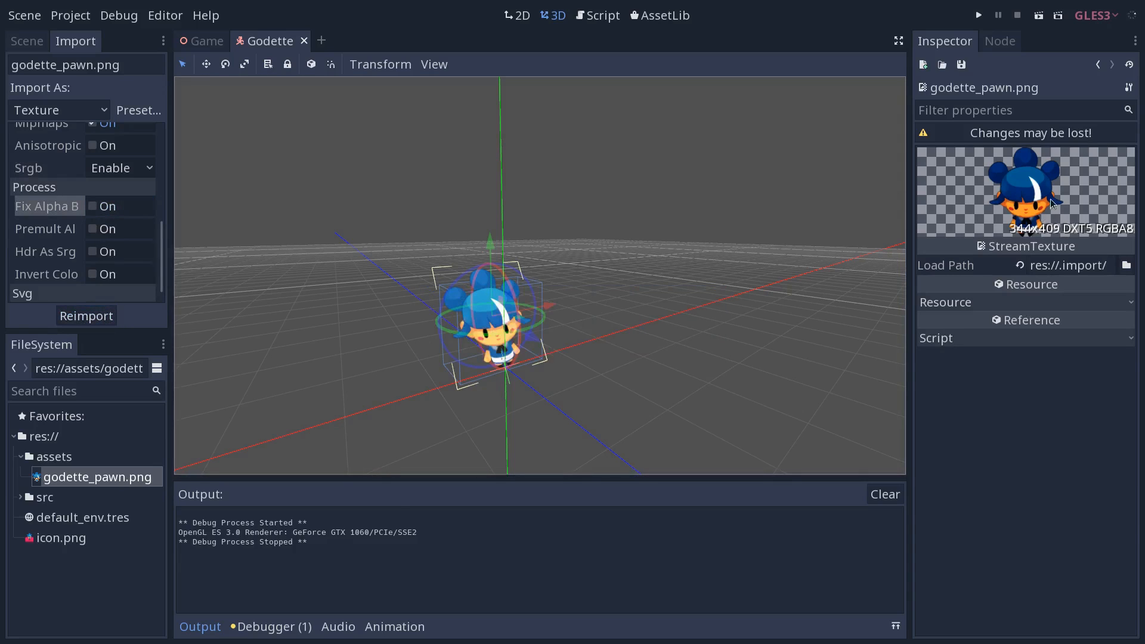
pyautogui.click(93, 207)
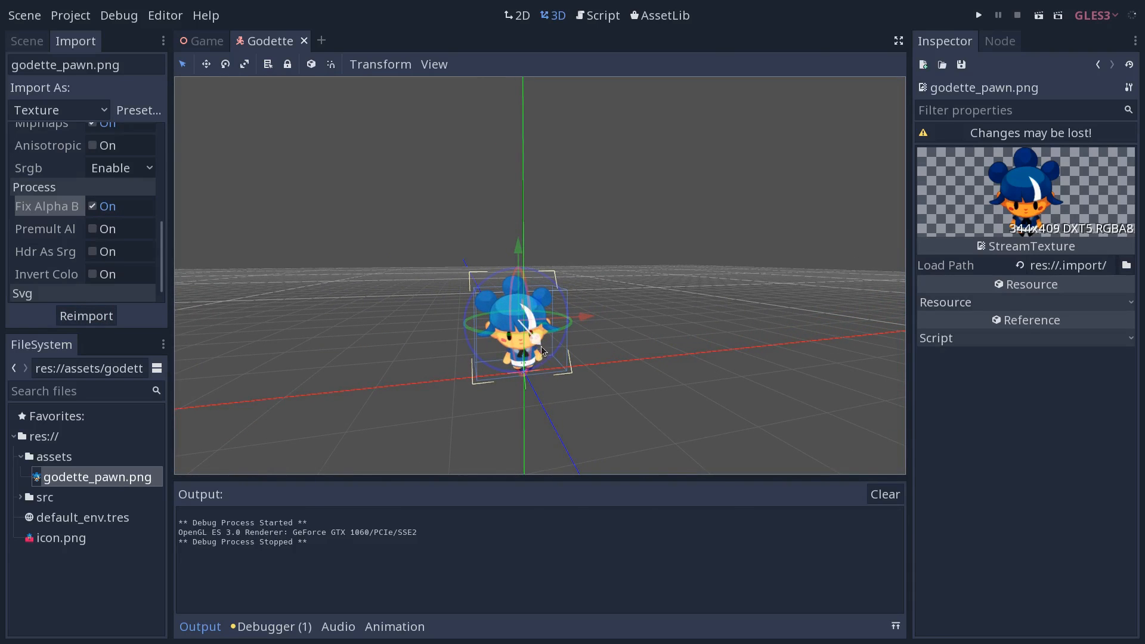
# Run the game to check the darker Godette among the pink boxes, then close it
pyautogui.click(207, 40)
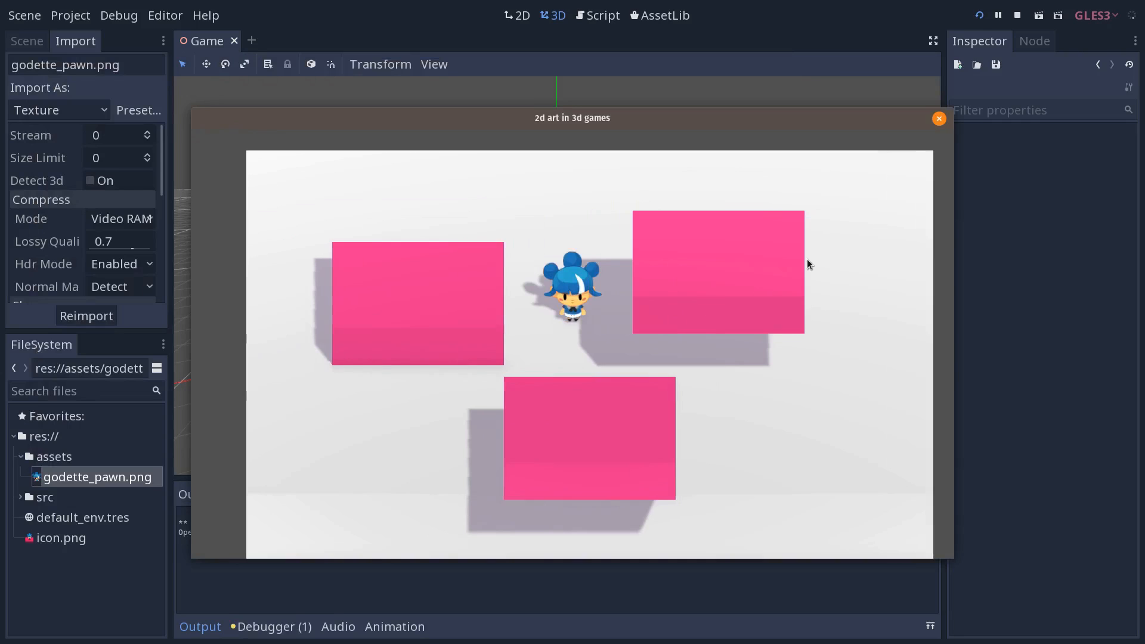
pyautogui.click(938, 118)
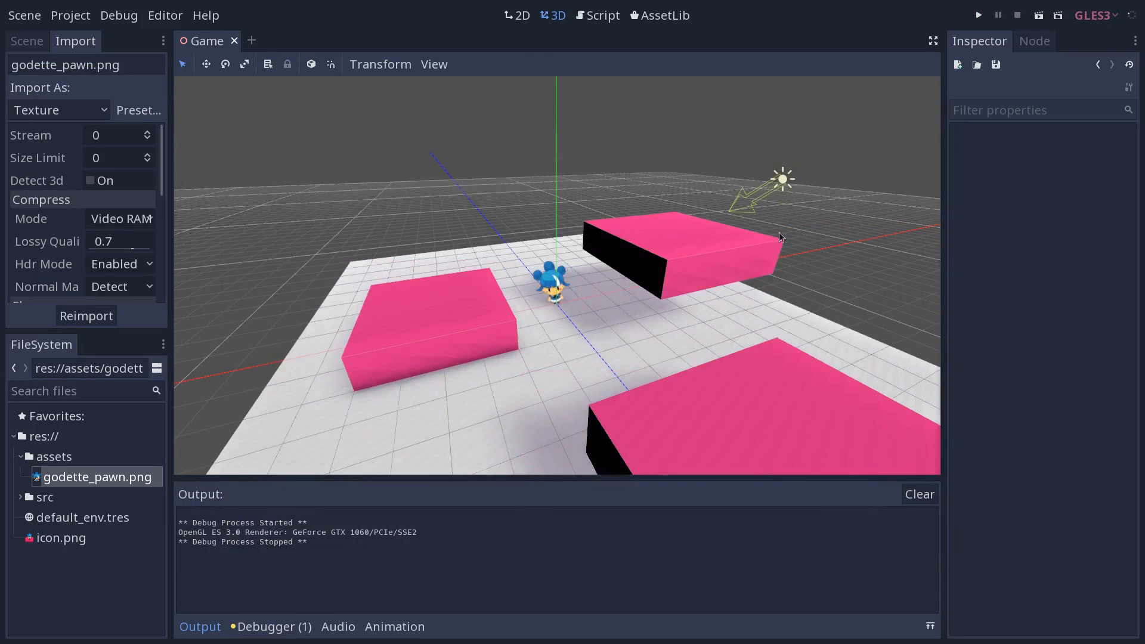
# Select the DirectionalLight and rotate it to shift the box shadows
pyautogui.click(782, 179)
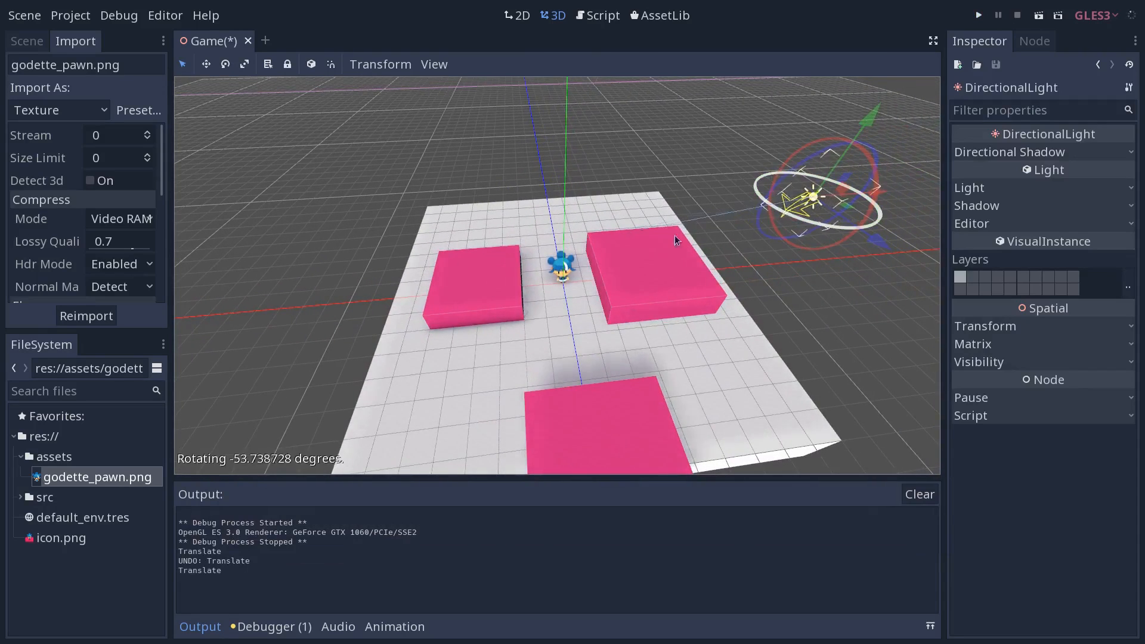
pyautogui.moveTo(673, 241); pyautogui.dragTo(643, 268)
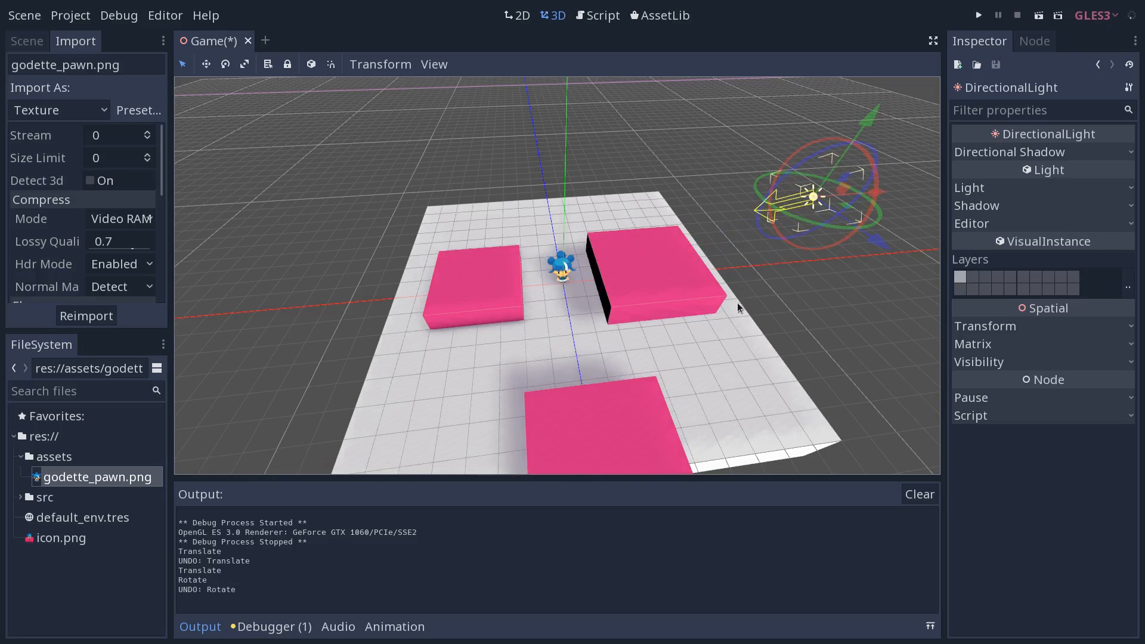
pyautogui.moveTo(79, 532)
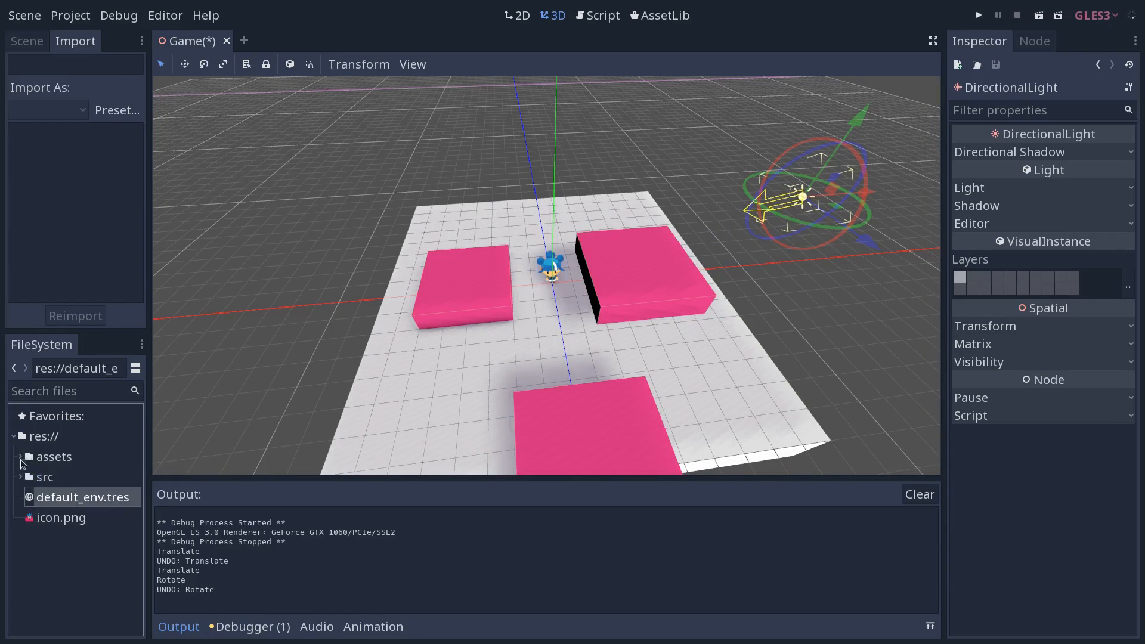
# Open default_env.tres from the FileSystem and toggle Ssao Enabled
pyautogui.click(84, 497)
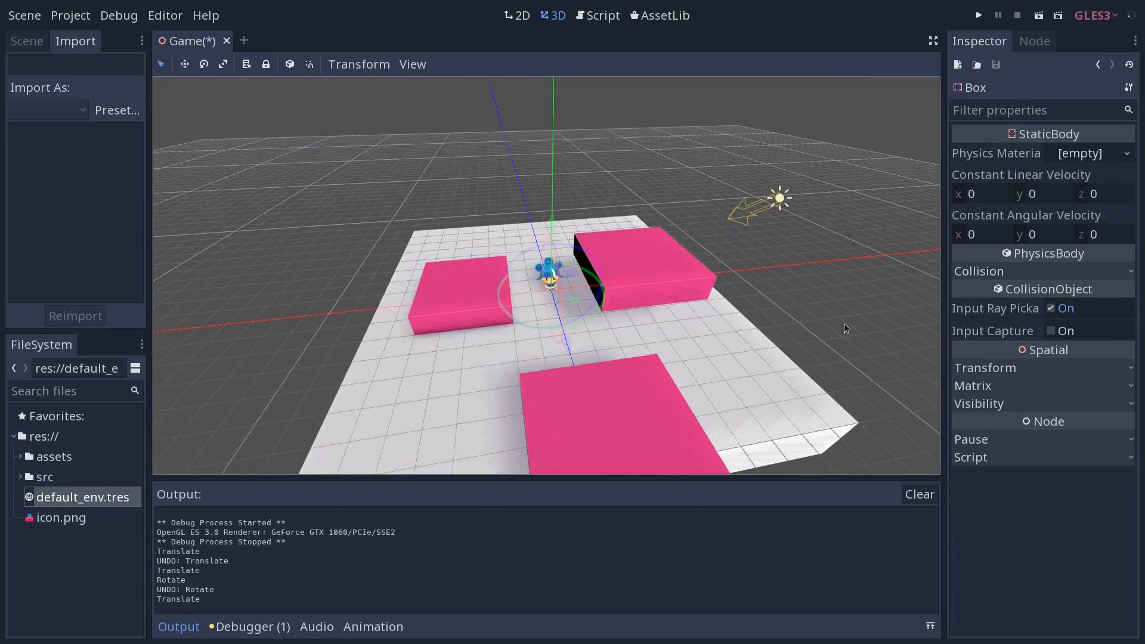
pyautogui.click(82, 497)
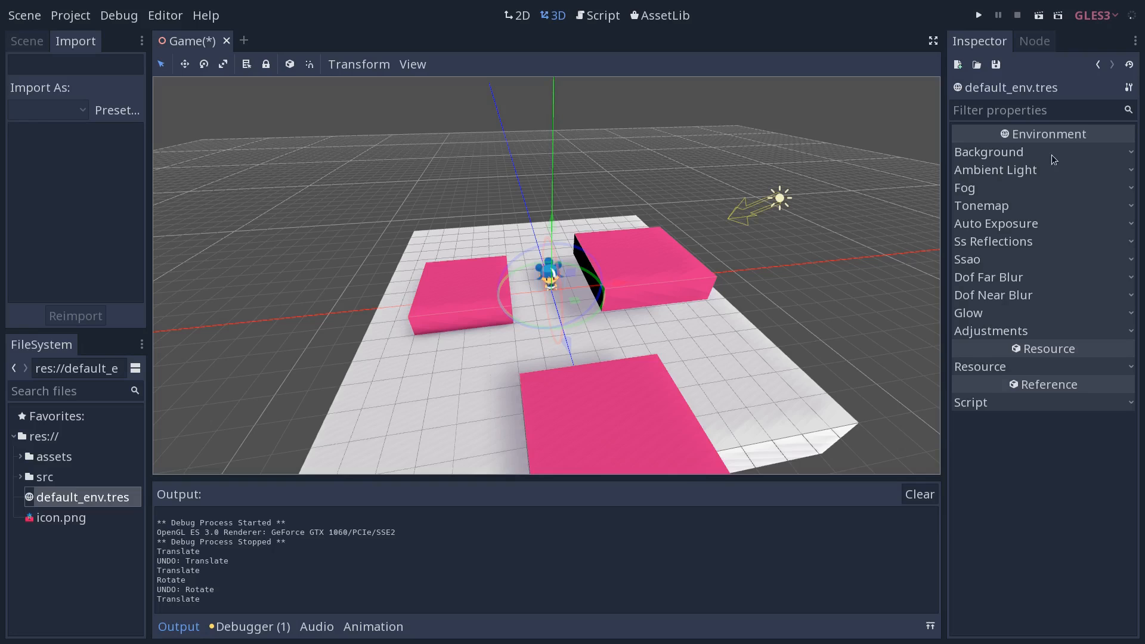
pyautogui.click(993, 241)
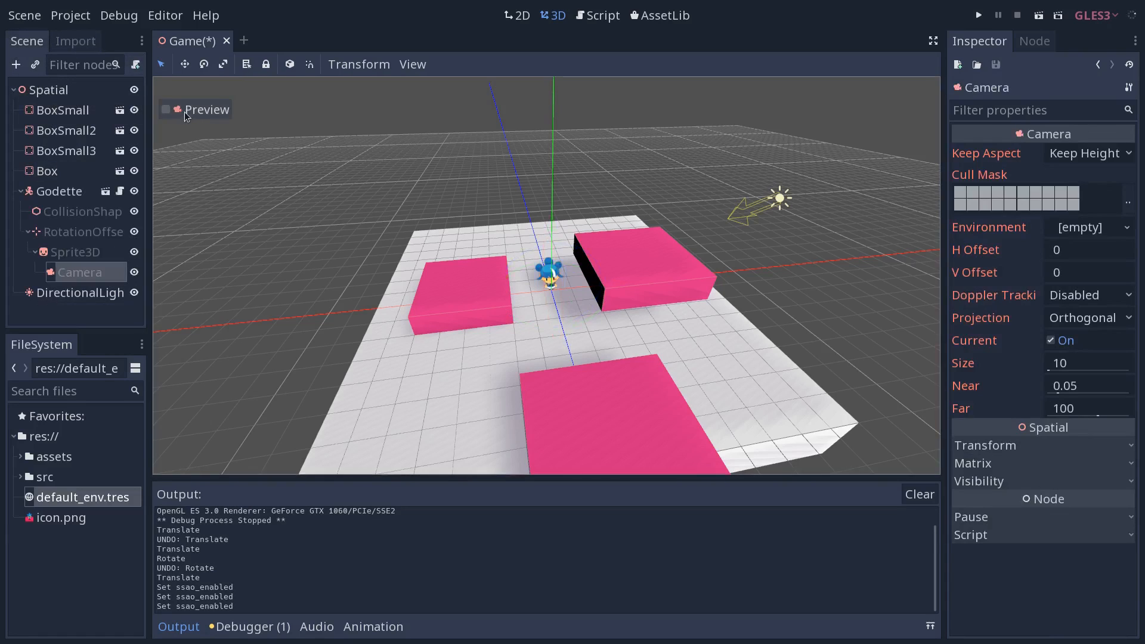
# Enable camera Preview, try Dof Far Blur, then turn far and near blur off
pyautogui.click(166, 109)
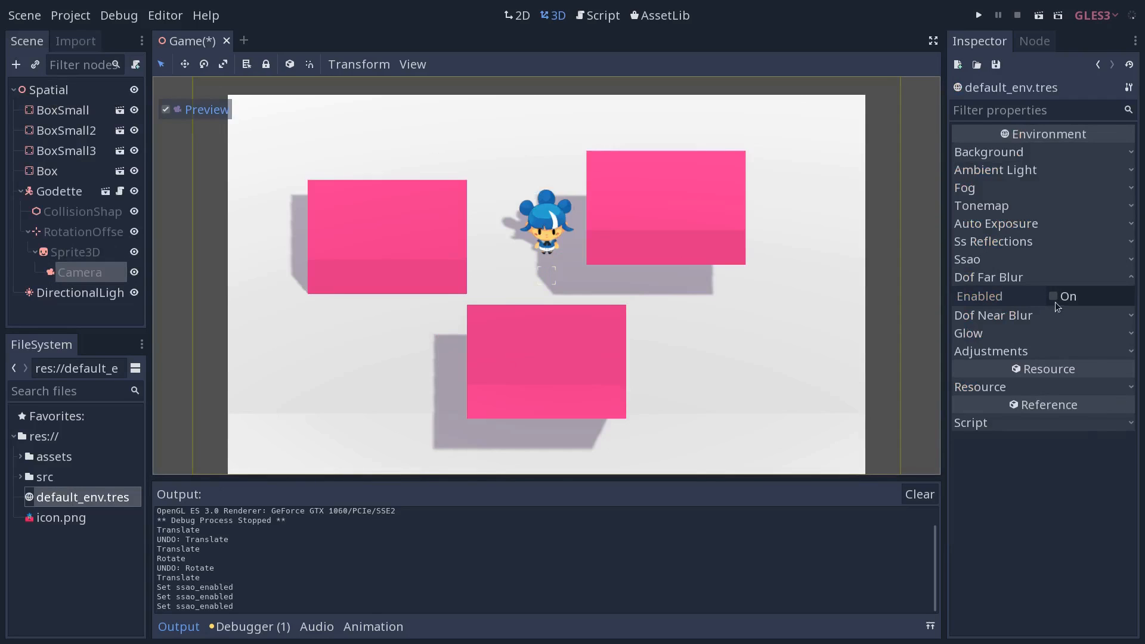
pyautogui.click(1053, 296)
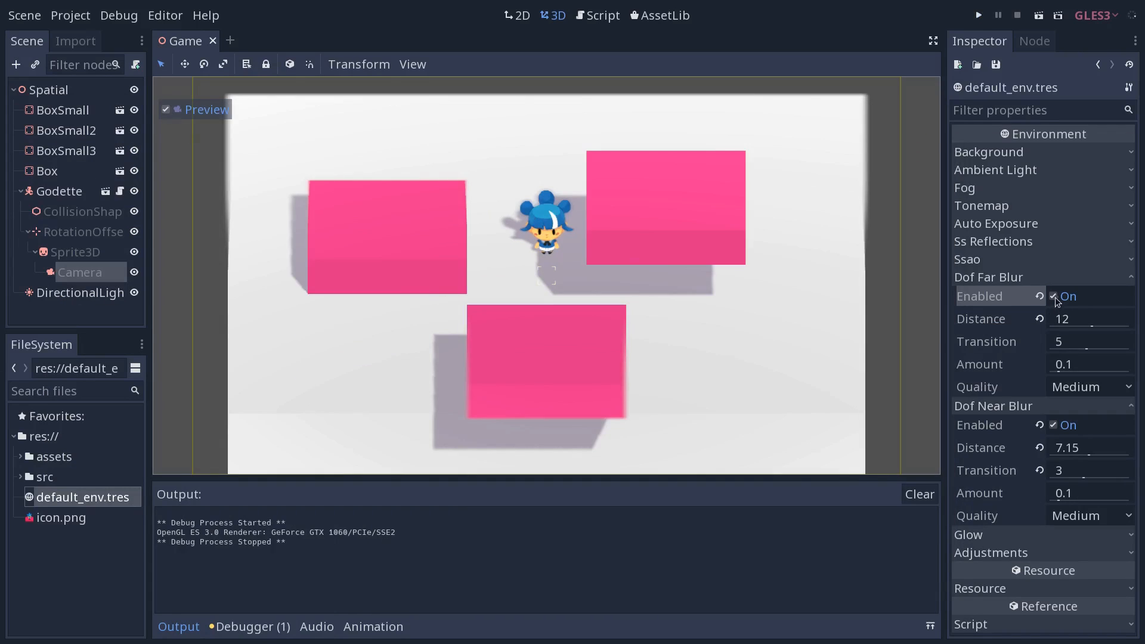
pyautogui.click(1054, 295)
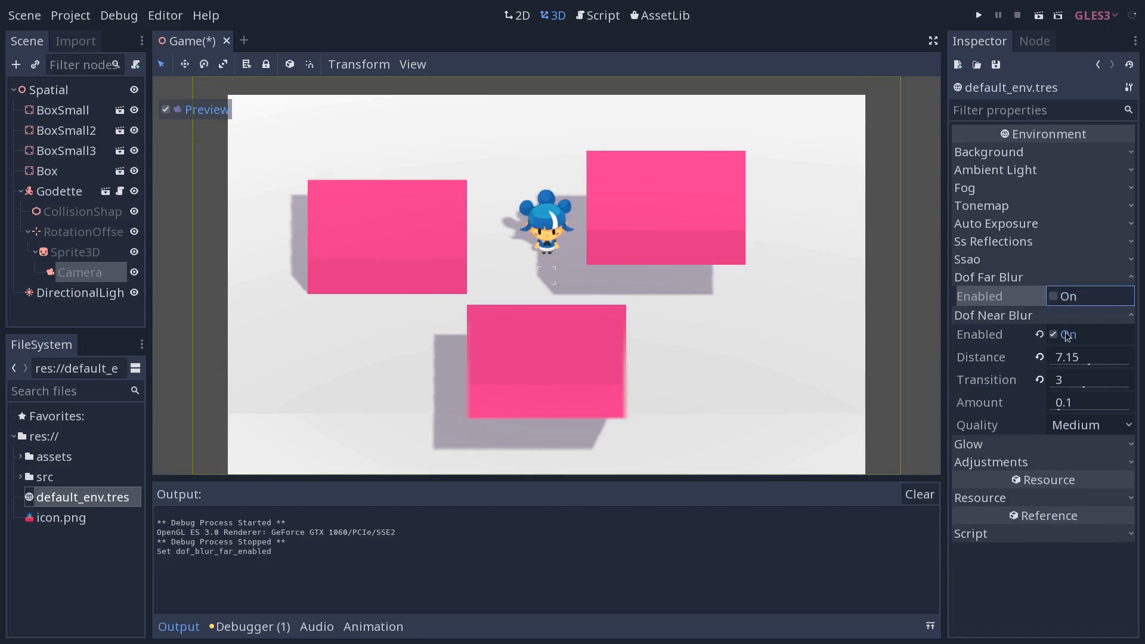
pyautogui.click(1054, 335)
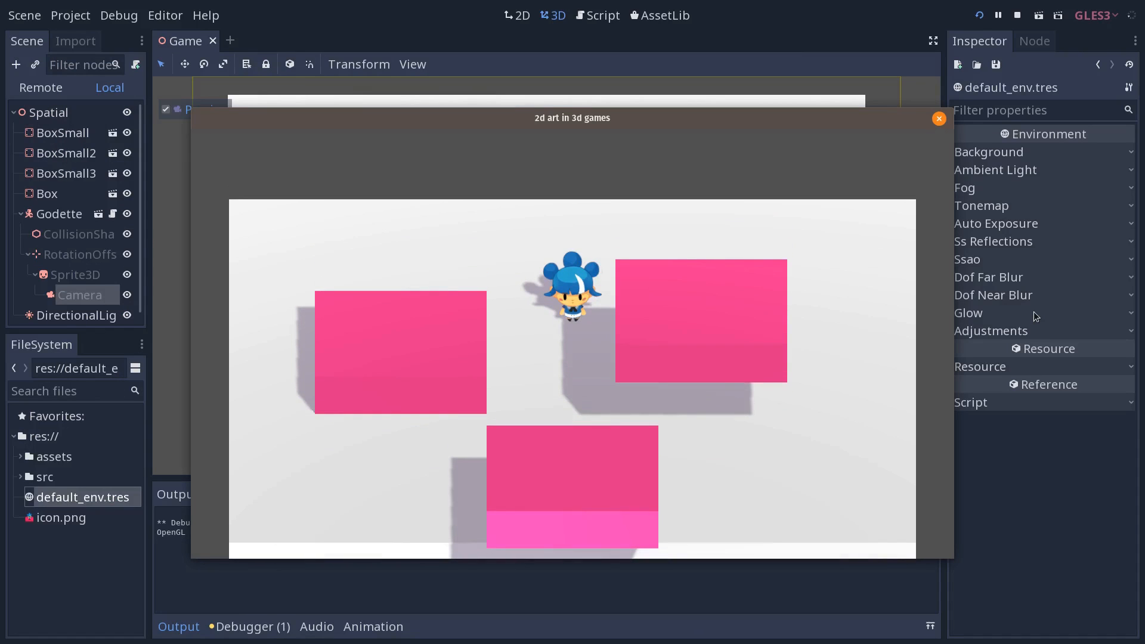
pyautogui.moveTo(675, 464)
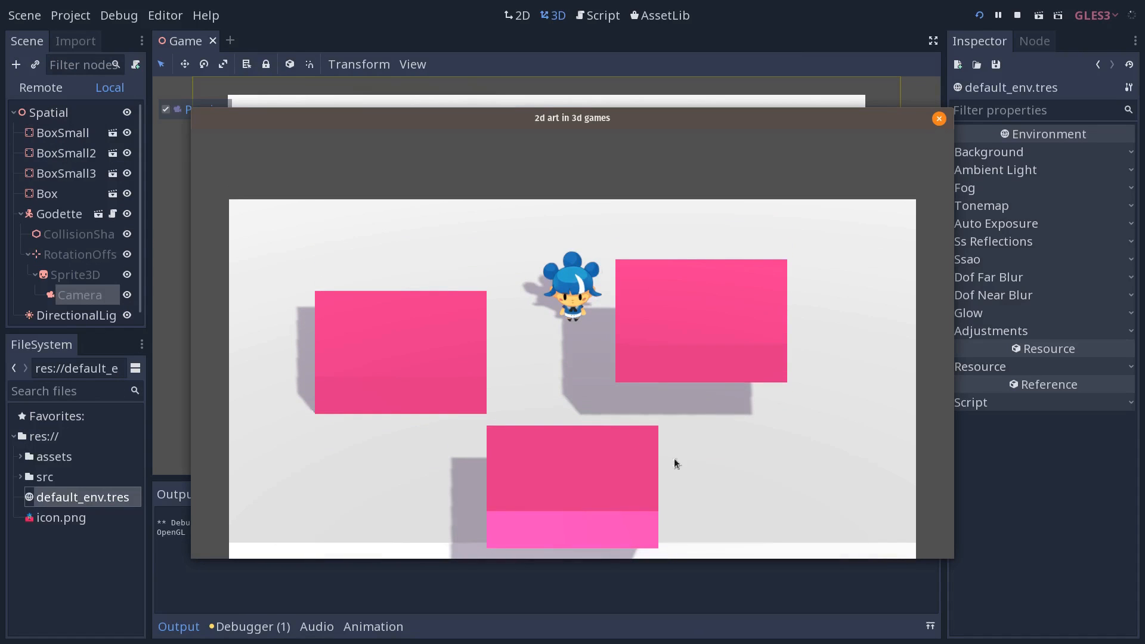
pyautogui.moveTo(69, 318)
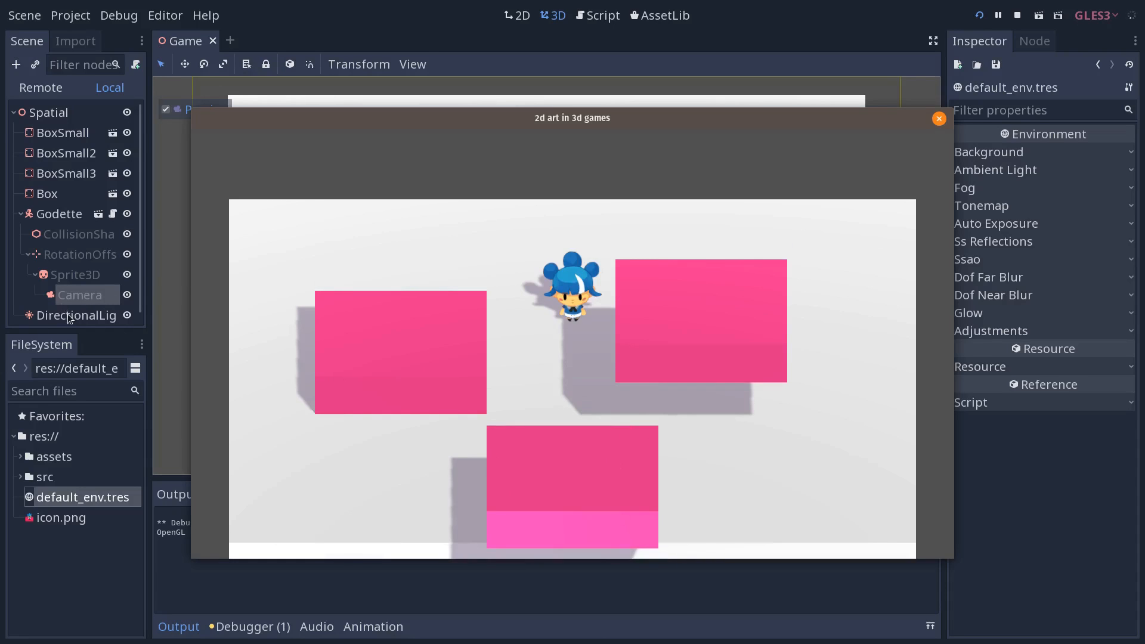
# Close the running game window to return to the camera preview
pyautogui.click(939, 118)
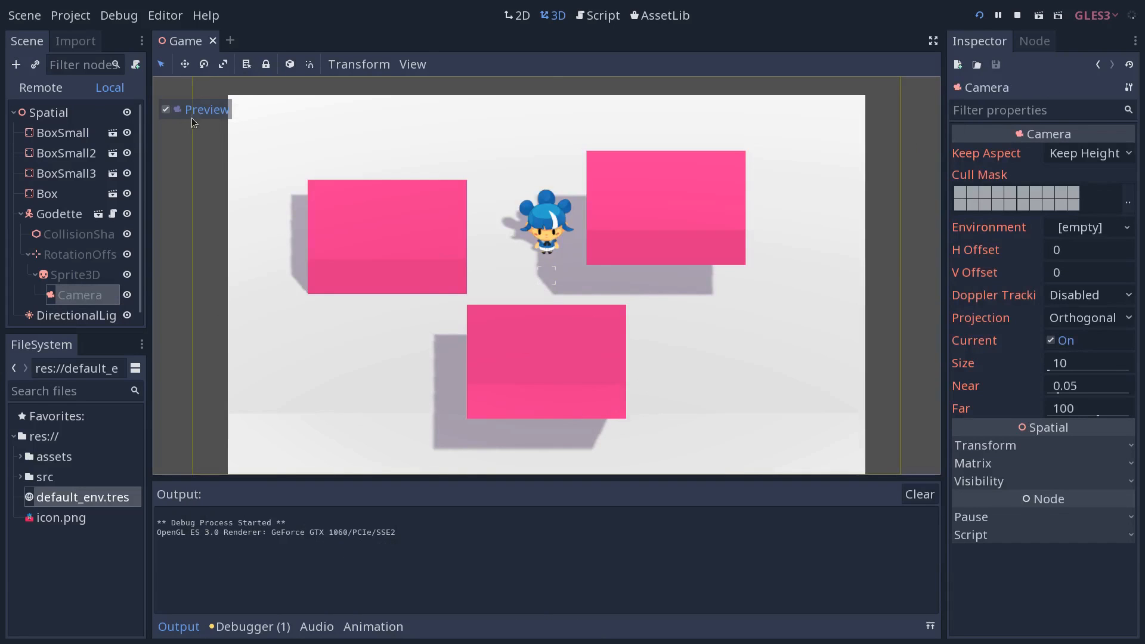
# Turn off Preview and drag the camera forward along its viewing direction
pyautogui.click(166, 109)
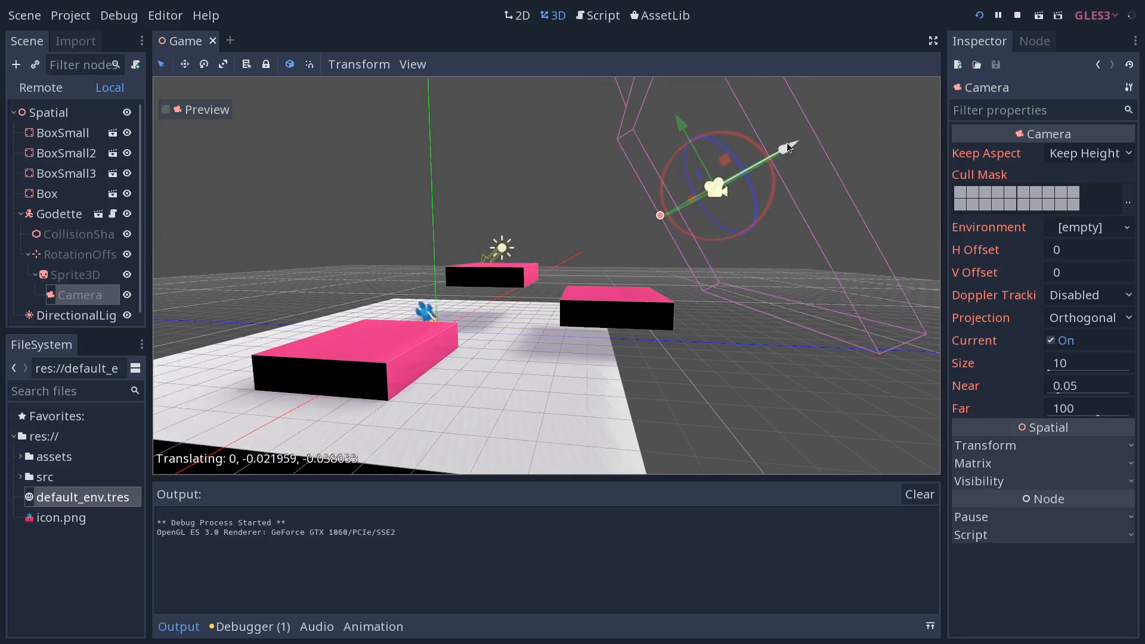
pyautogui.moveTo(785, 147); pyautogui.dragTo(683, 209)
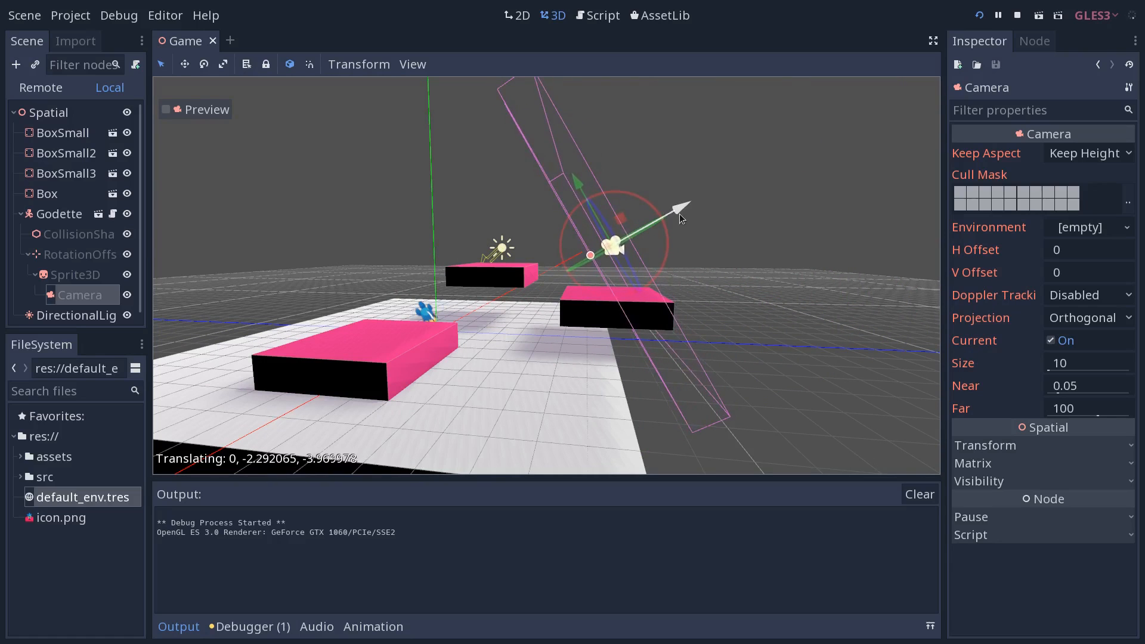
pyautogui.moveTo(679, 219); pyautogui.dragTo(664, 227)
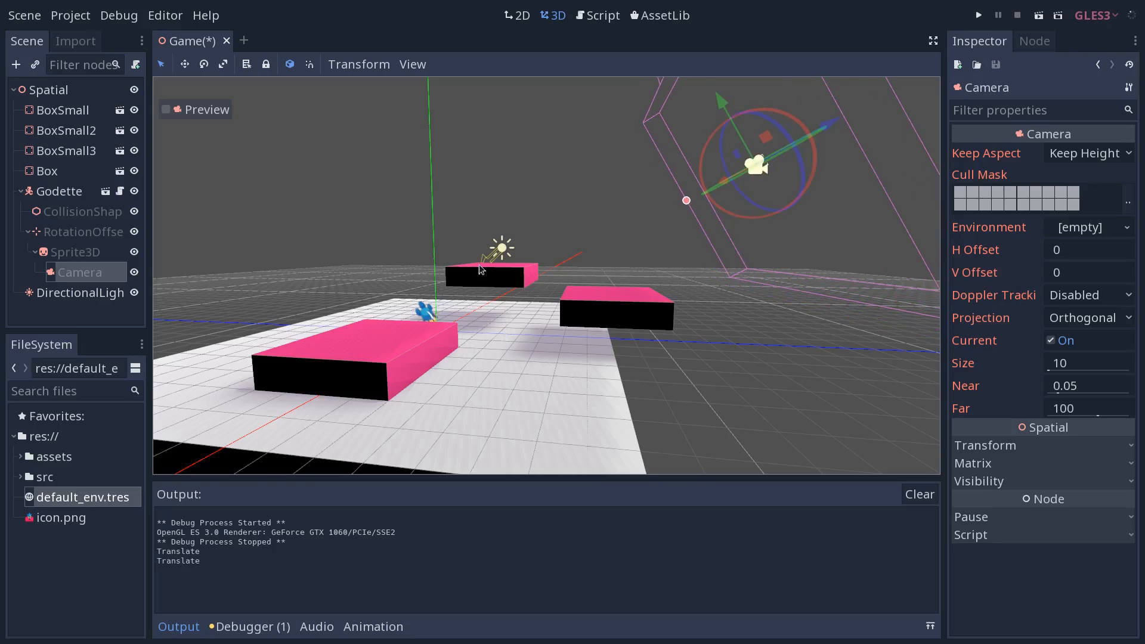
pyautogui.moveTo(975, 326)
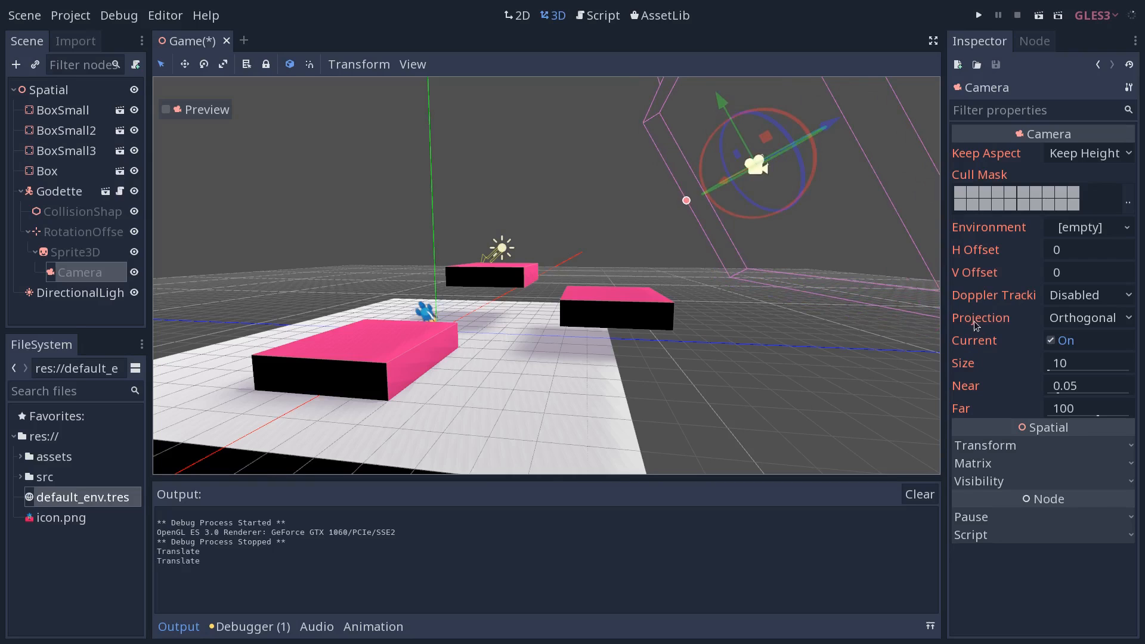
pyautogui.click(1089, 317)
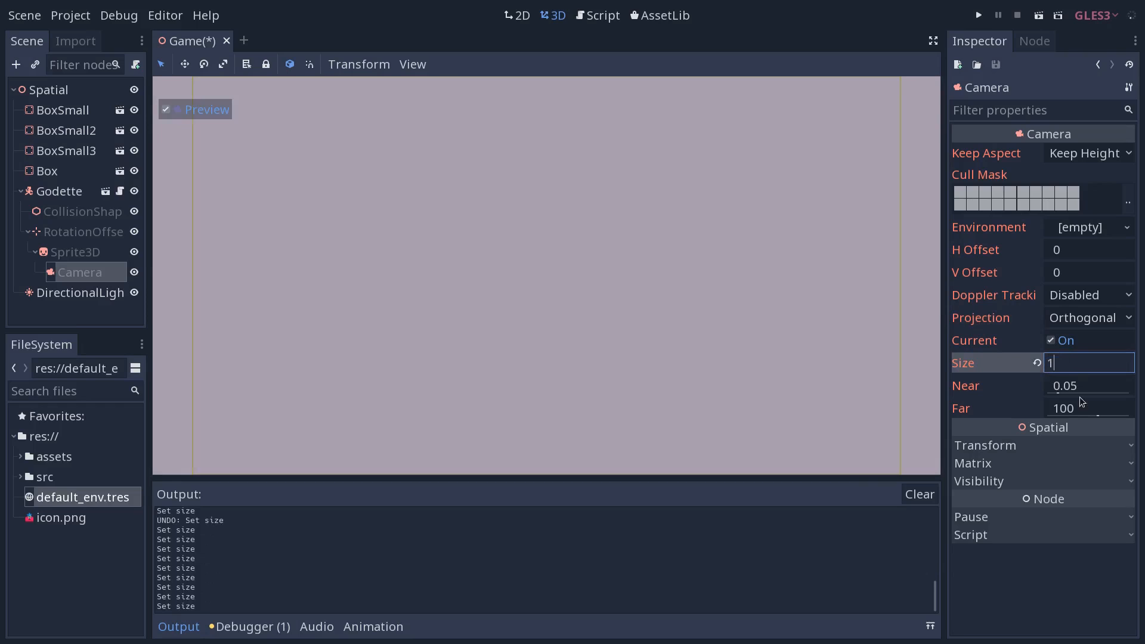
pyautogui.write('15')
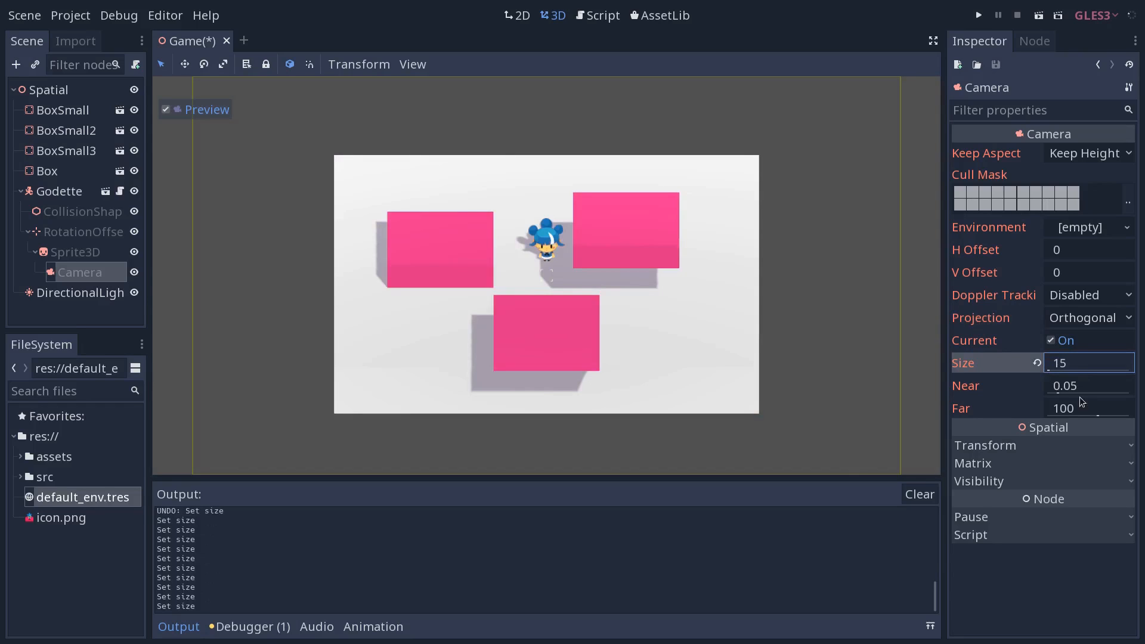
pyautogui.write('10')
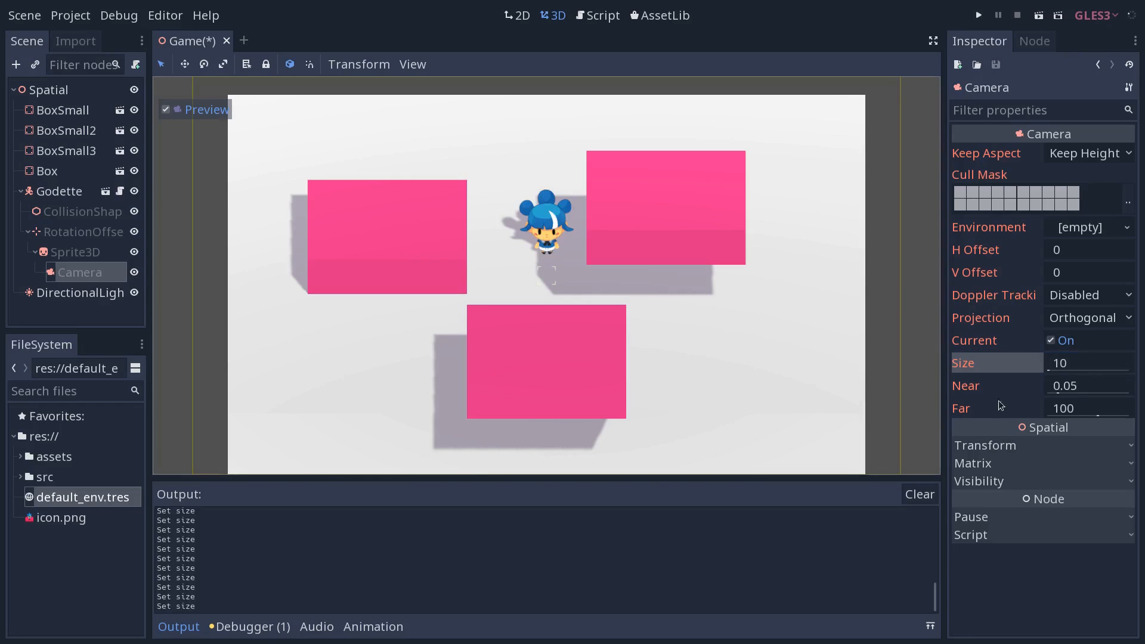
pyautogui.moveTo(971, 392)
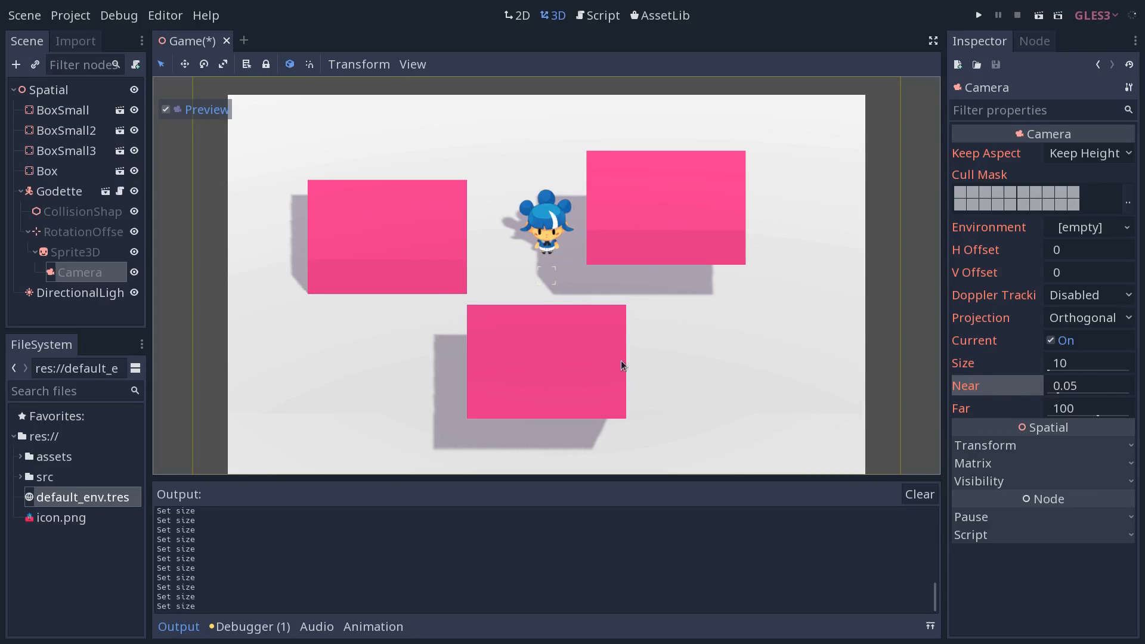
pyautogui.moveTo(638, 364)
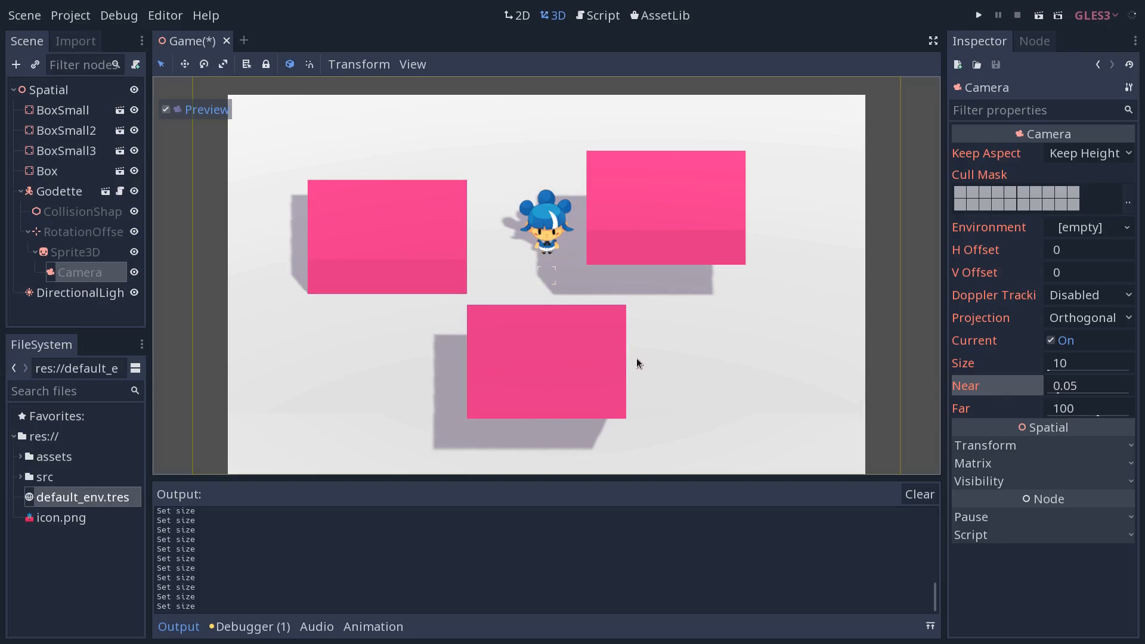
pyautogui.moveTo(639, 364)
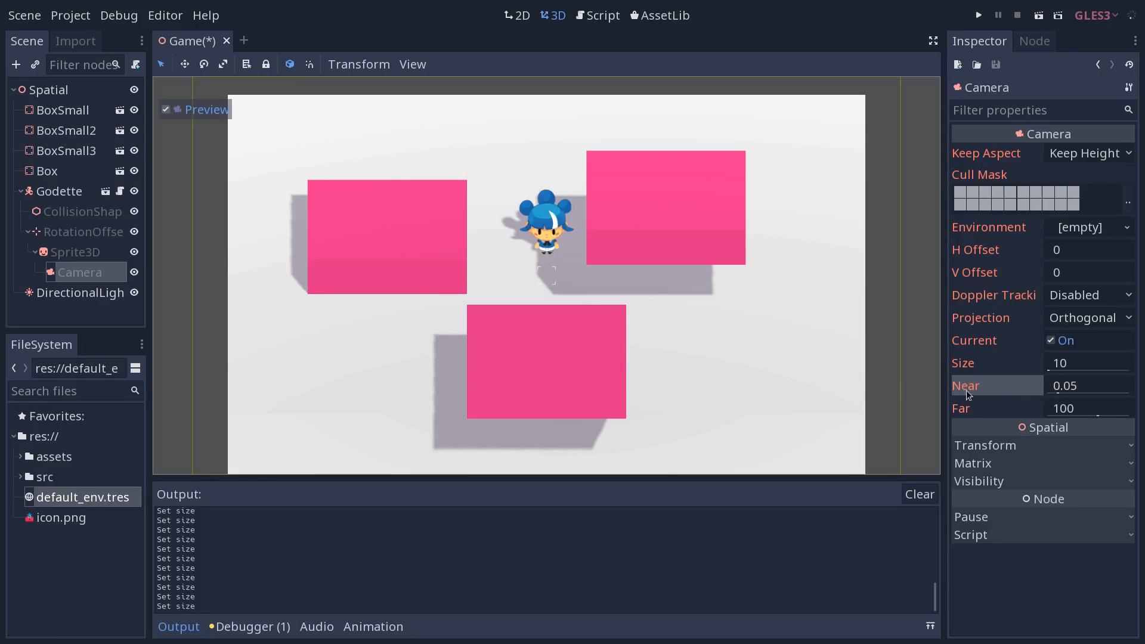
pyautogui.moveTo(964, 409)
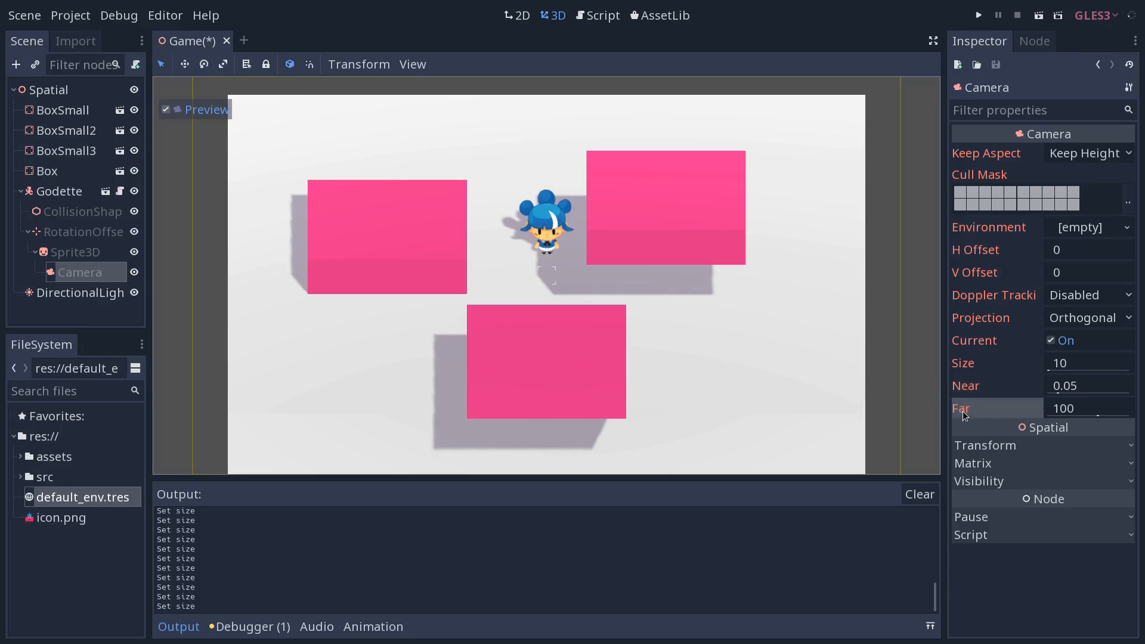
pyautogui.moveTo(973, 426)
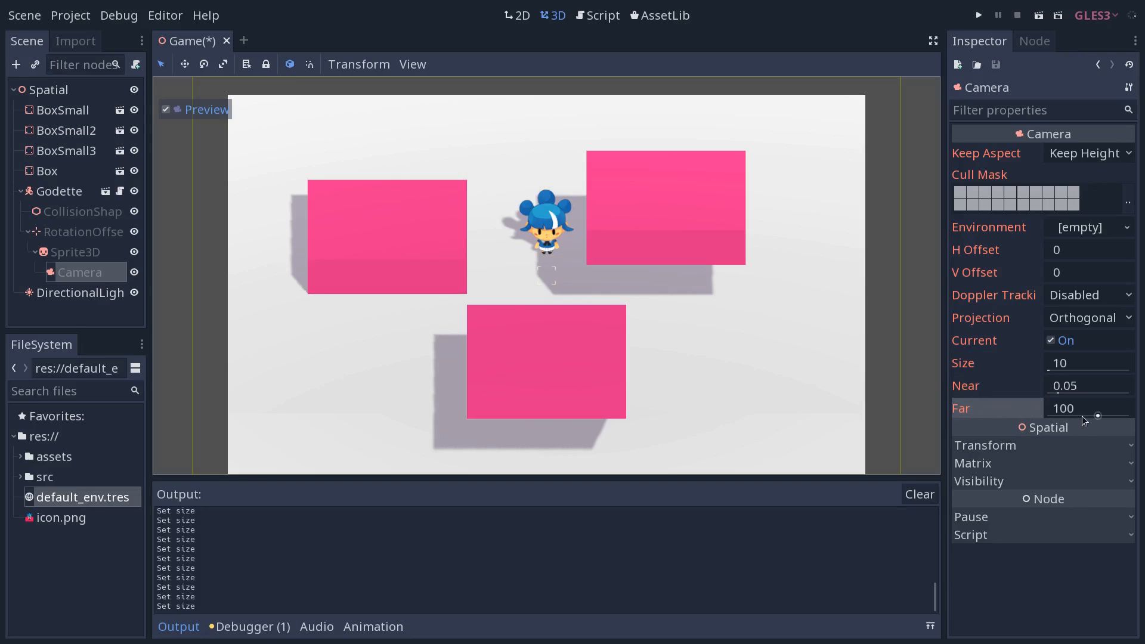
pyautogui.click(166, 110)
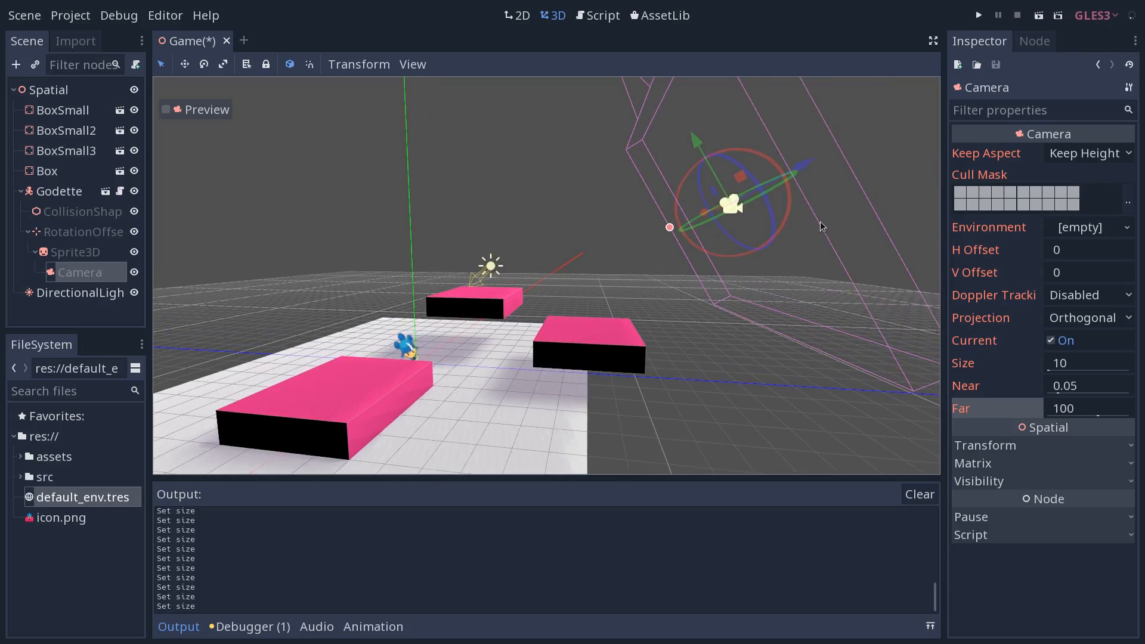
pyautogui.moveTo(778, 285)
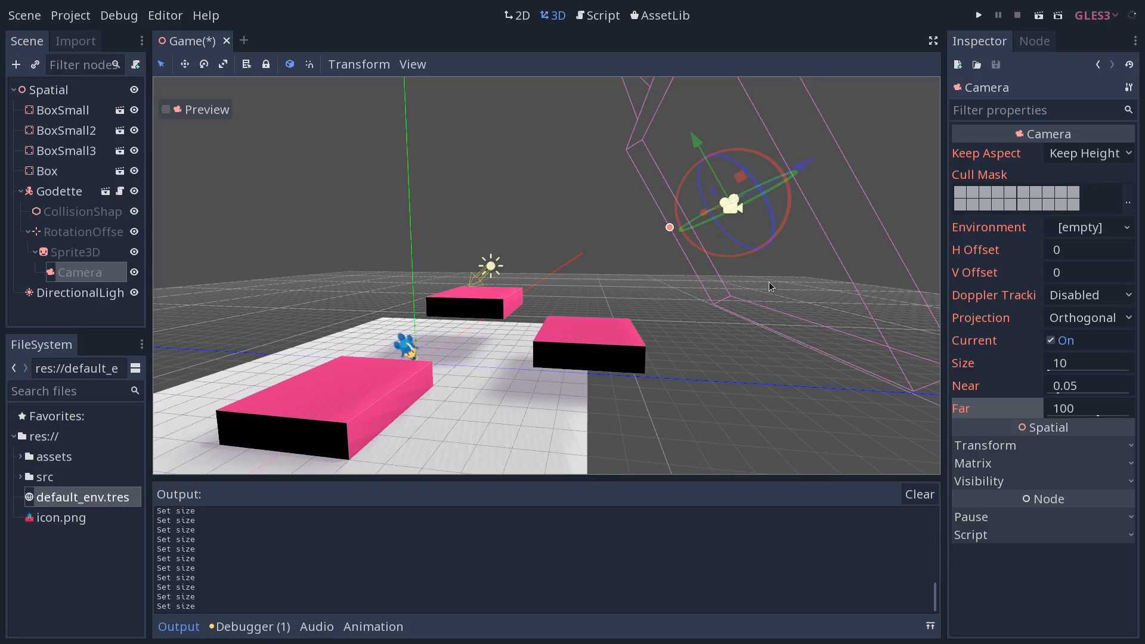
pyautogui.moveTo(772, 293)
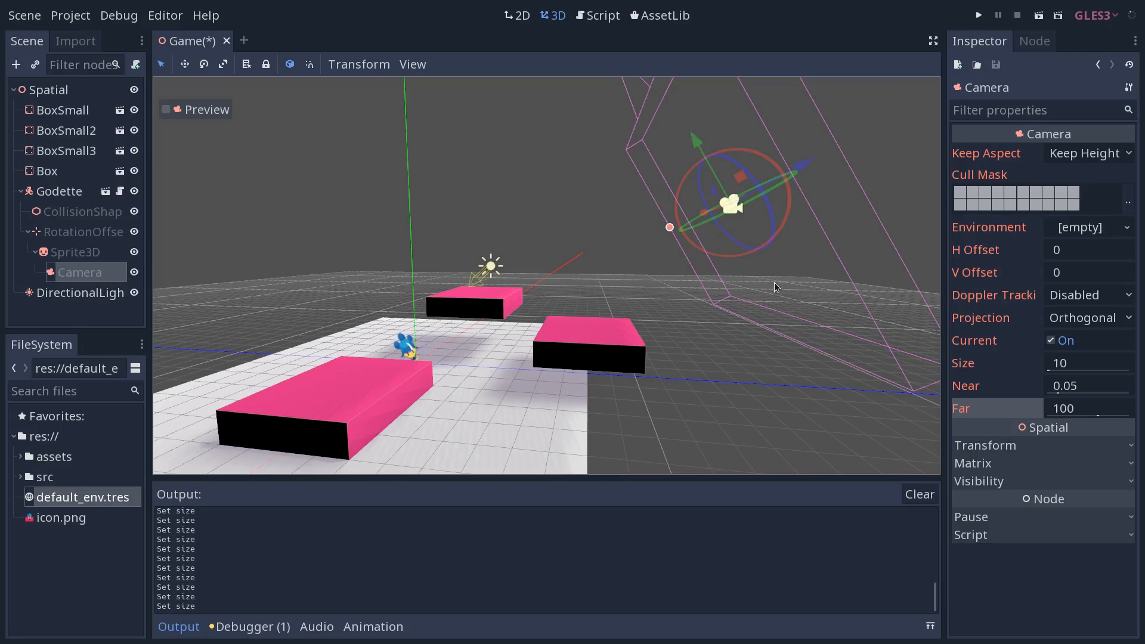
pyautogui.moveTo(764, 290)
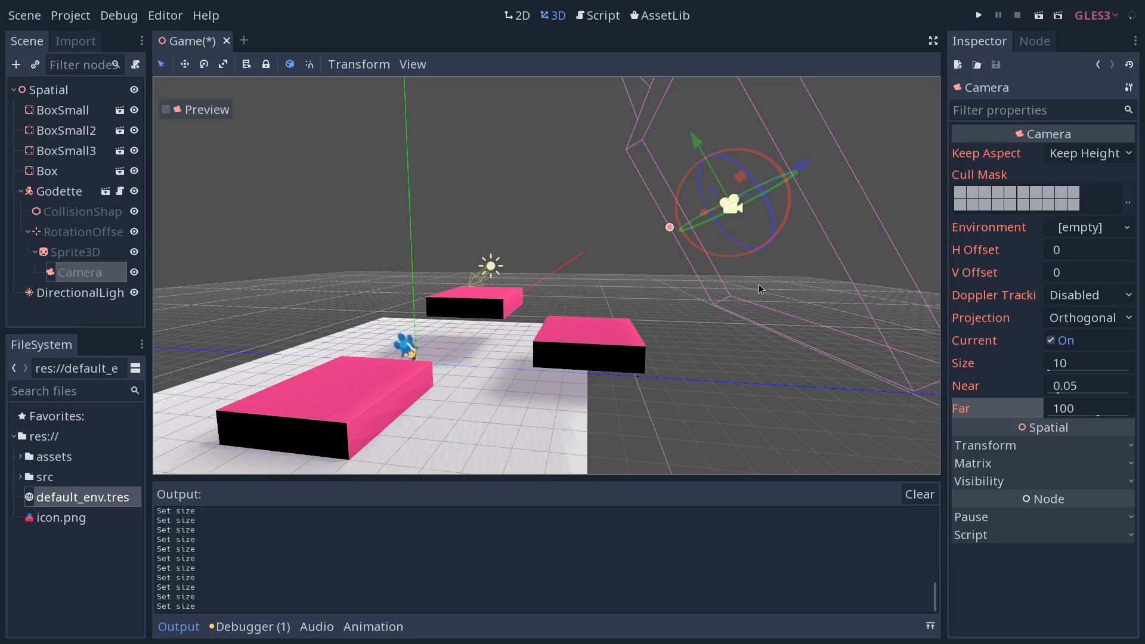
pyautogui.moveTo(735, 272)
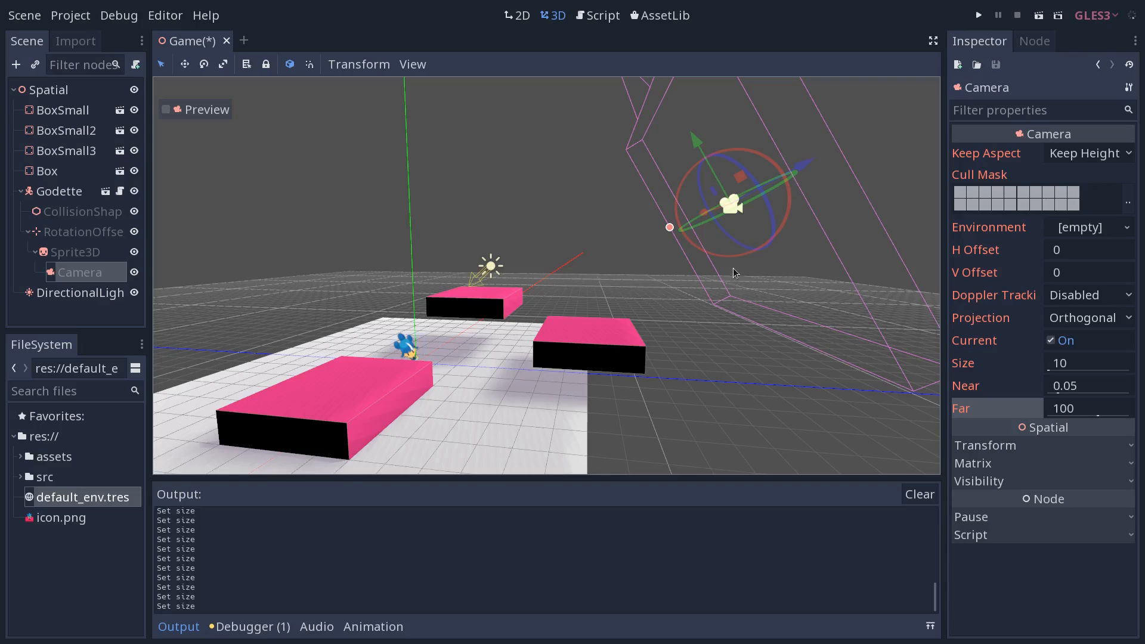
pyautogui.moveTo(734, 273); pyautogui.dragTo(646, 299)
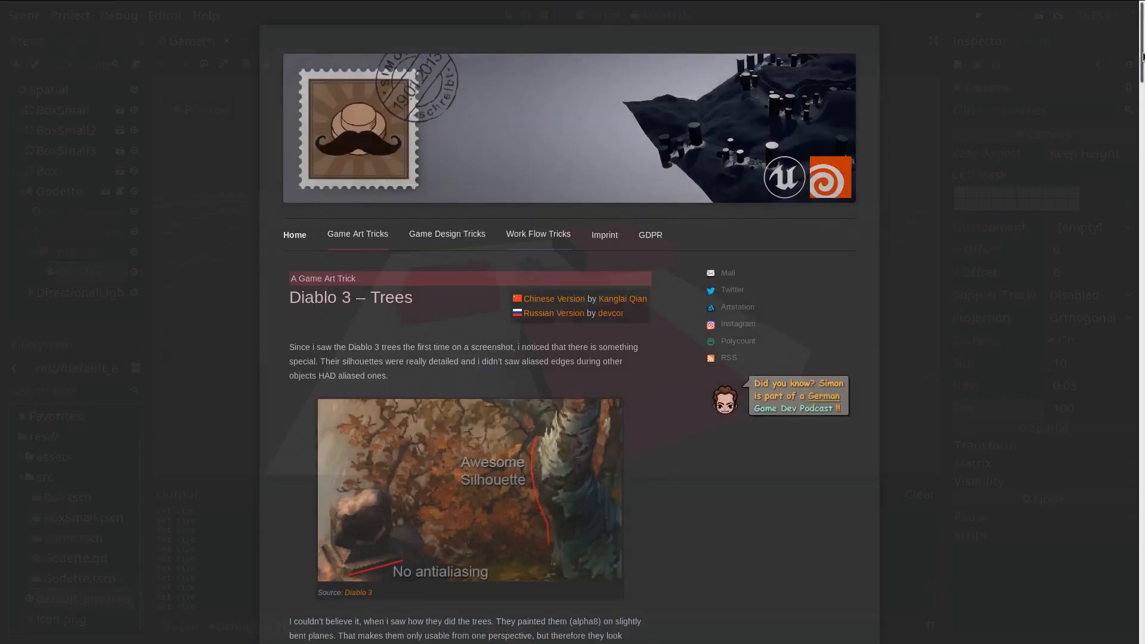
# Scroll through the Diablo 3 – Trees article on trees painted on flat planes
pyautogui.scroll(-3)
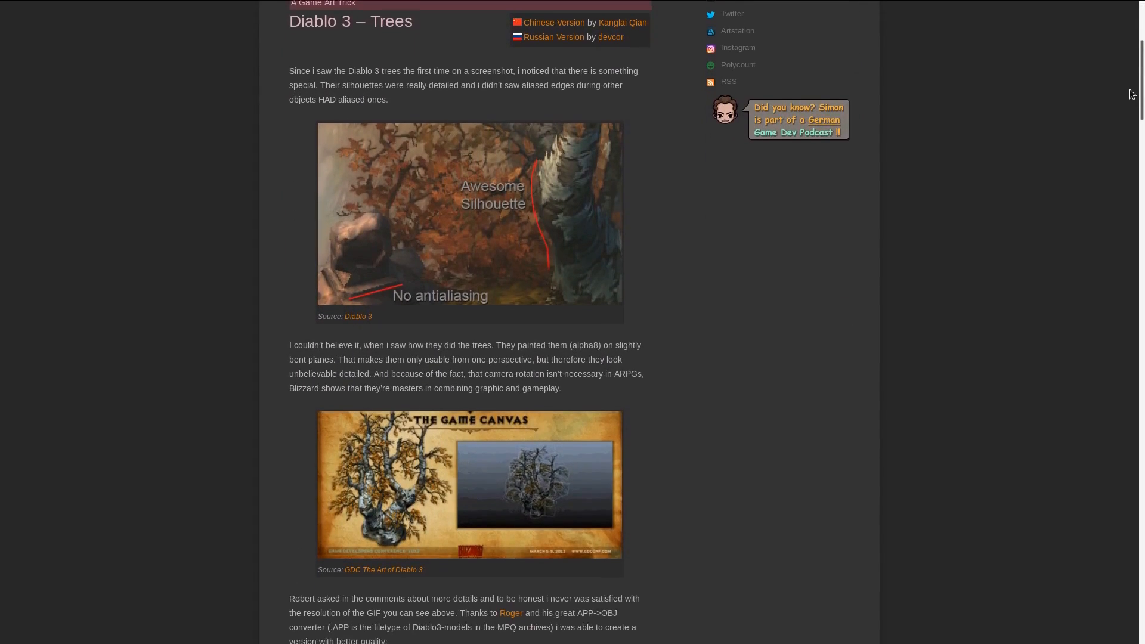
pyautogui.scroll(-3)
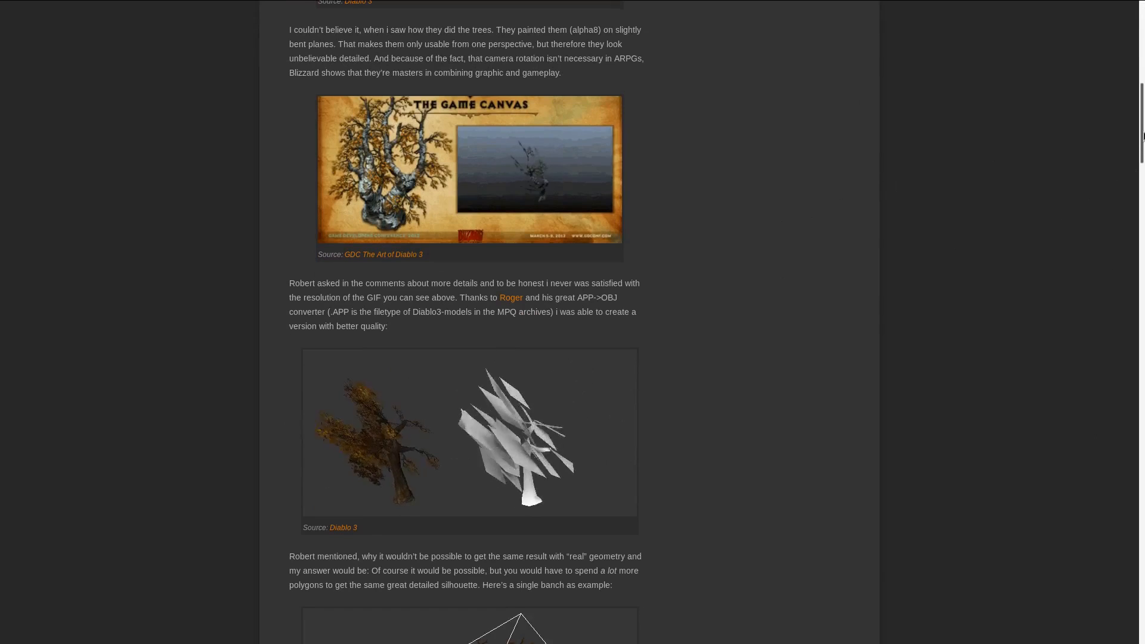
pyautogui.scroll(-3)
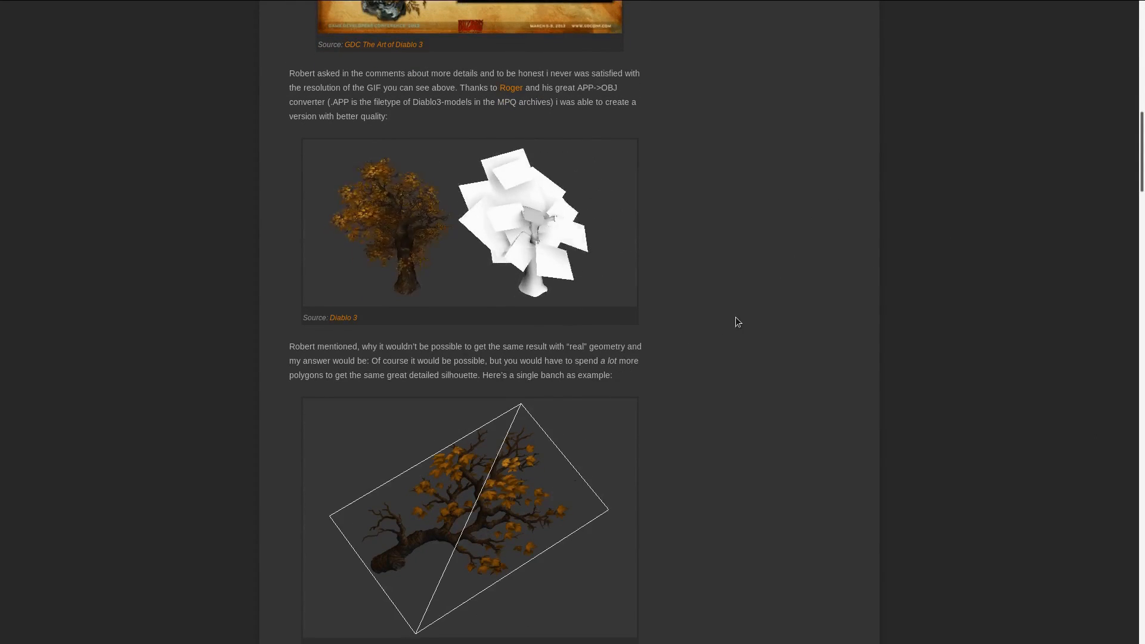
pyautogui.scroll(-3)
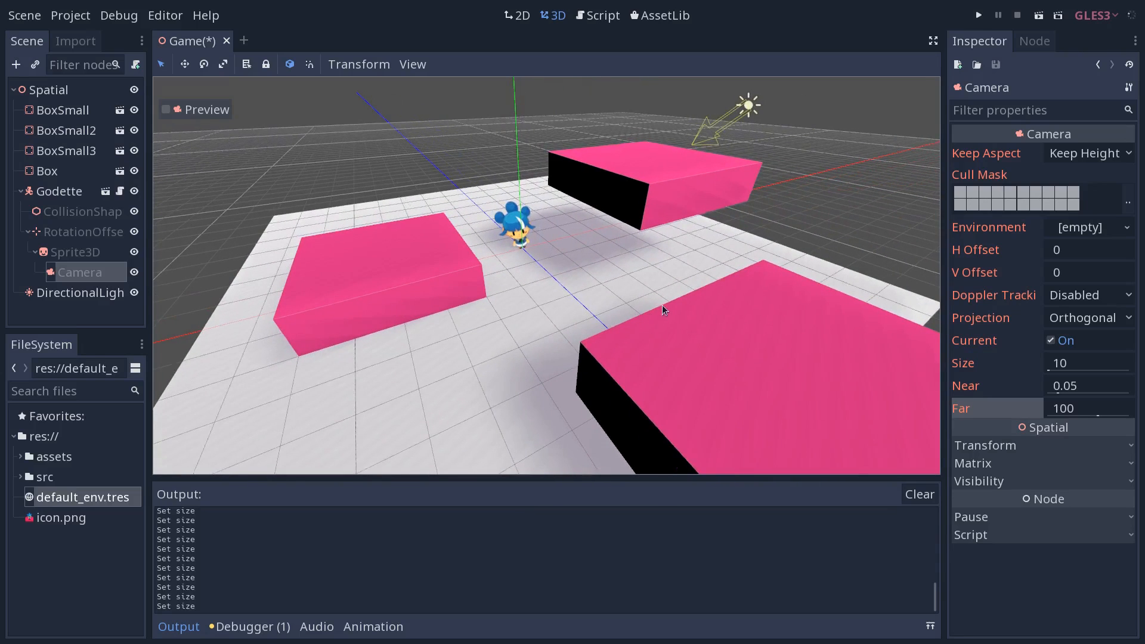
pyautogui.moveTo(665, 303)
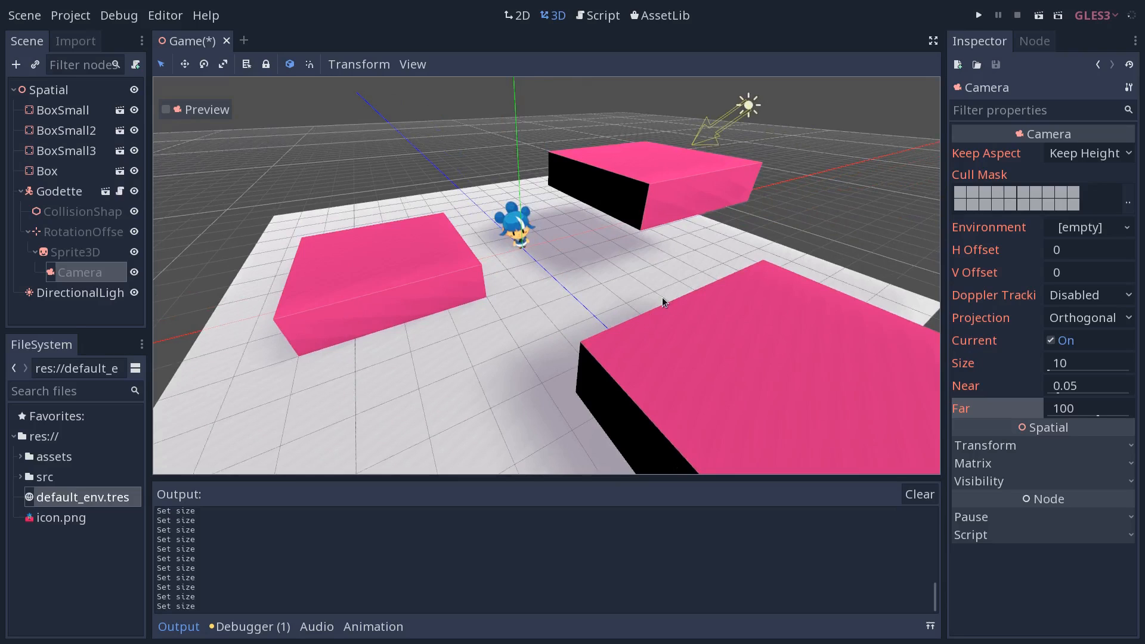
pyautogui.moveTo(646, 307)
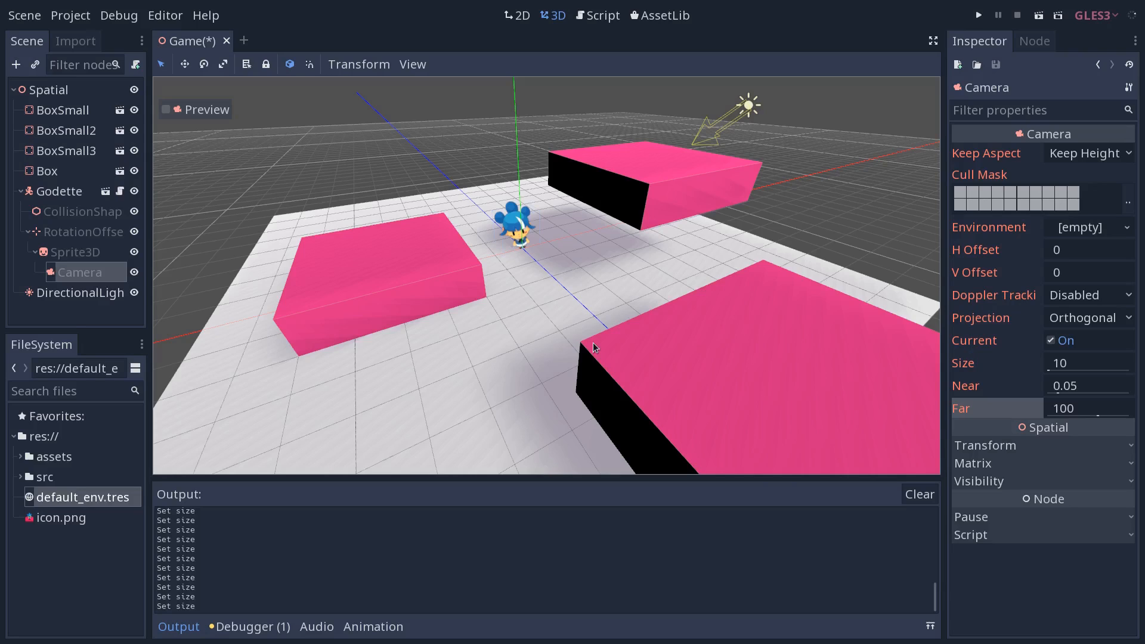
pyautogui.moveTo(416, 276)
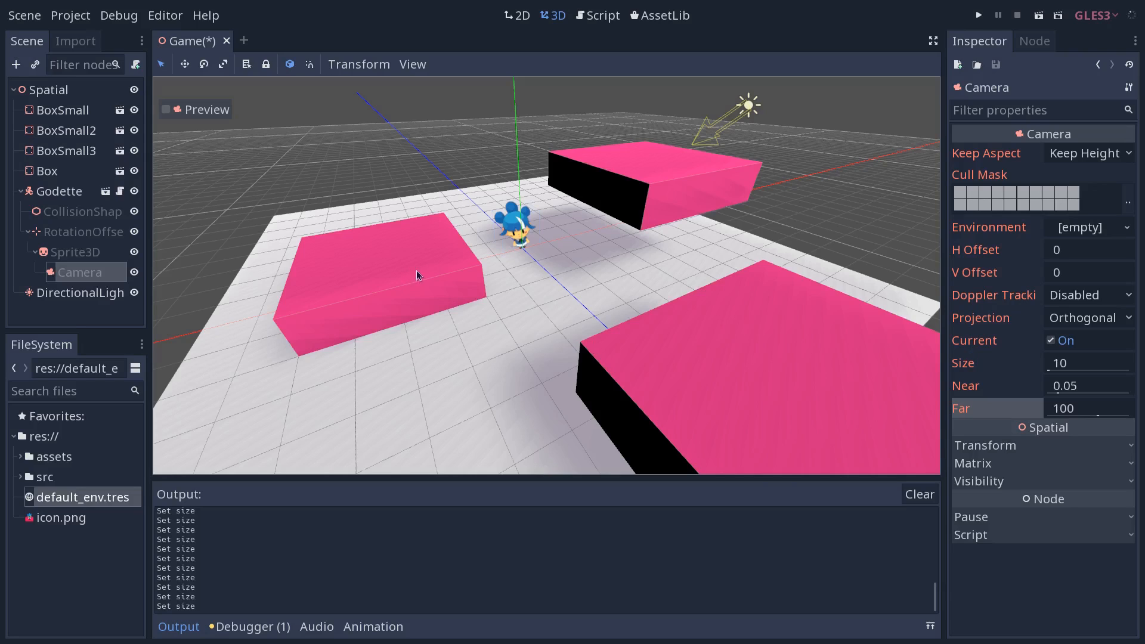